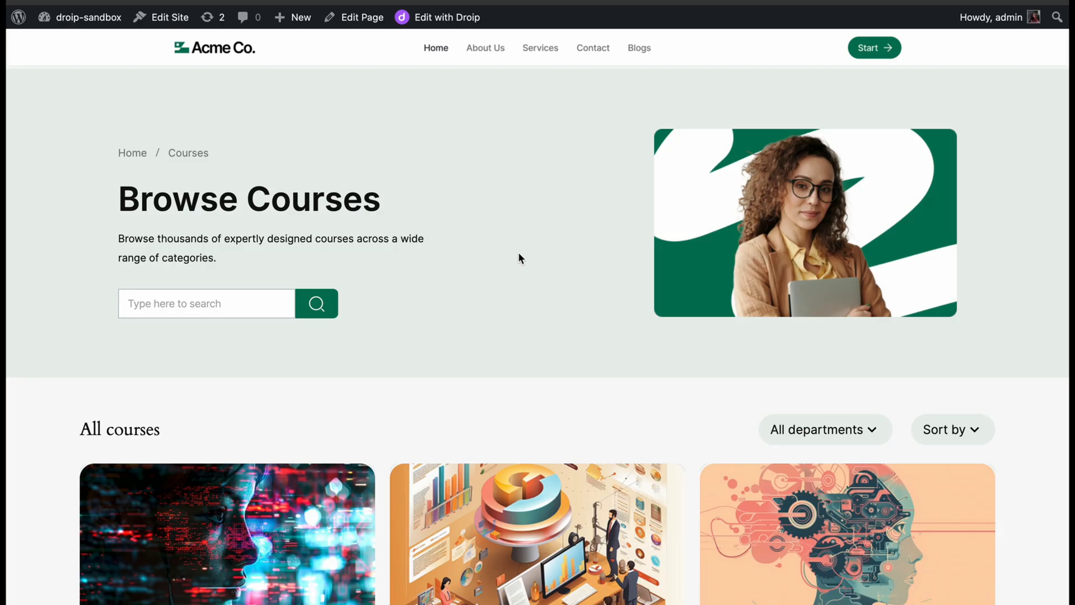
Open the Operating Systems course page and scroll to its placeholder Department box.
scroll(down, 3)
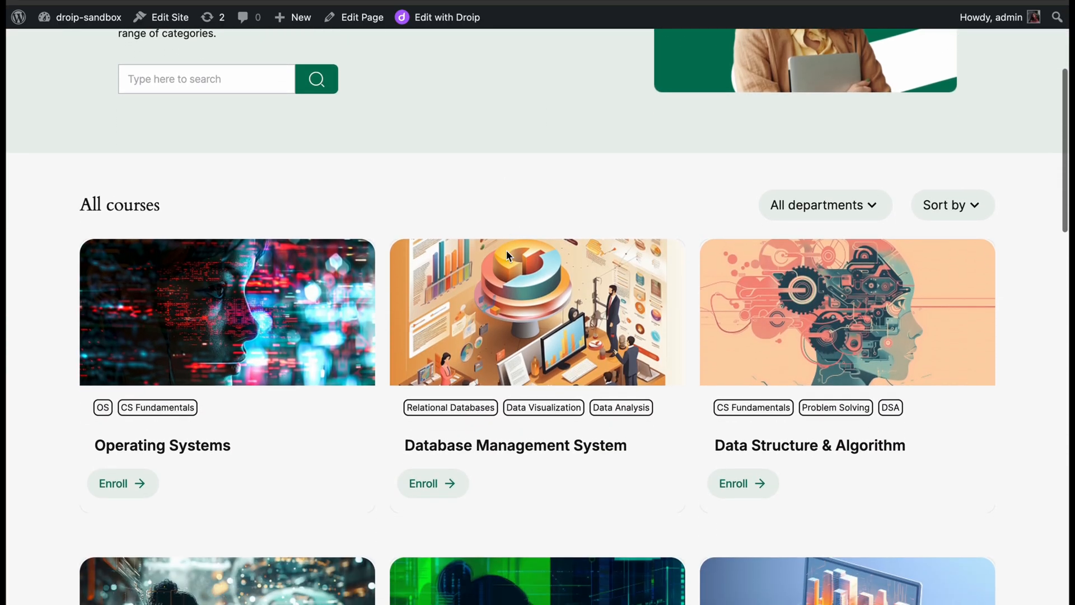
scroll(down, 3)
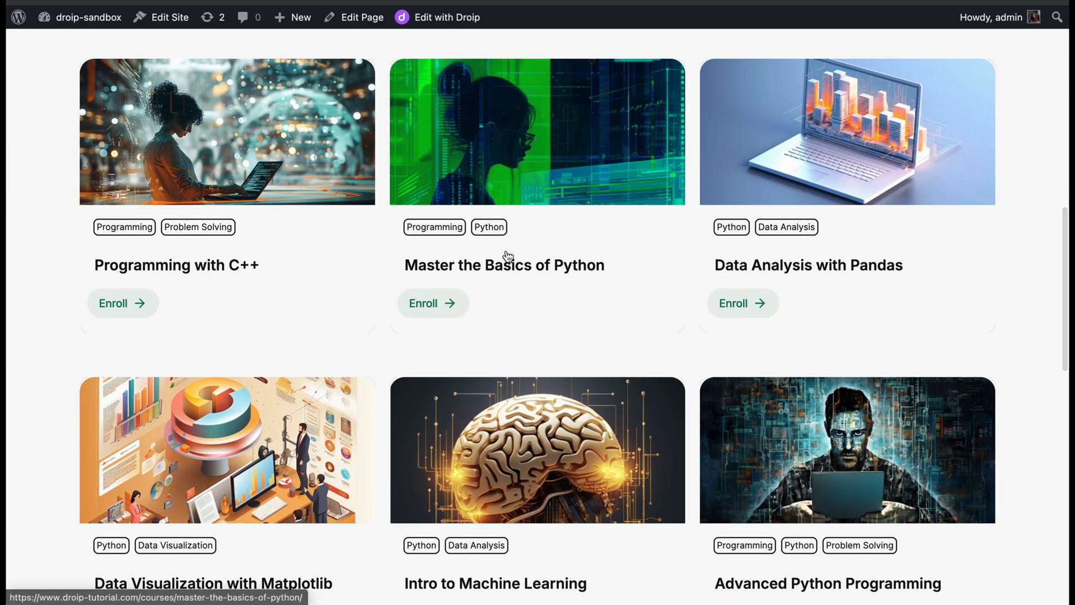
scroll(down, 3)
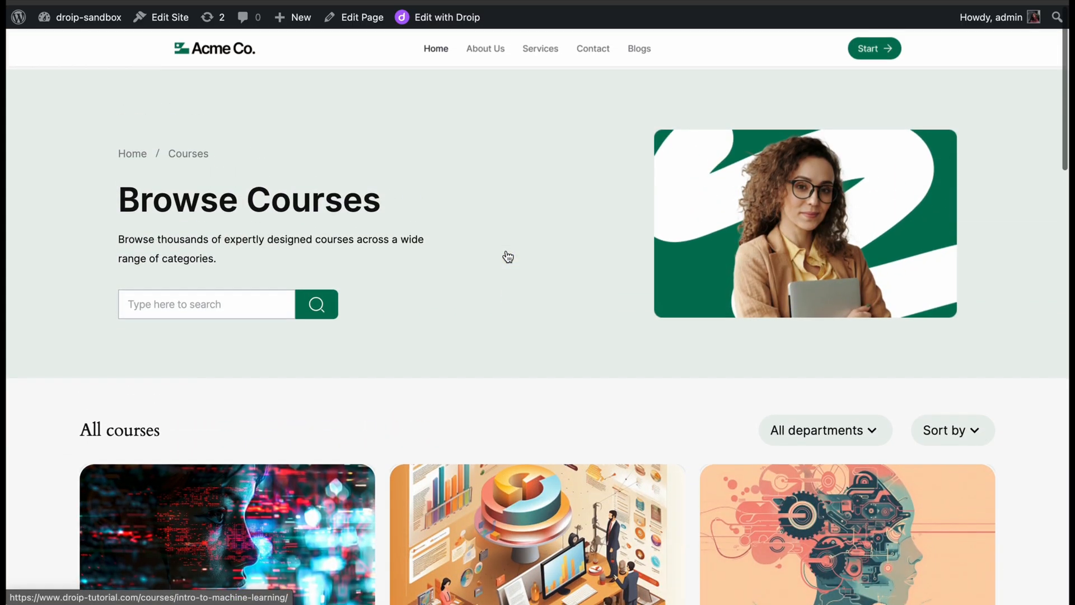
scroll(down, 3)
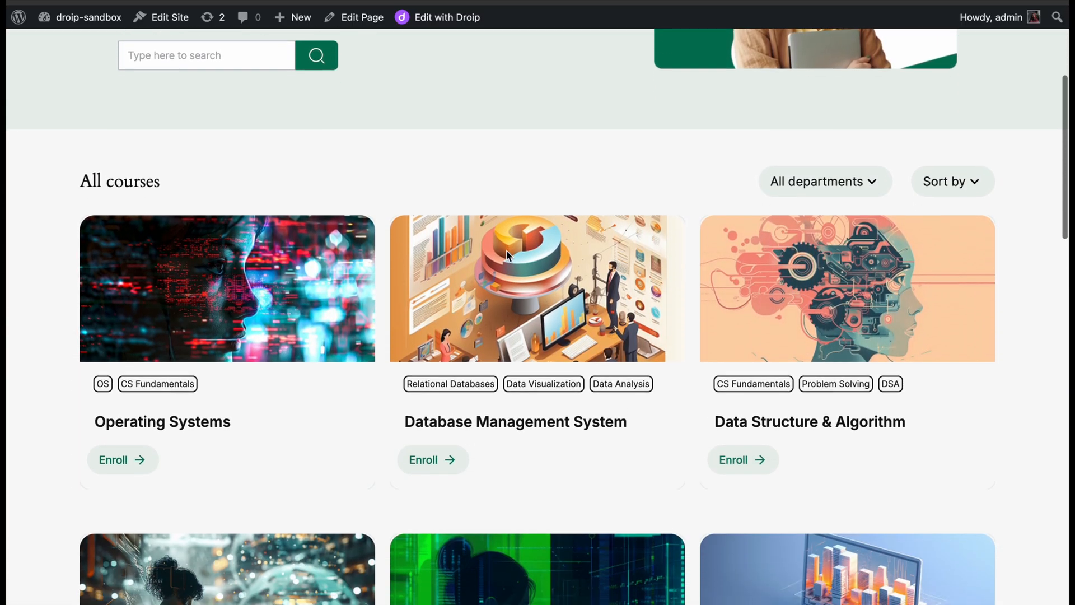
scroll(down, 3)
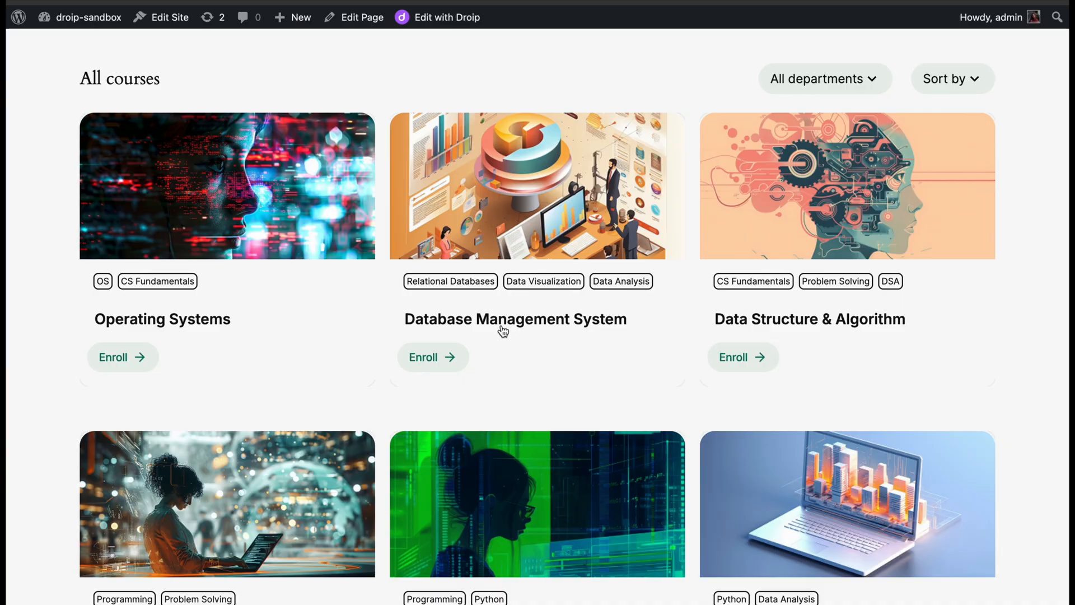
mouse_move(515, 319)
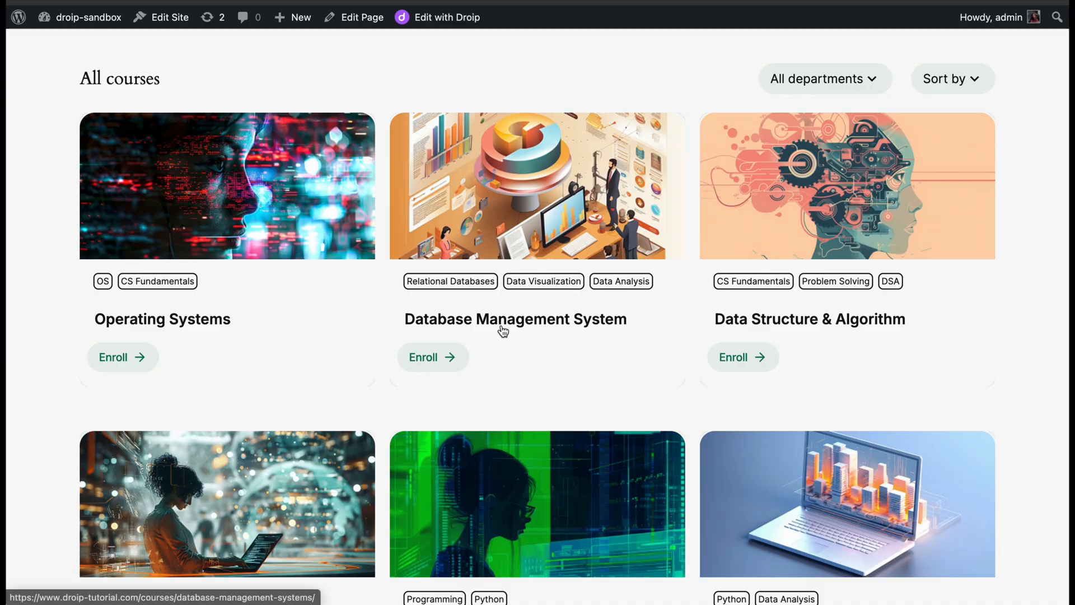
scroll(up, 3)
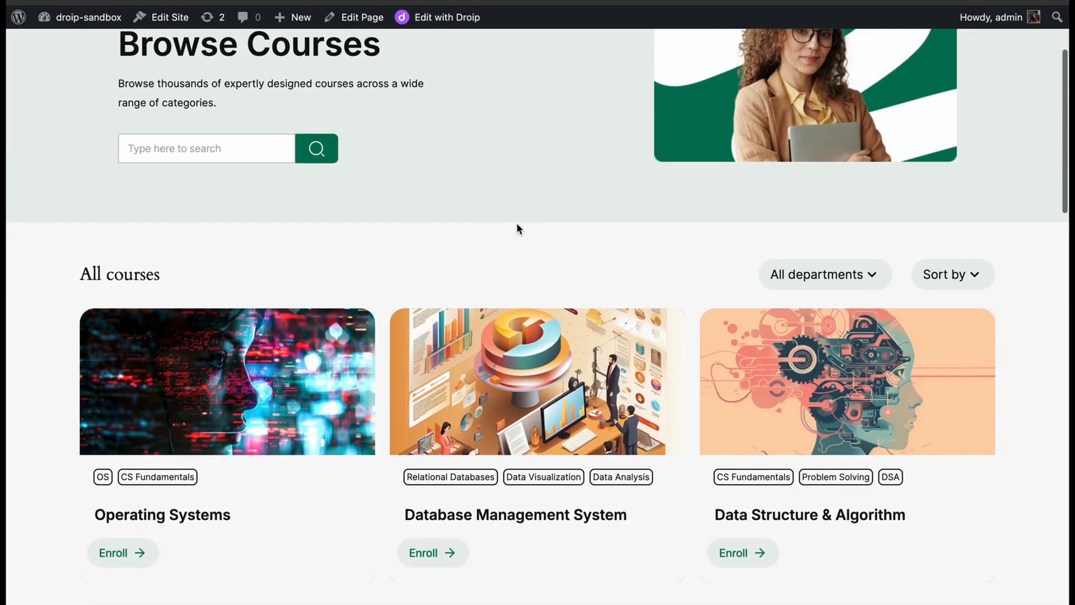
scroll(down, 3)
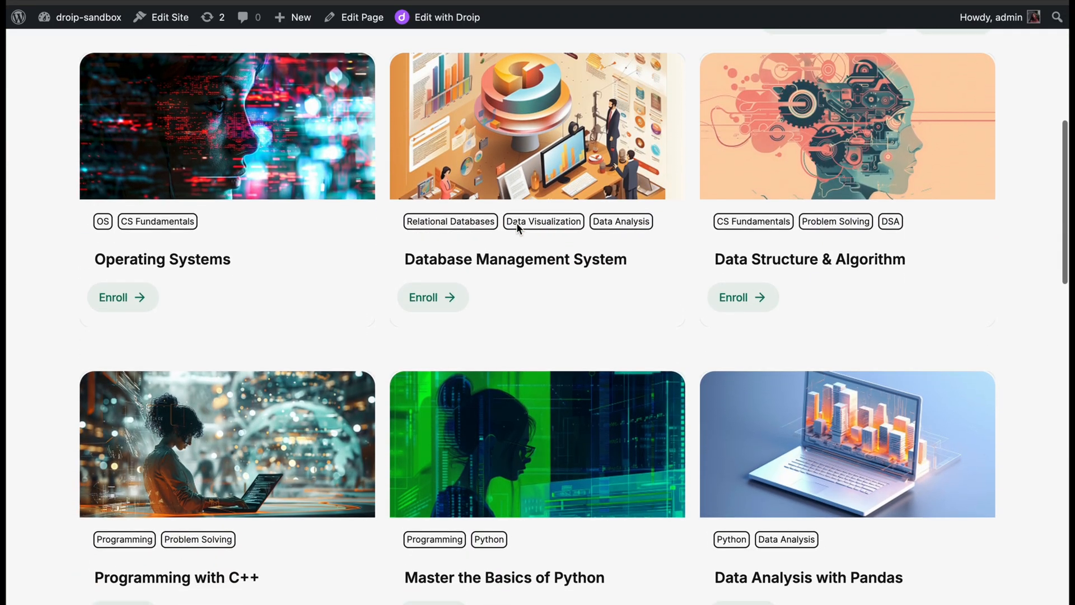
mouse_move(203, 260)
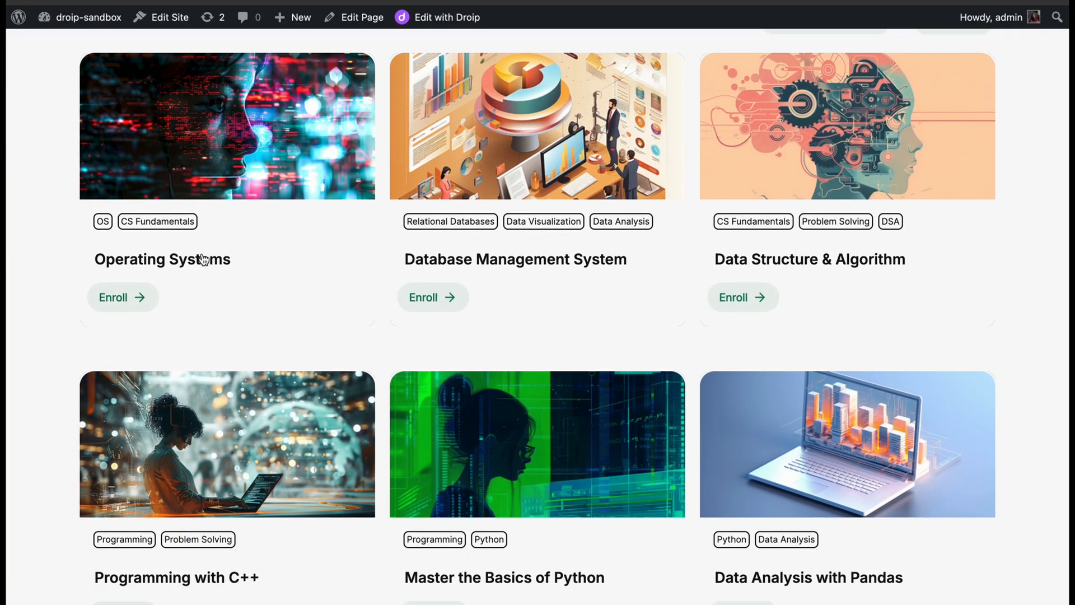
click(163, 259)
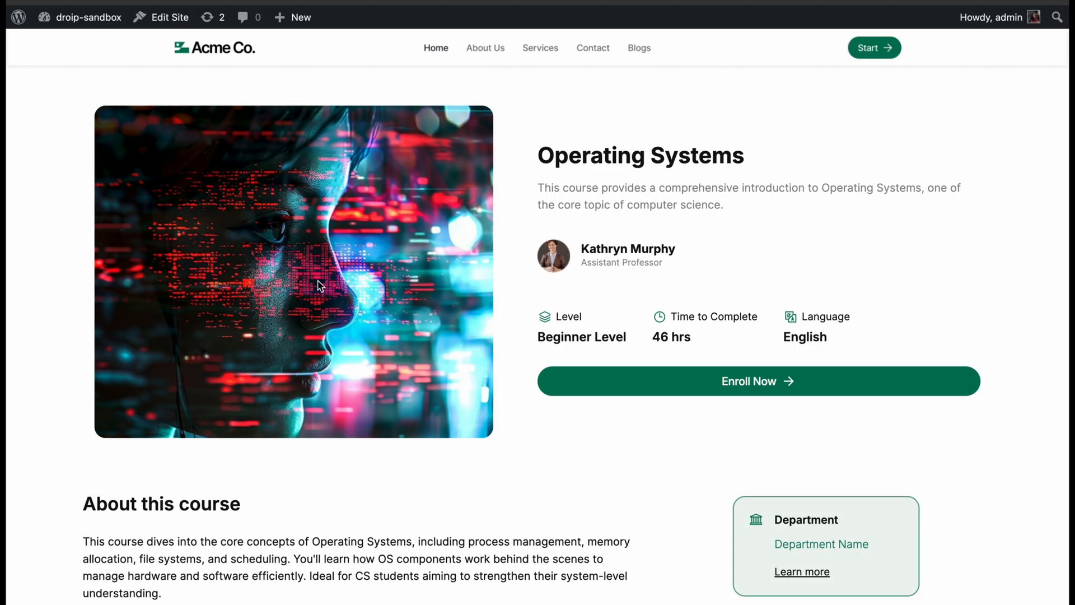
mouse_move(752, 288)
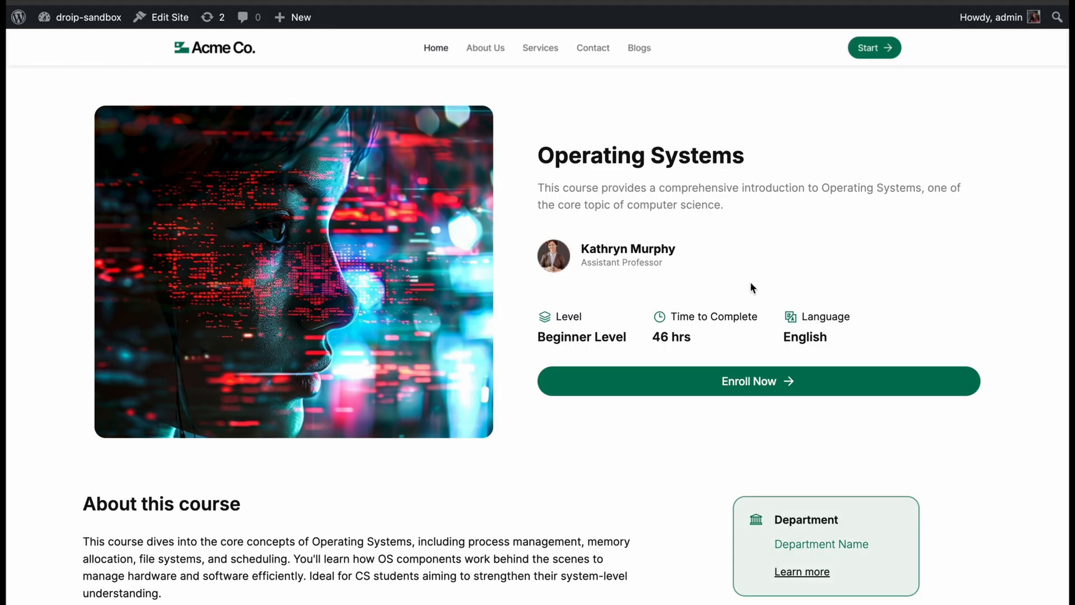
scroll(down, 3)
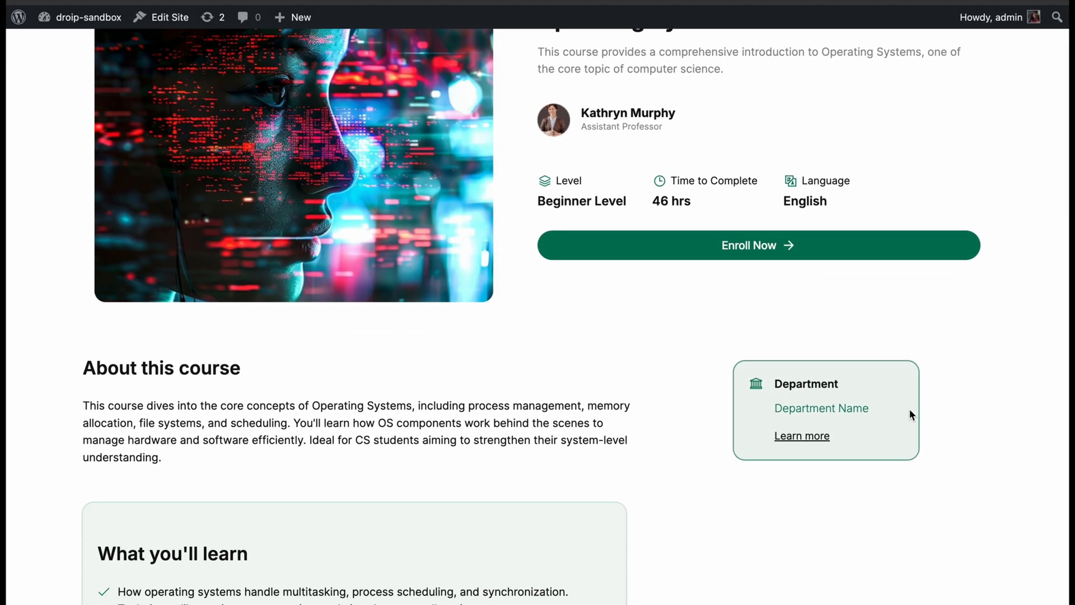
mouse_move(821, 408)
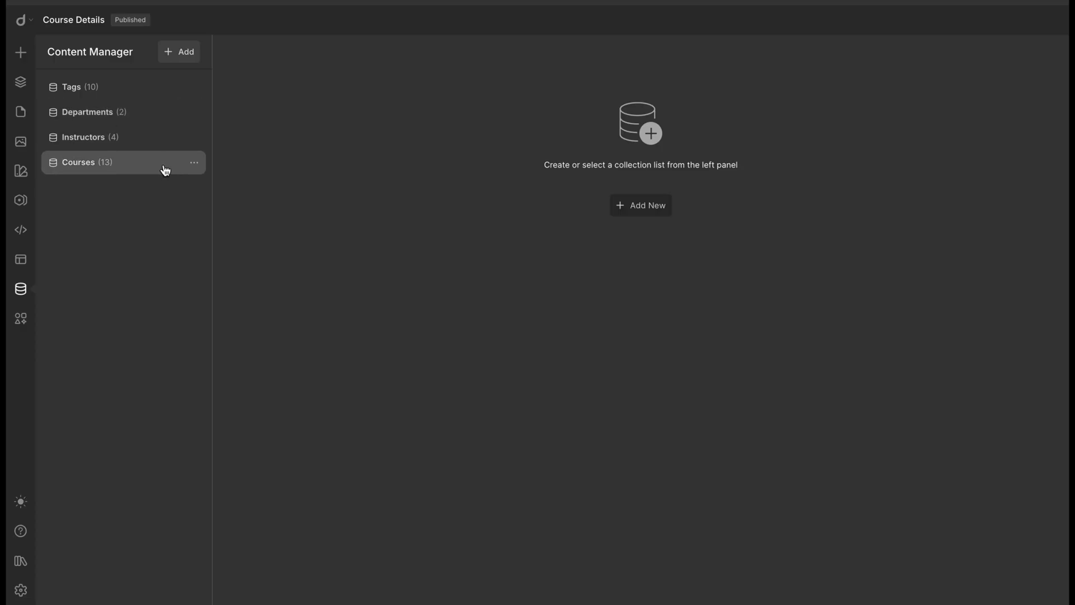
mouse_move(134, 172)
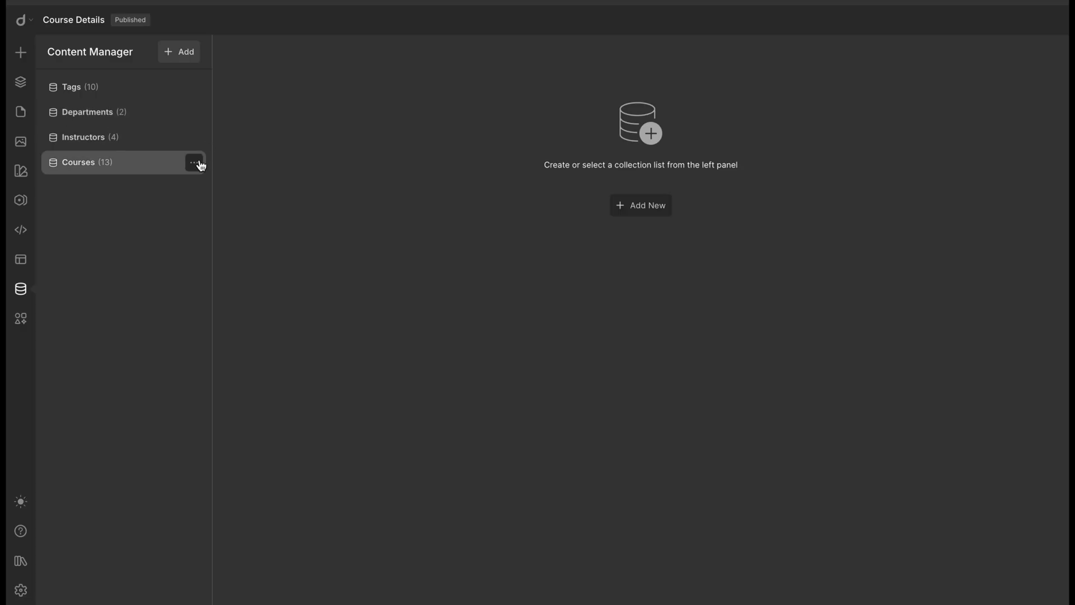
Show the options menu for the Courses collection in the Content Manager.
click(194, 162)
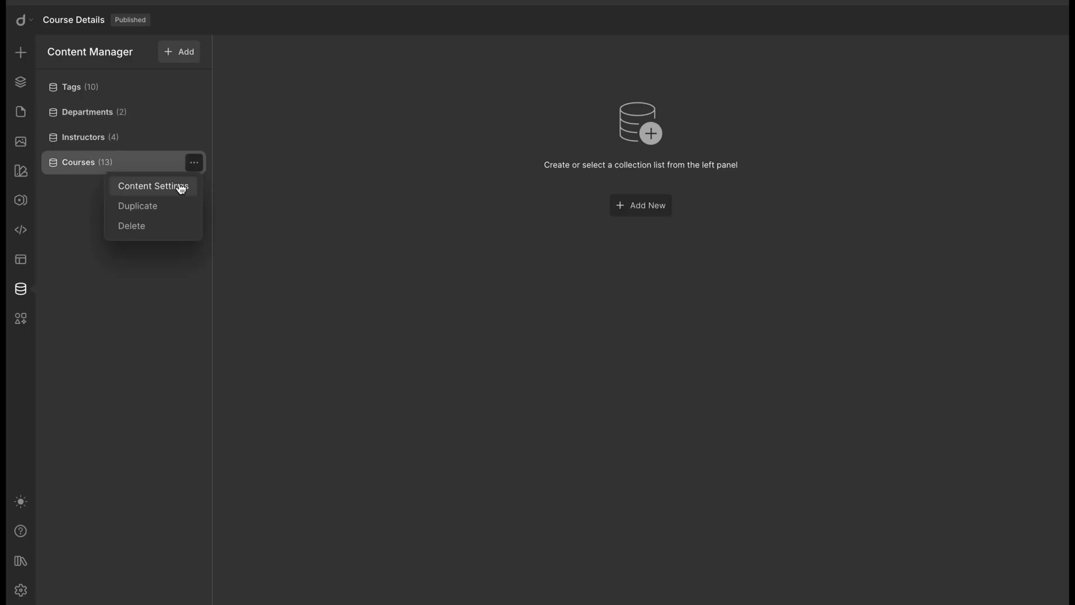
Add a reference custom field named 'Department' in the Courses collection settings.
click(153, 186)
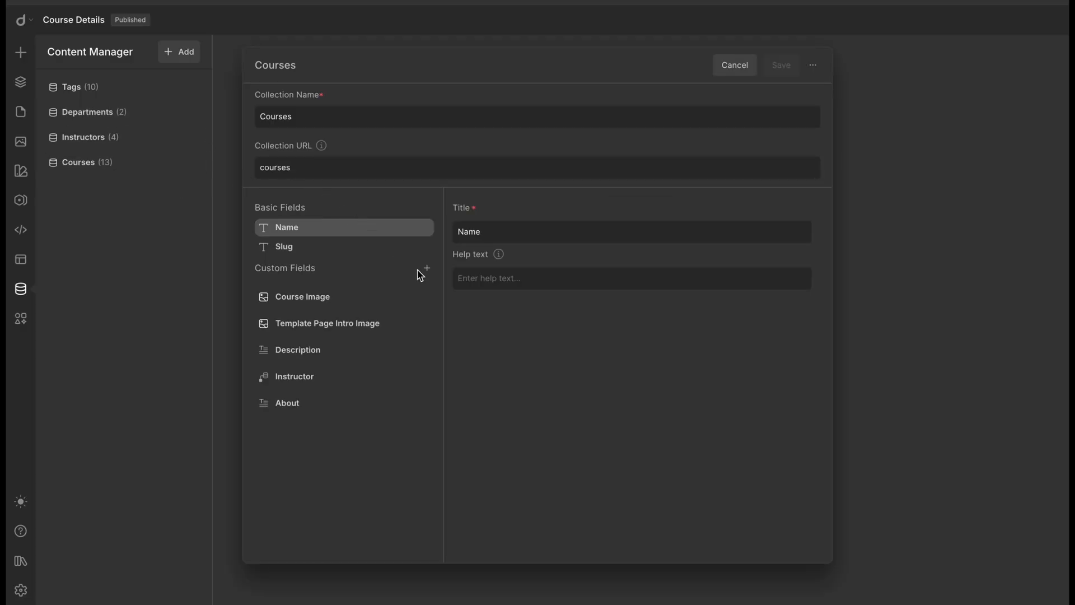
click(426, 269)
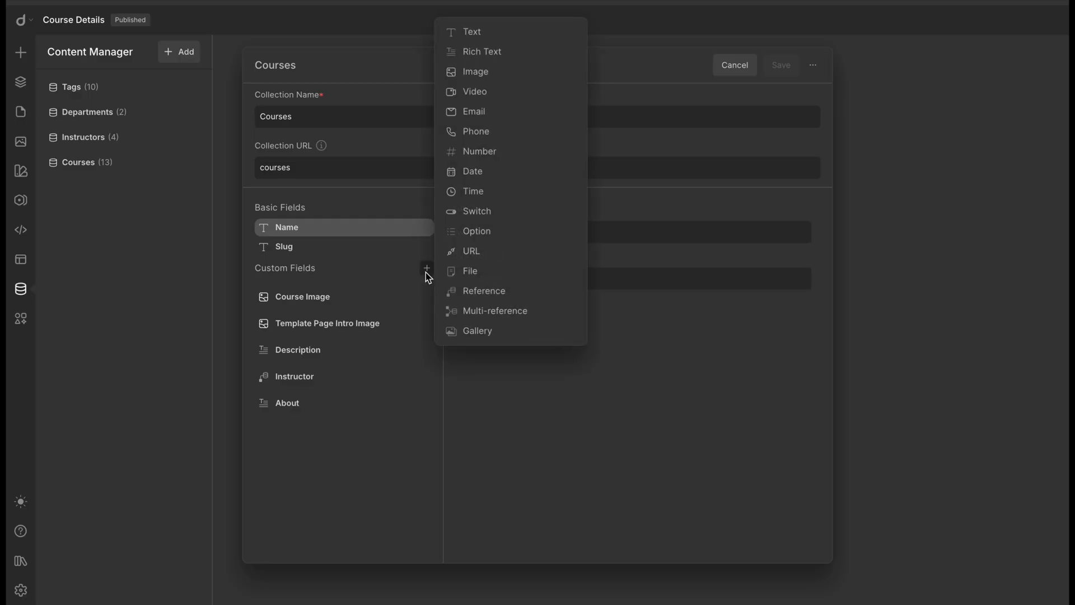
click(483, 290)
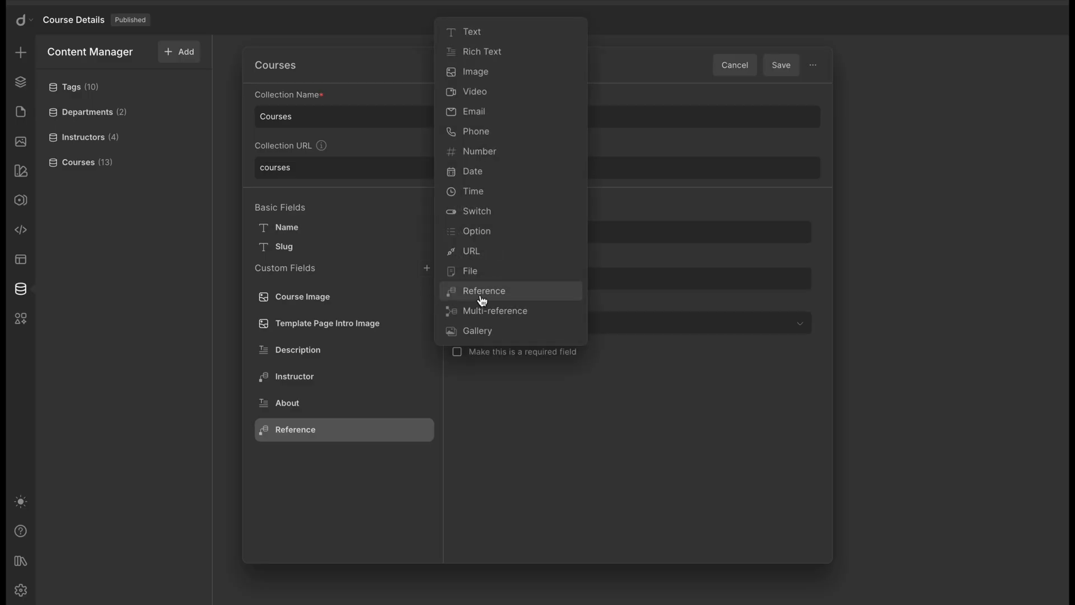
click(484, 290)
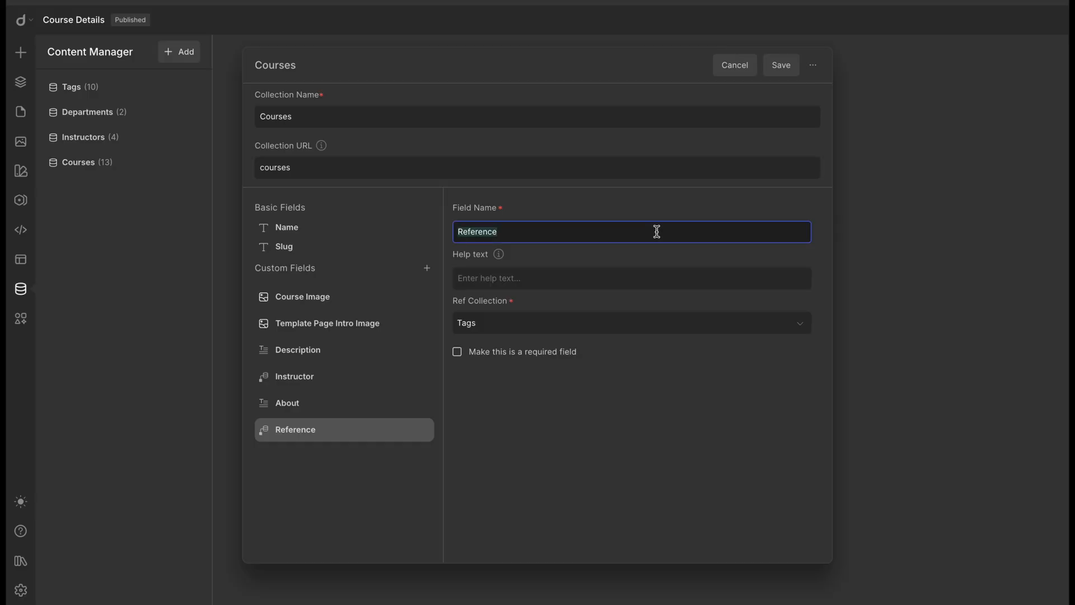
text(Department)
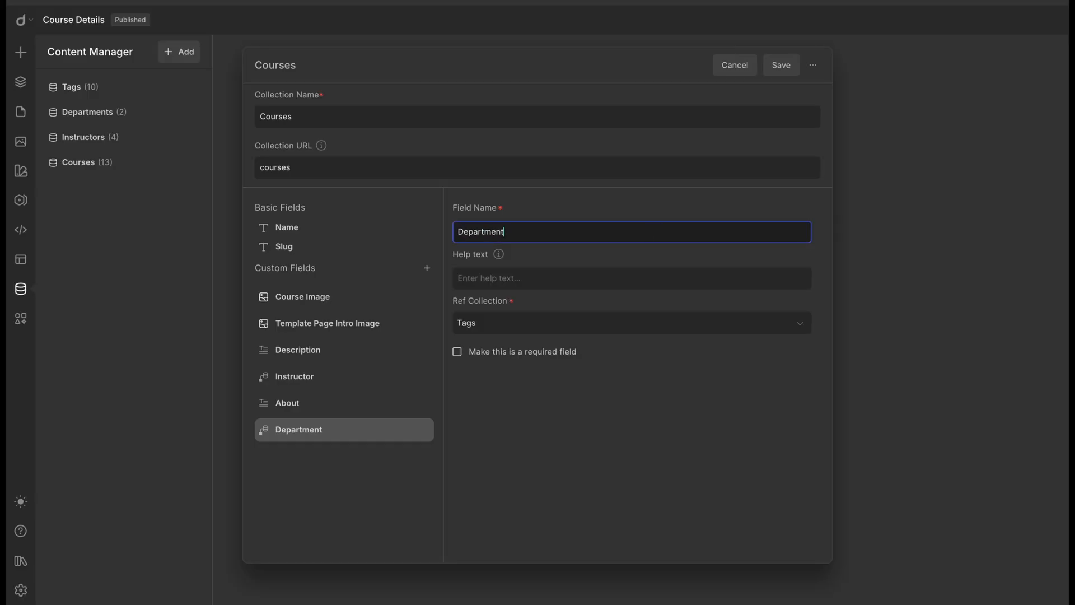
mouse_move(578, 274)
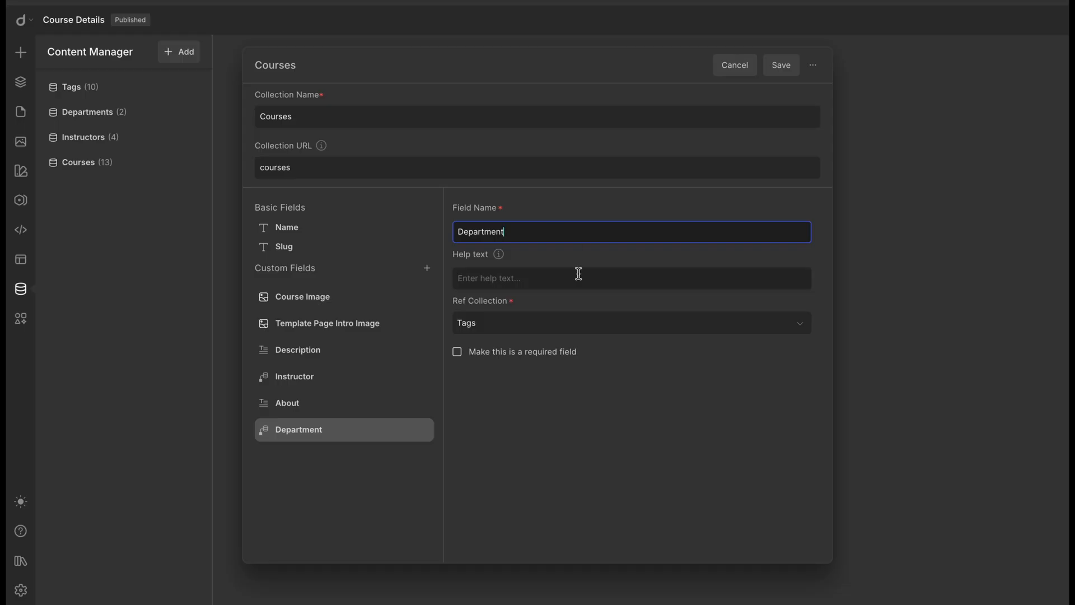
Give it help text 'Add the department the course belongs to', reference Departments, and save.
click(631, 278)
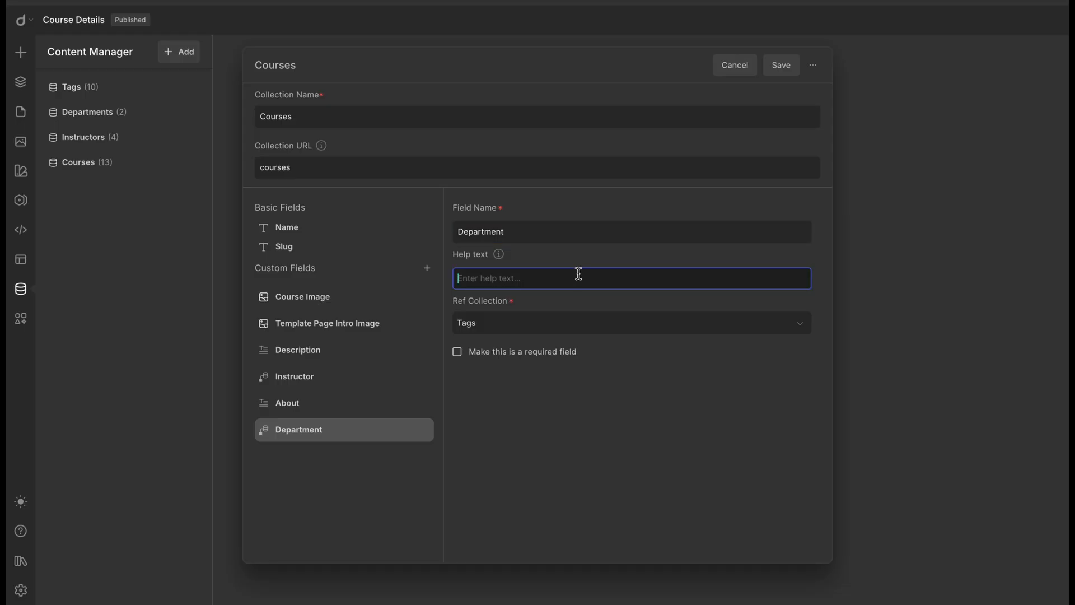
text(Add the department the course belongs to)
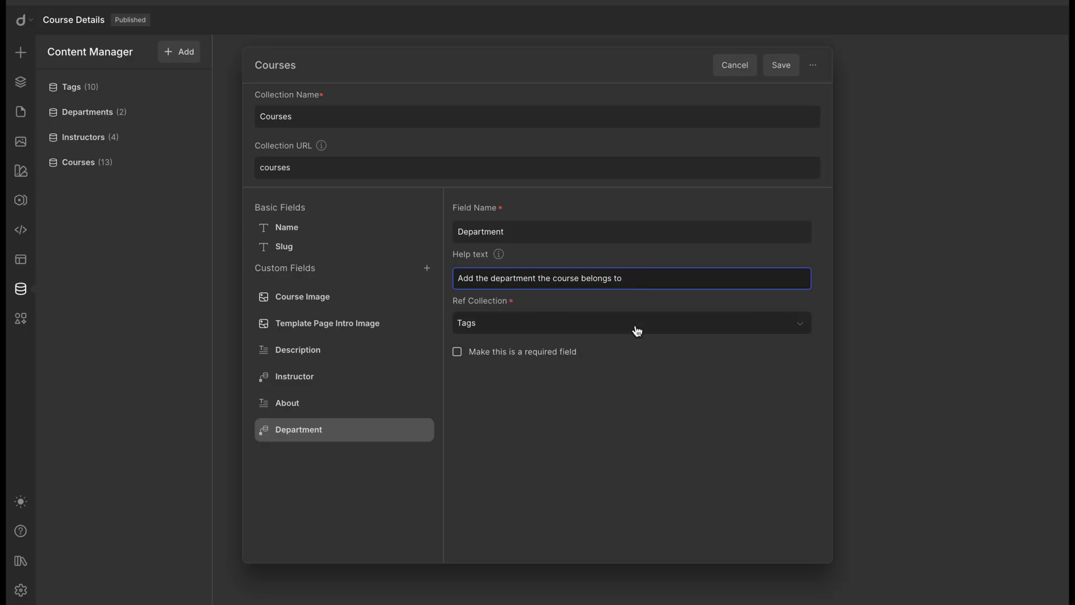
click(627, 323)
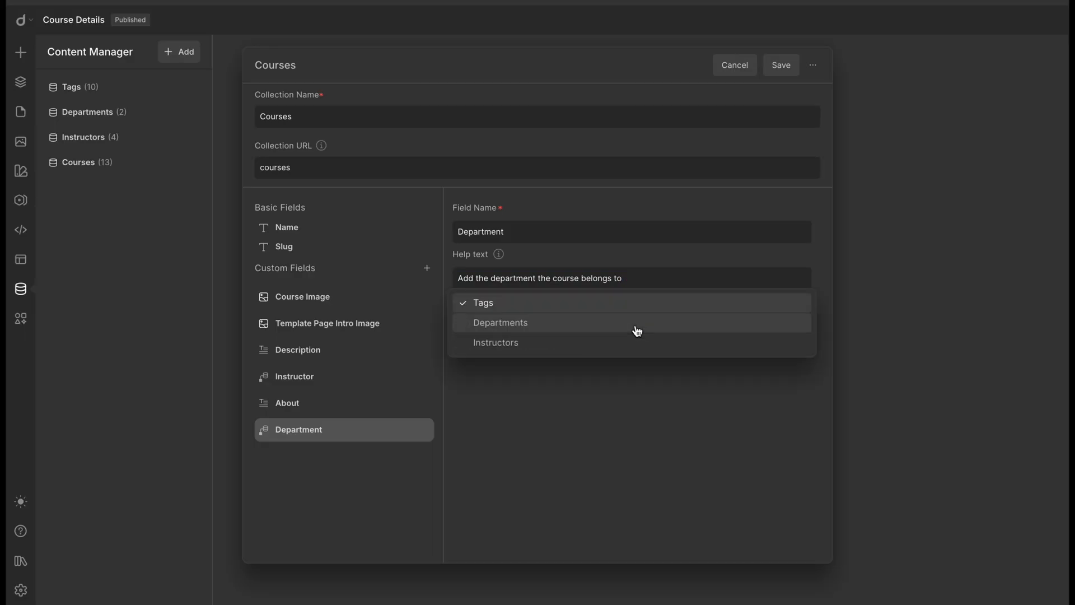
mouse_move(635, 342)
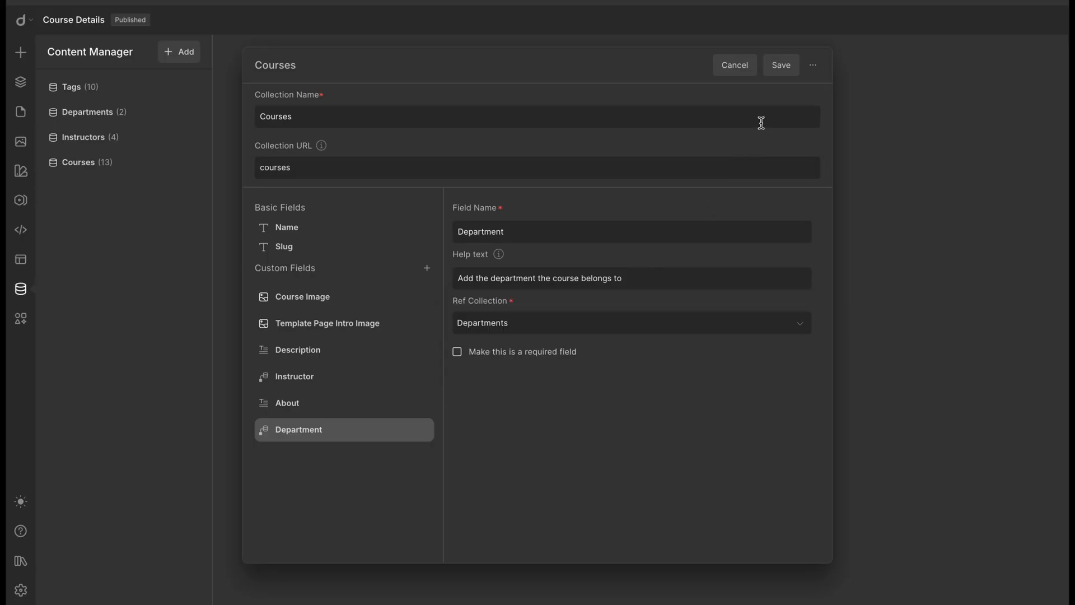
click(780, 64)
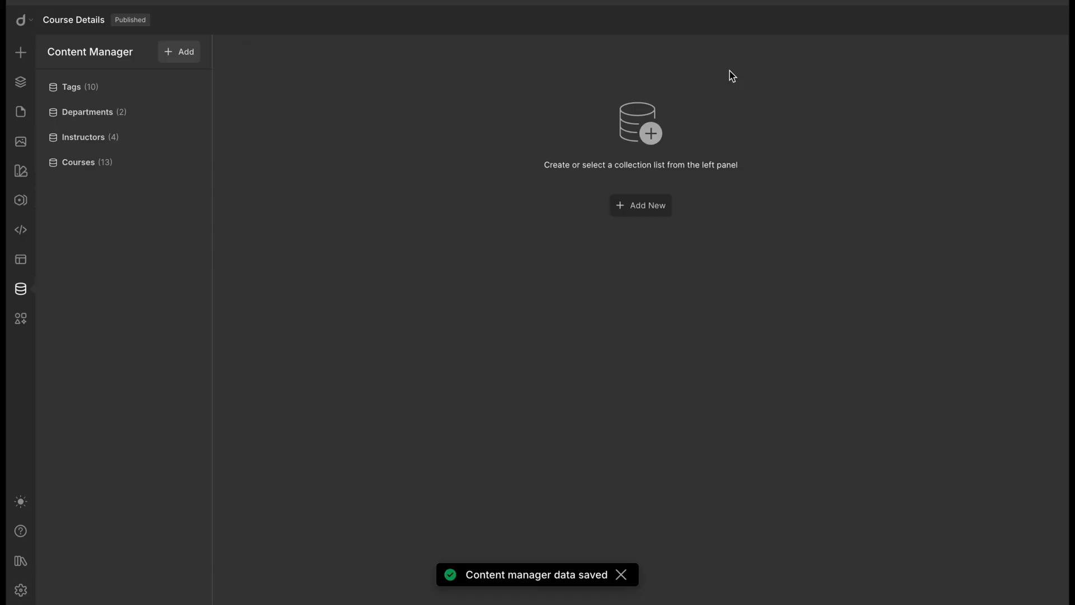
Set the Operating Systems course's Department to Computer Science and save the item.
click(79, 162)
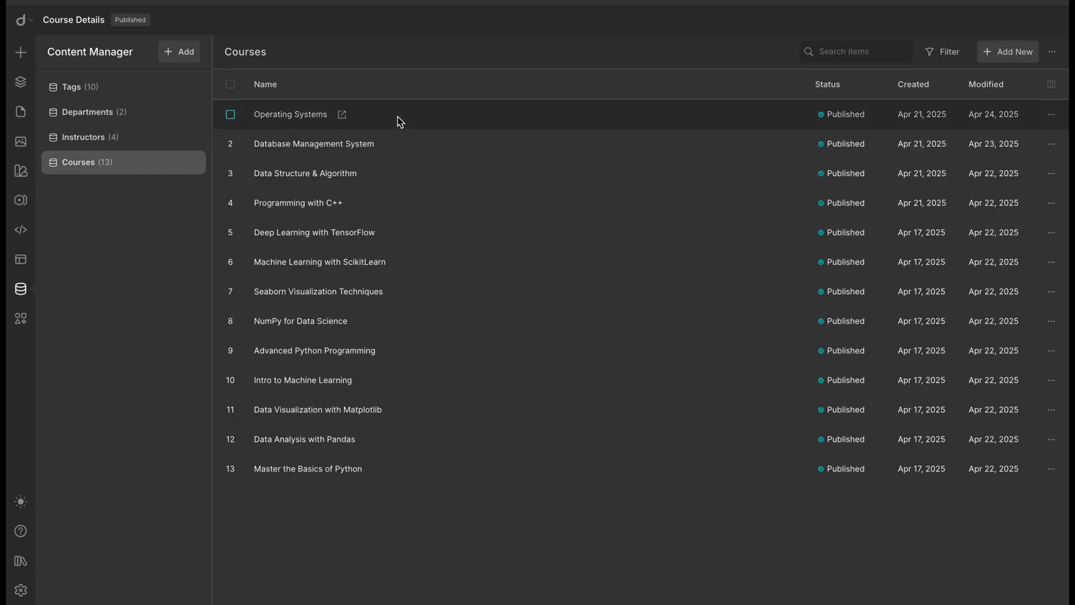
click(290, 113)
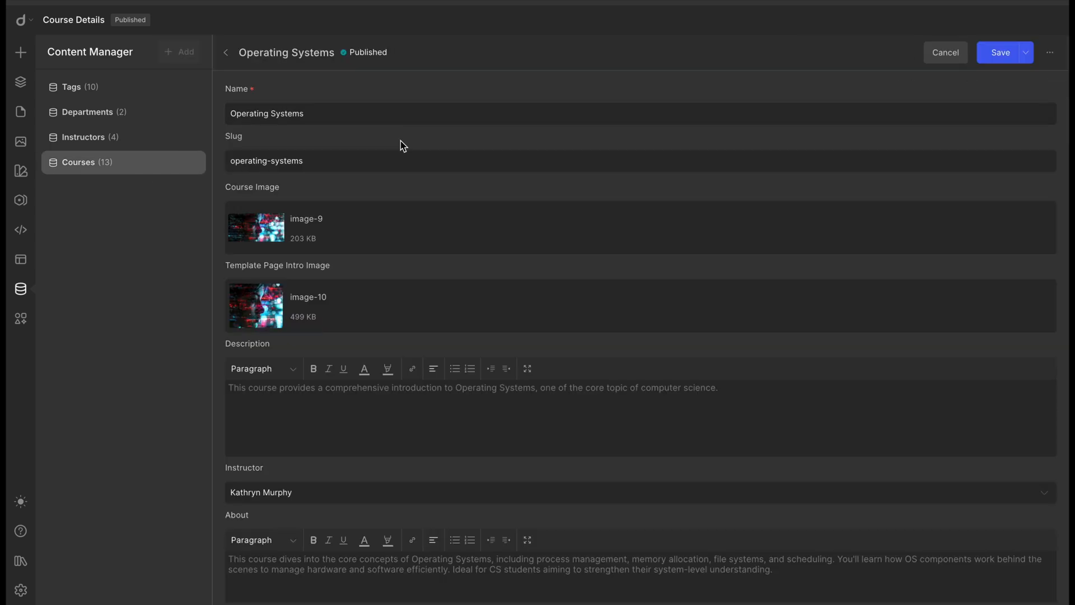
scroll(down, 3)
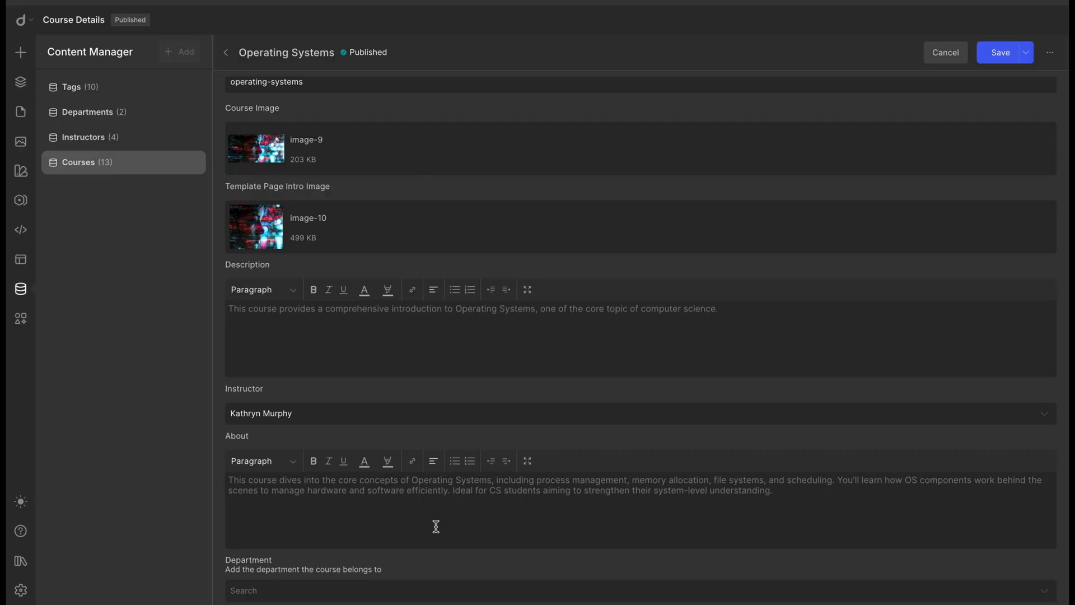
click(431, 590)
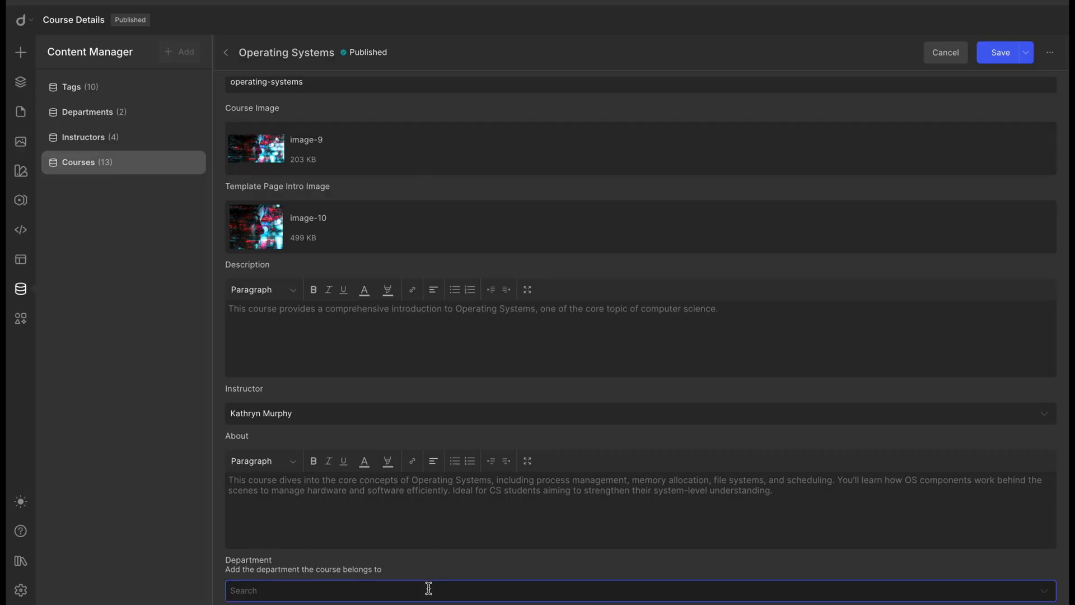
click(428, 590)
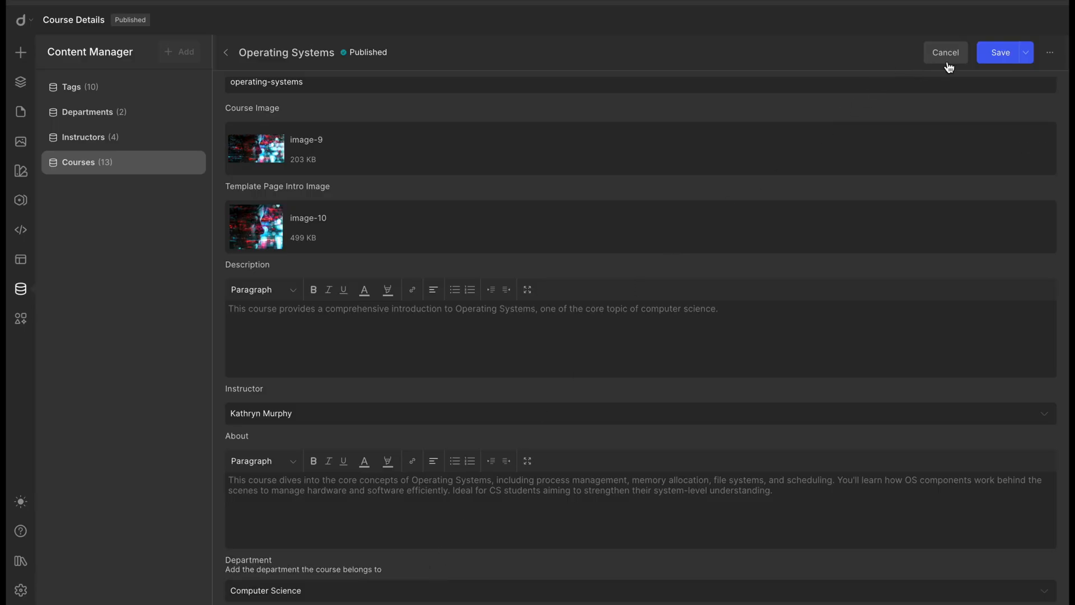
click(1000, 52)
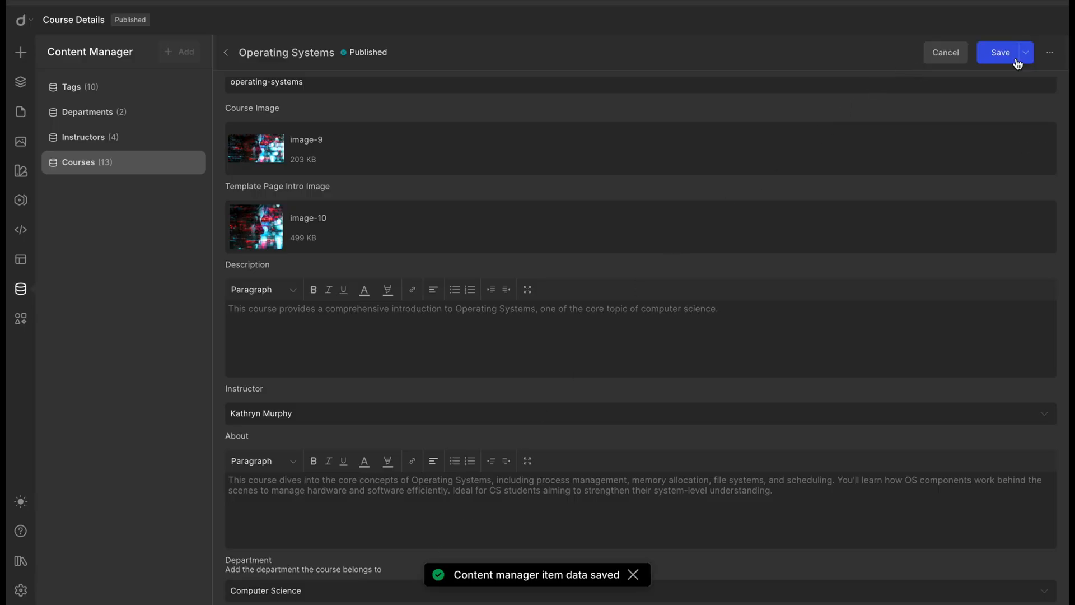
mouse_move(20, 288)
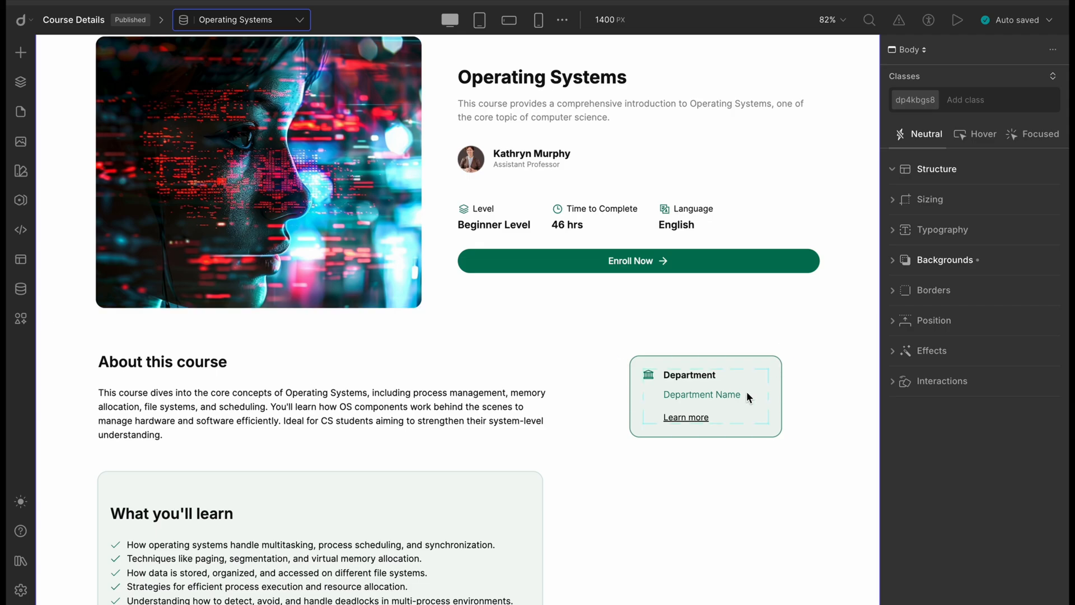
mouse_move(767, 379)
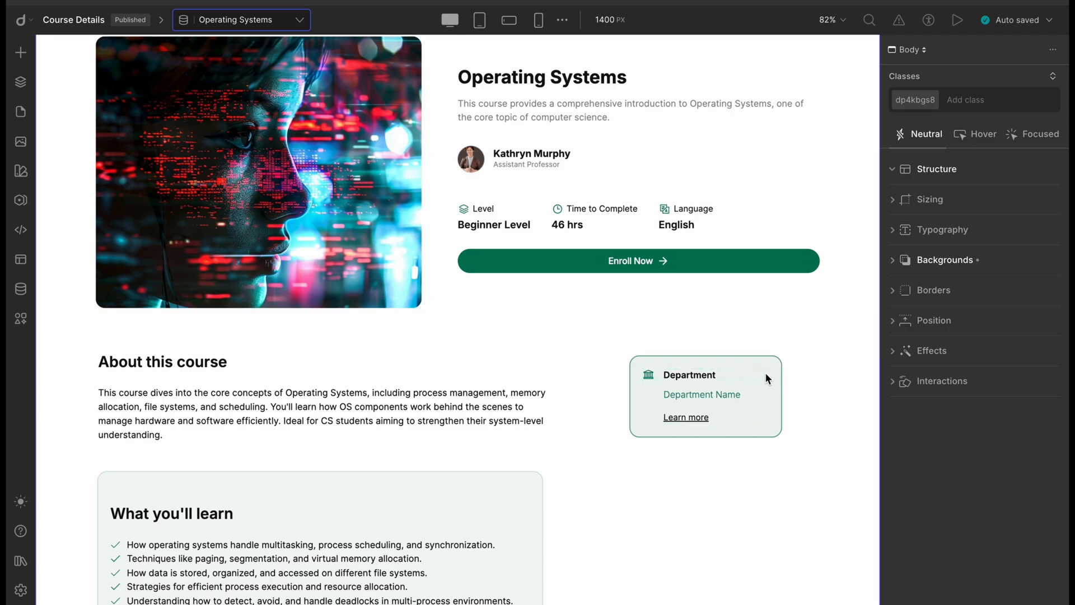
mouse_move(752, 379)
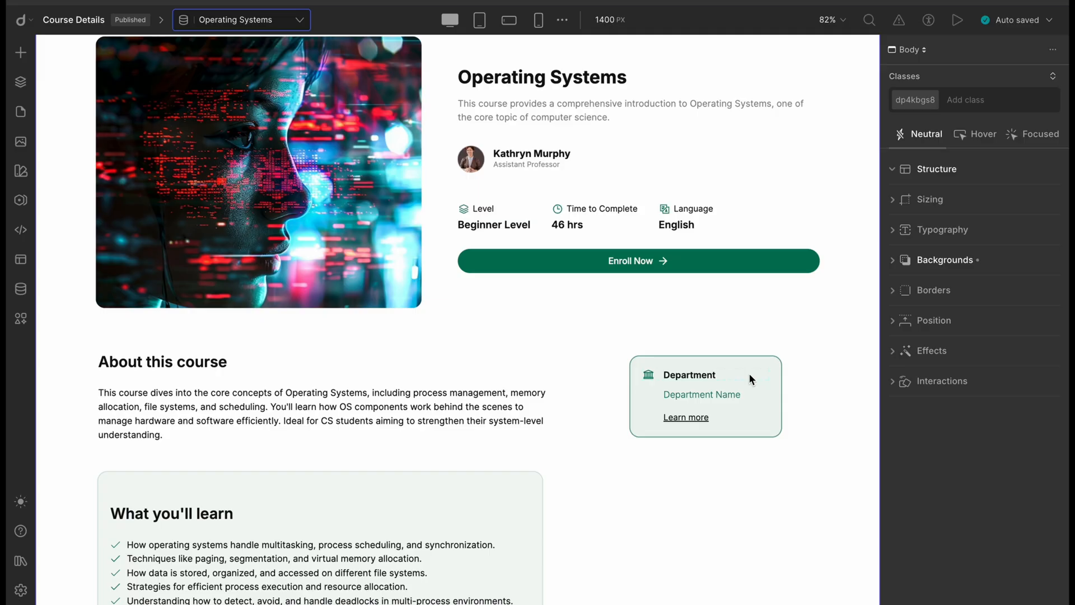
Bind the Department Name heading to the Department reference's Post Title.
click(702, 394)
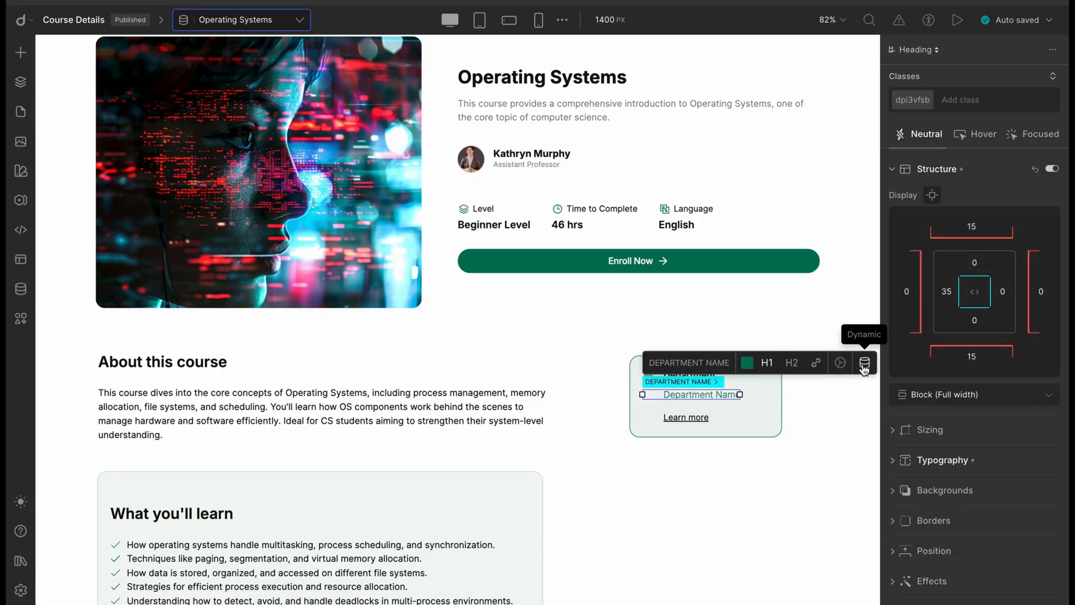
click(863, 363)
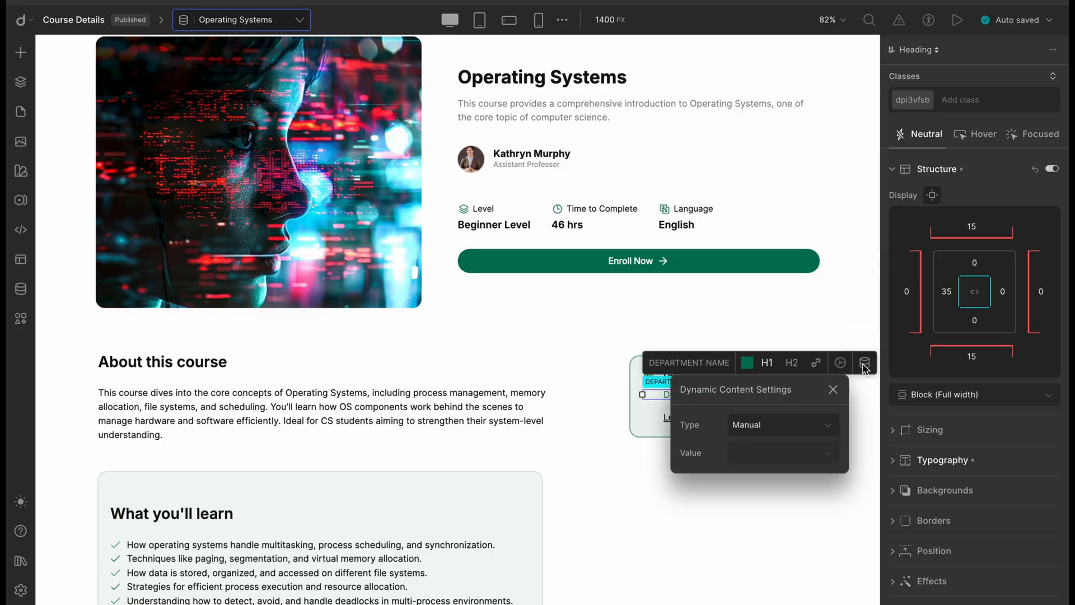
mouse_move(827, 427)
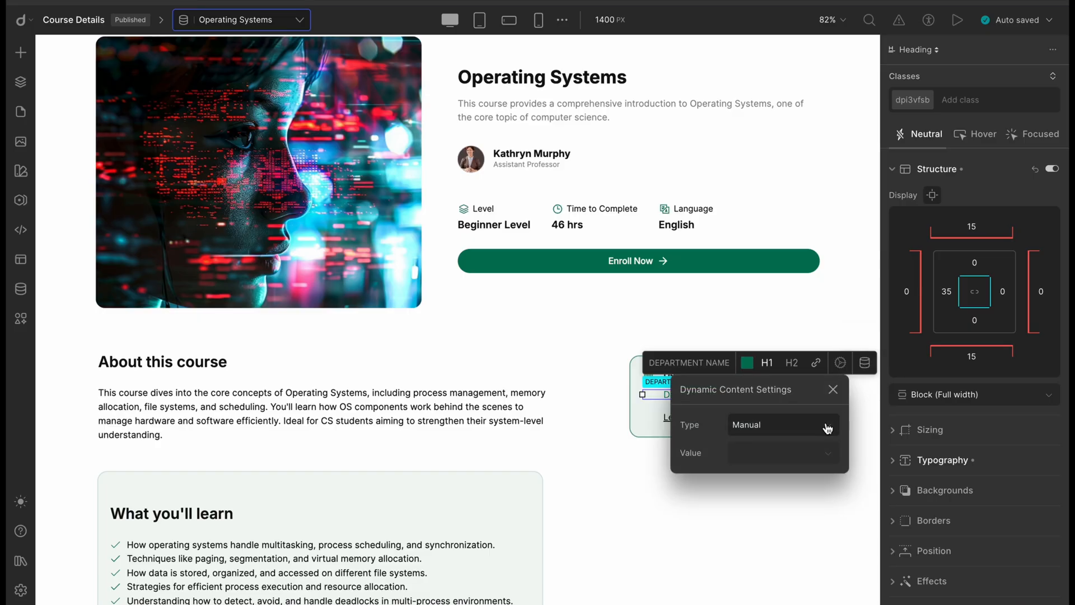
click(782, 424)
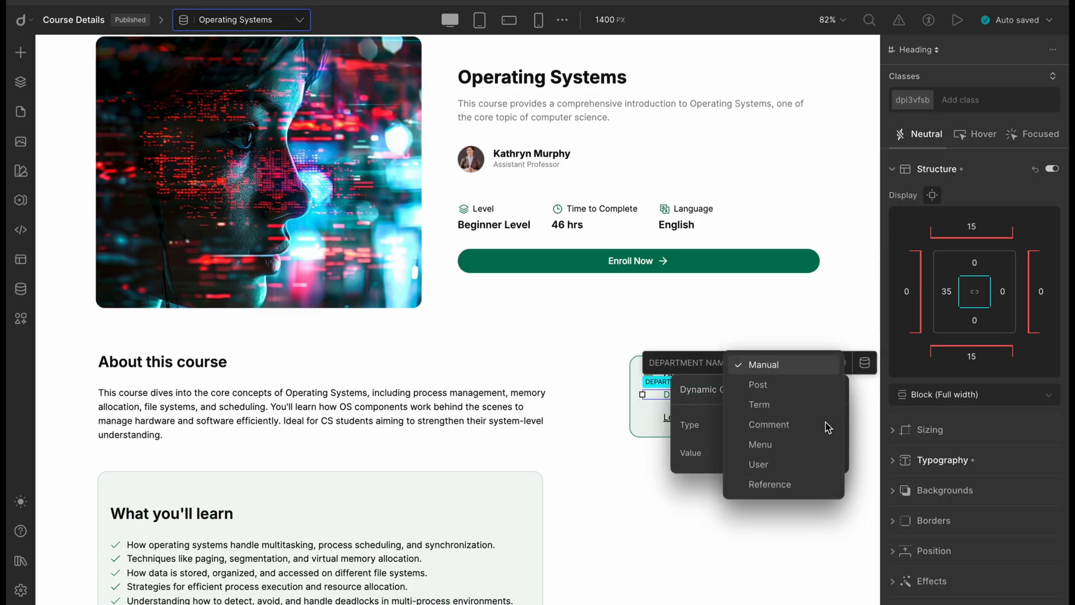
click(769, 484)
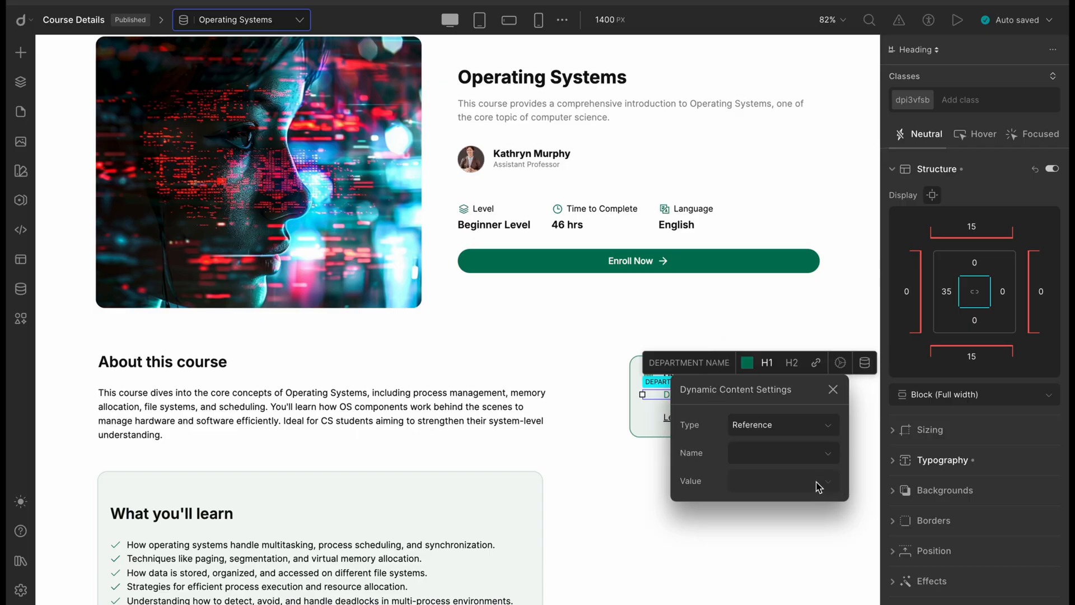
mouse_move(826, 468)
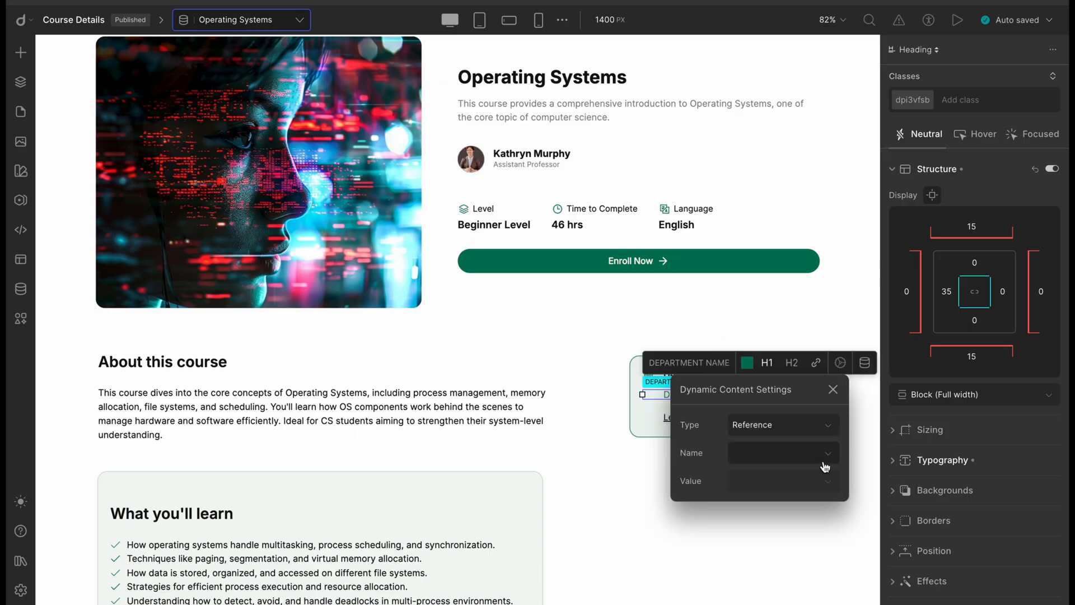
click(781, 453)
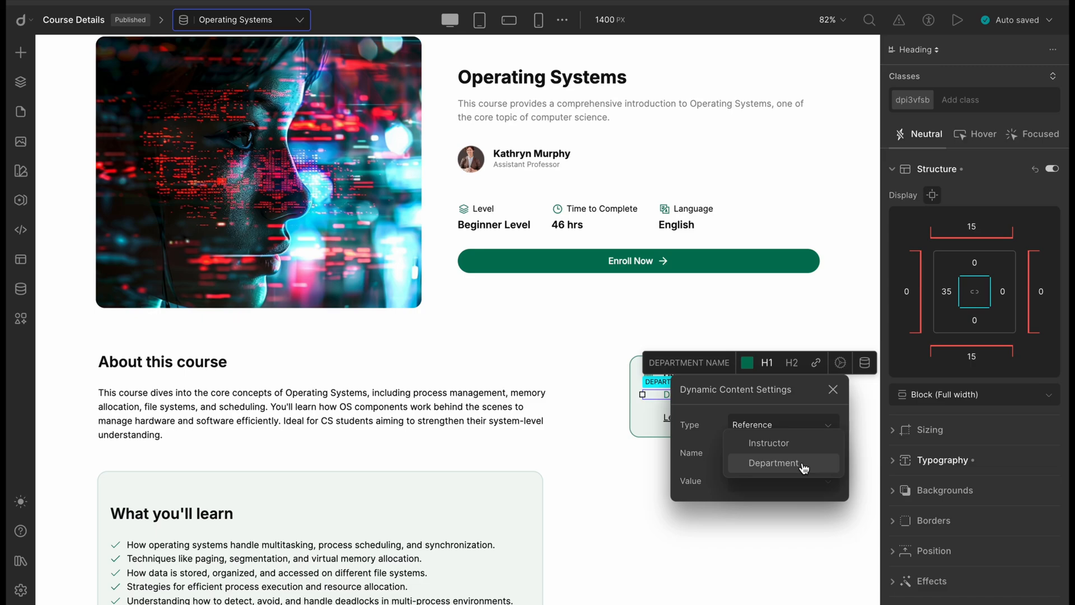
click(776, 463)
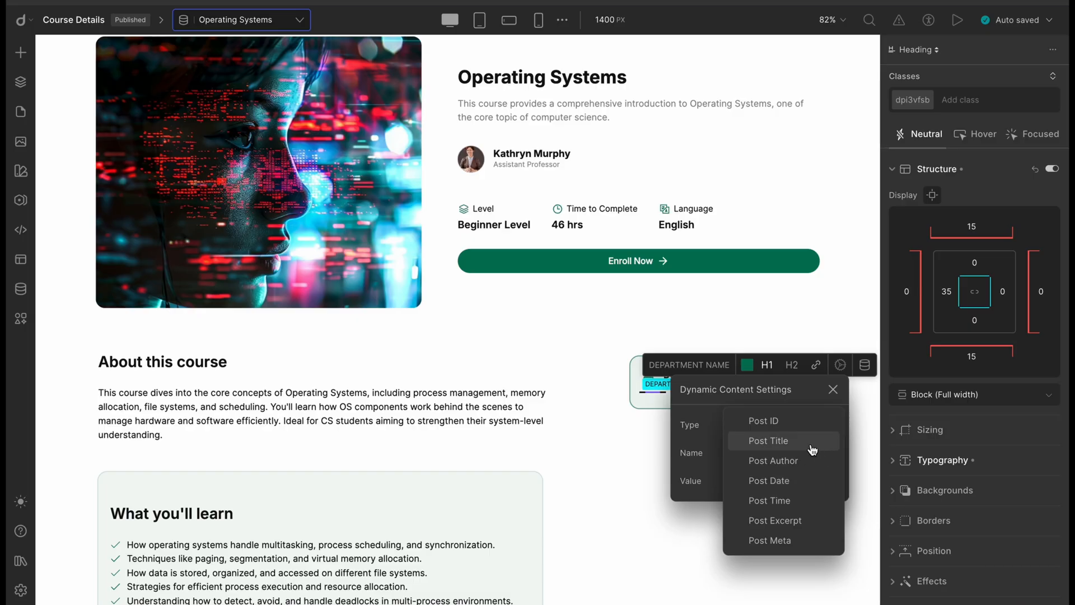
click(768, 441)
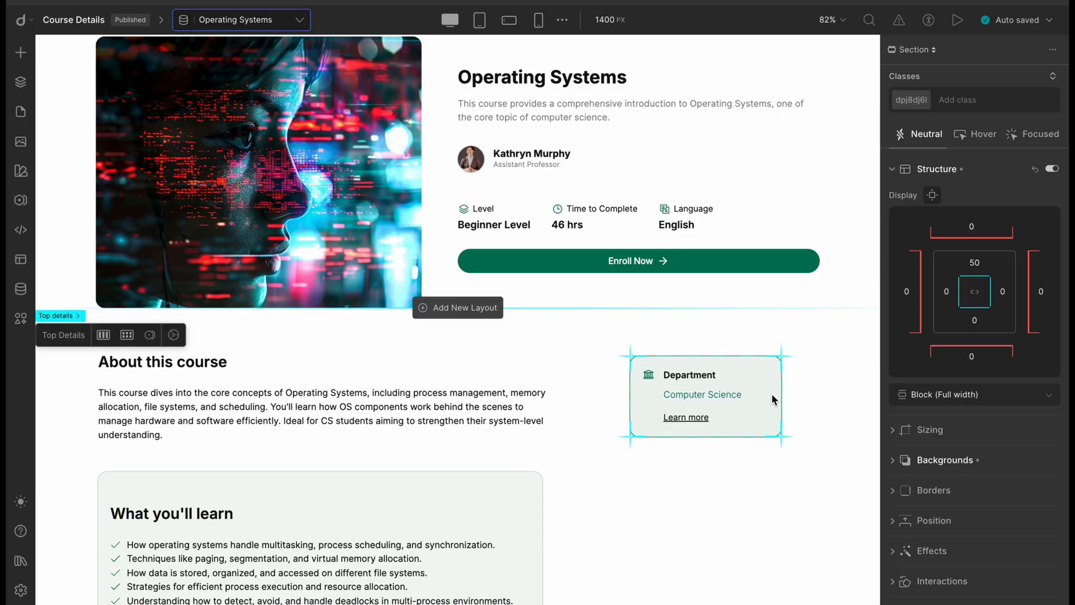
mouse_move(828, 296)
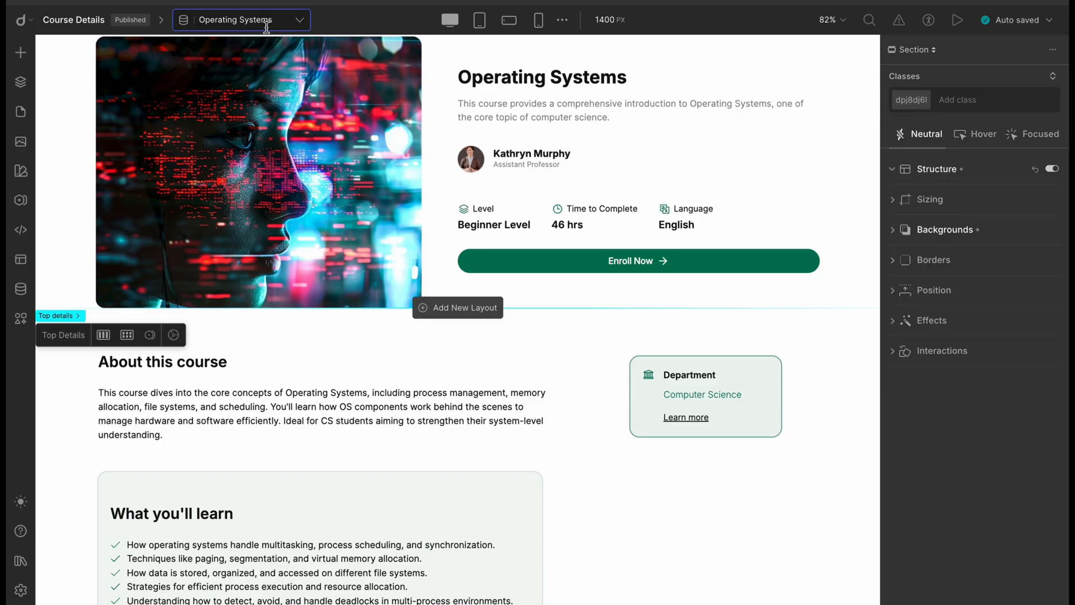
Leave the template via the item switcher and return to the Content Manager.
click(241, 20)
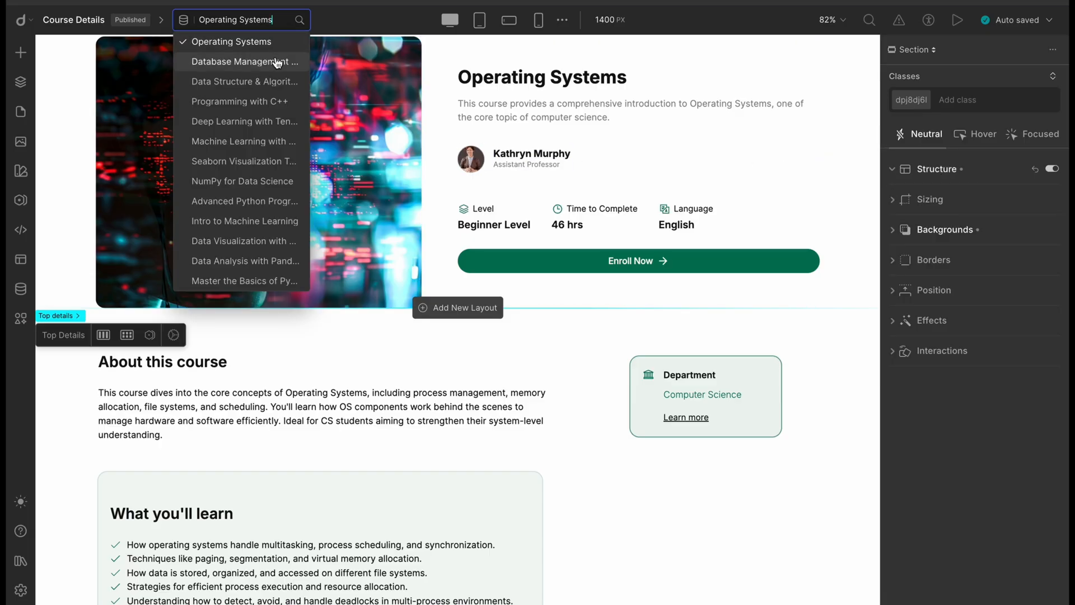
click(244, 62)
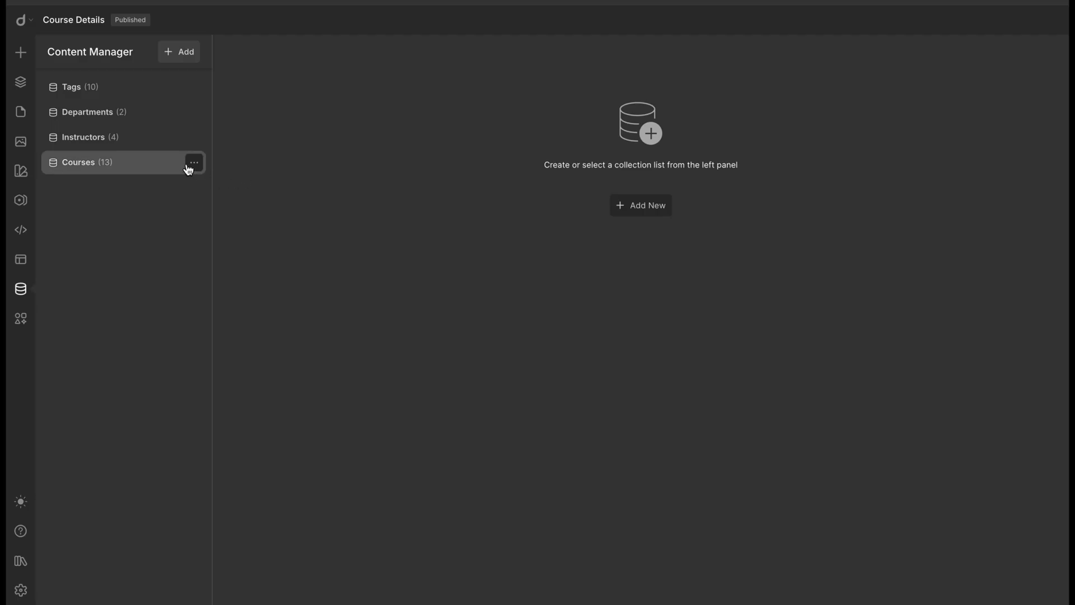
Add a multi-reference custom field named 'Tags' to the Courses collection.
click(194, 162)
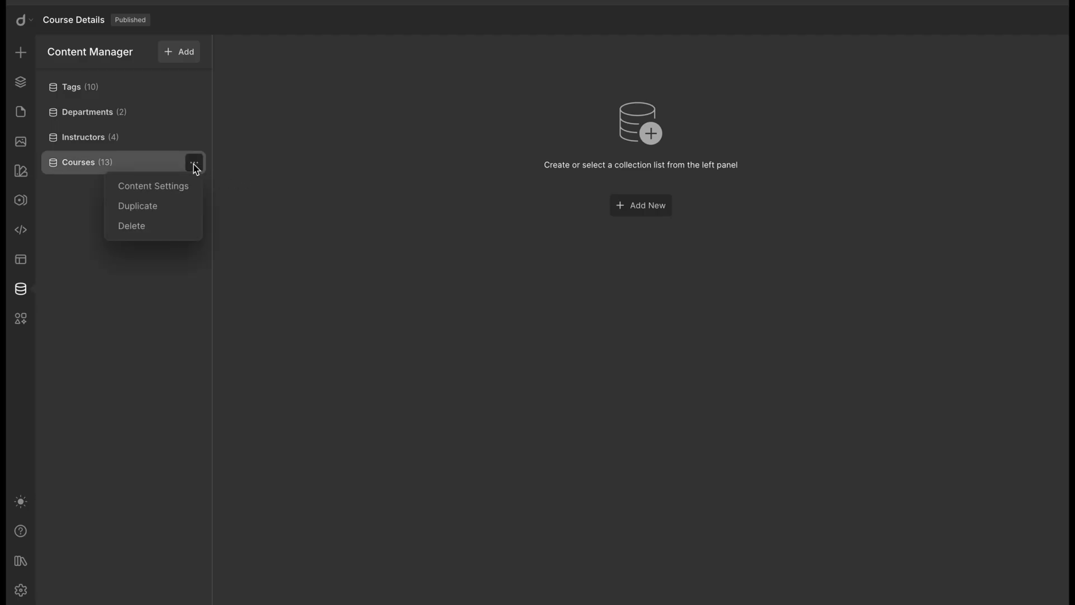
click(153, 186)
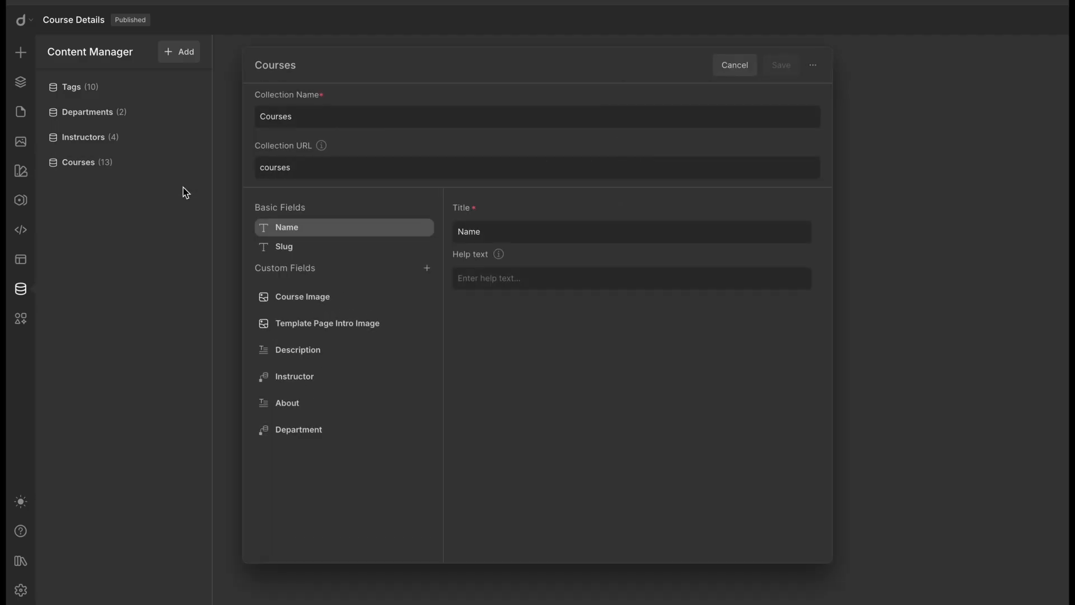
click(427, 269)
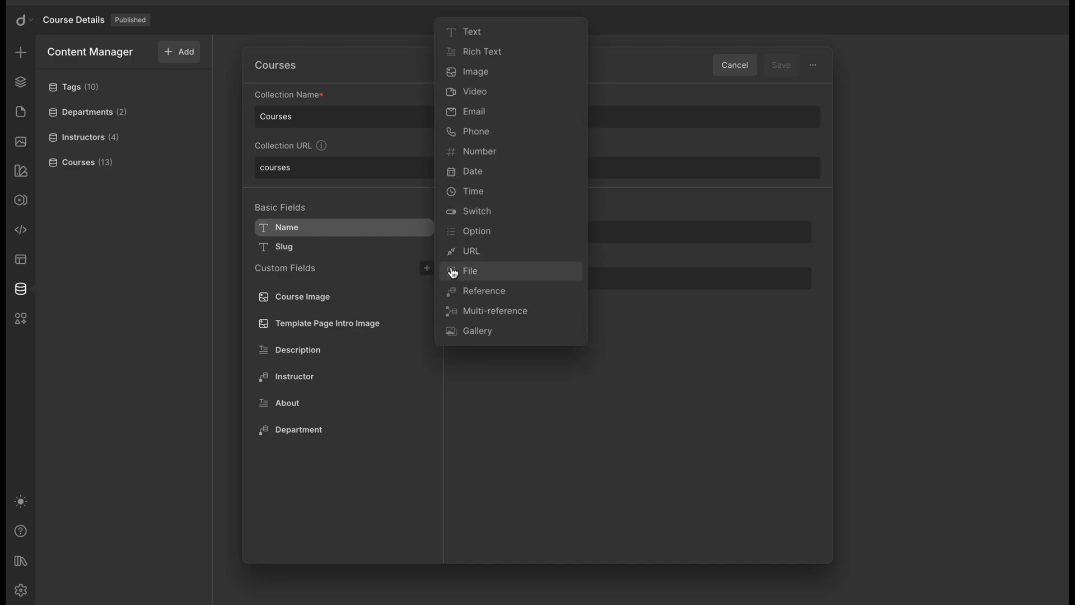
click(494, 311)
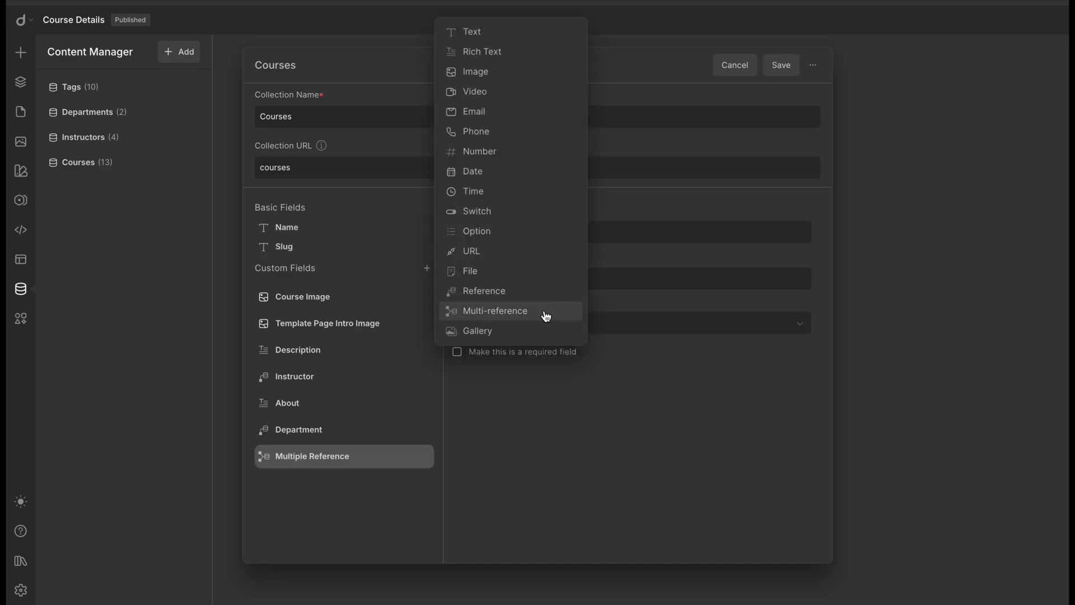
click(495, 311)
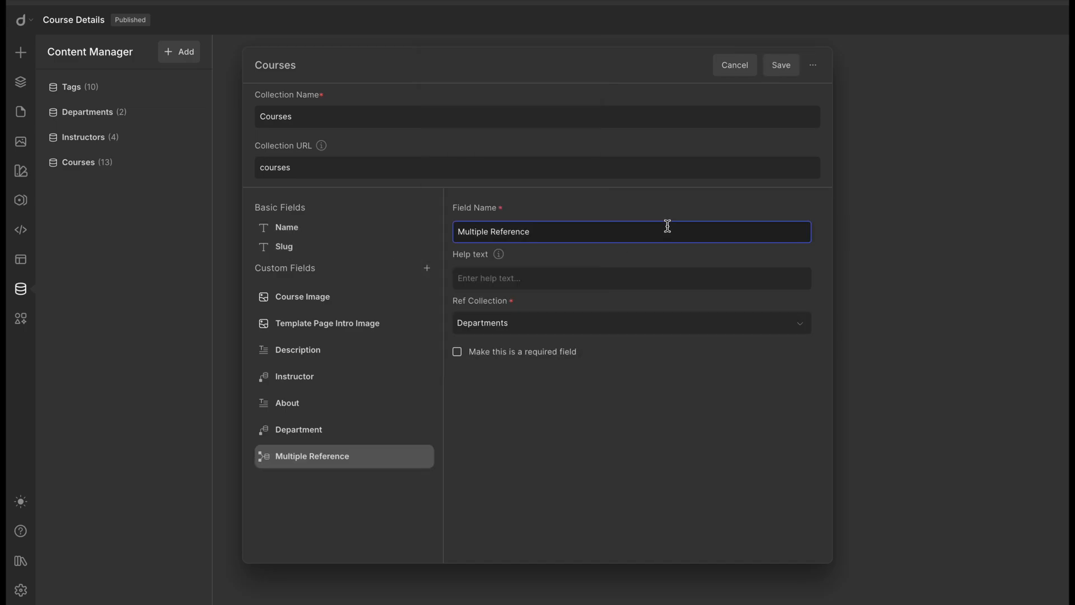
text(Tags)
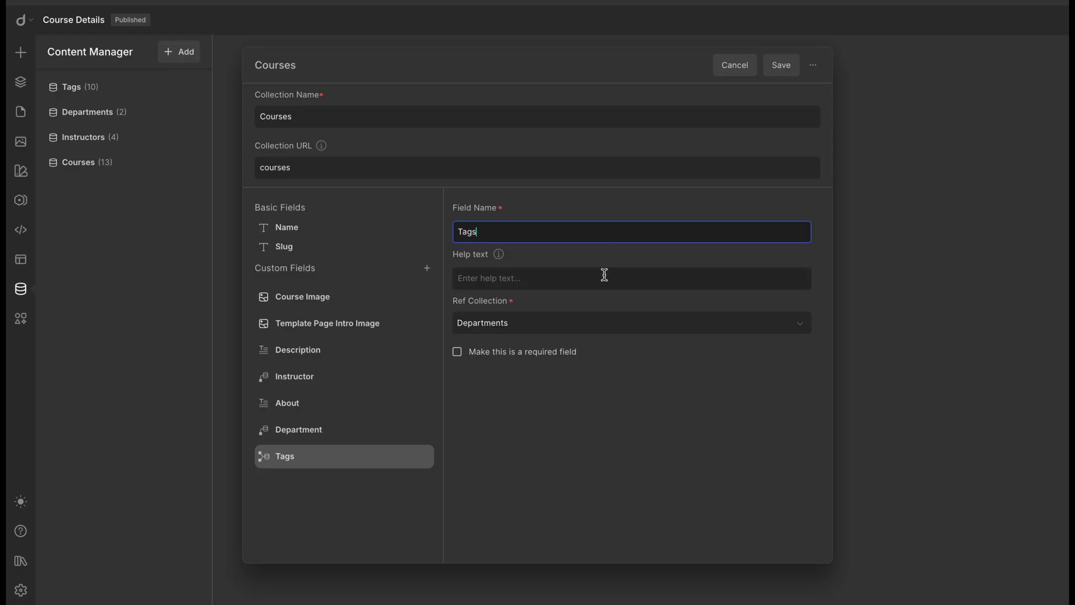
Give it help text 'Add the Tags related to the course', reference Tags, and save.
text(Add the Tags related to the course)
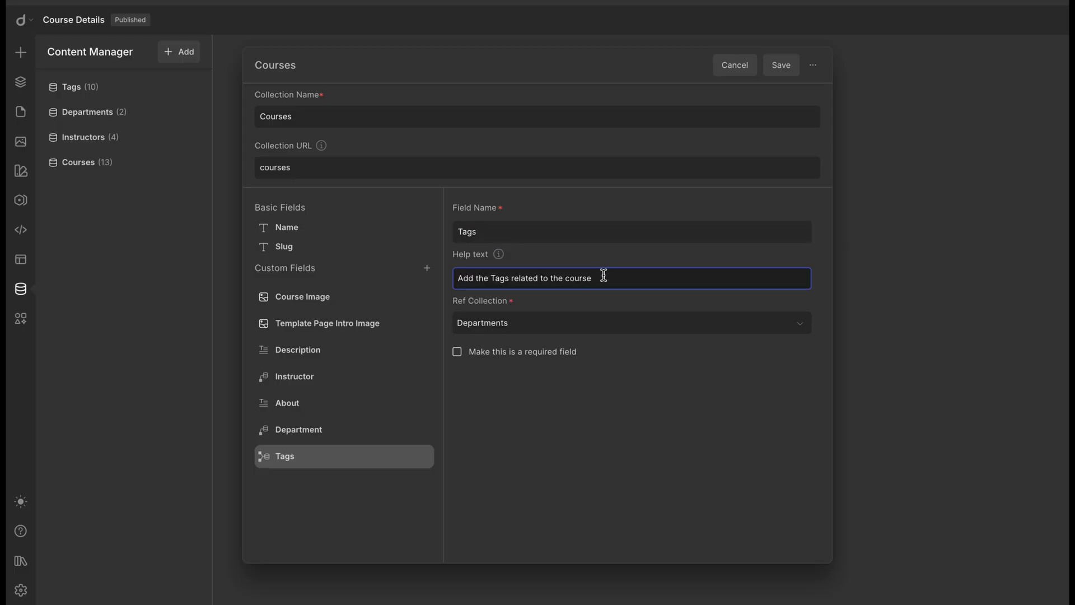
click(630, 323)
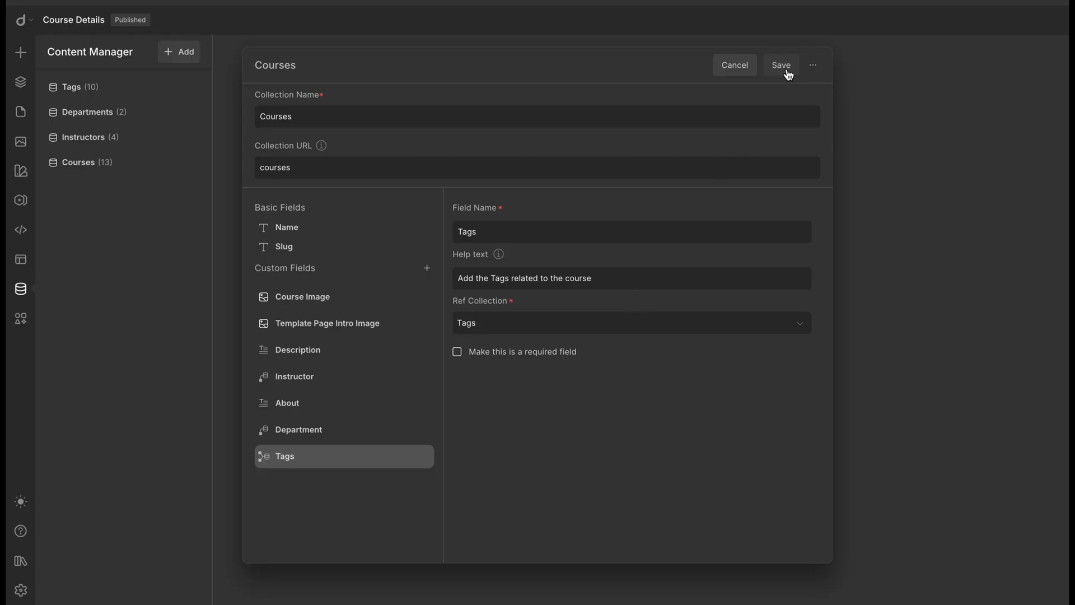
click(782, 65)
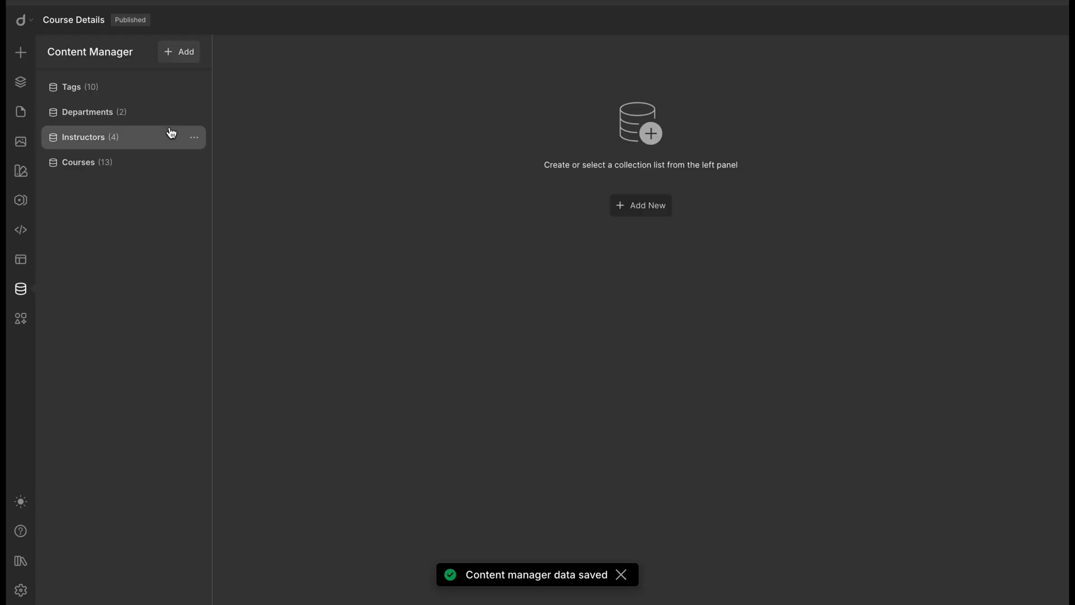
Add the Relational Databases tag to the Database Management System course and save.
click(79, 162)
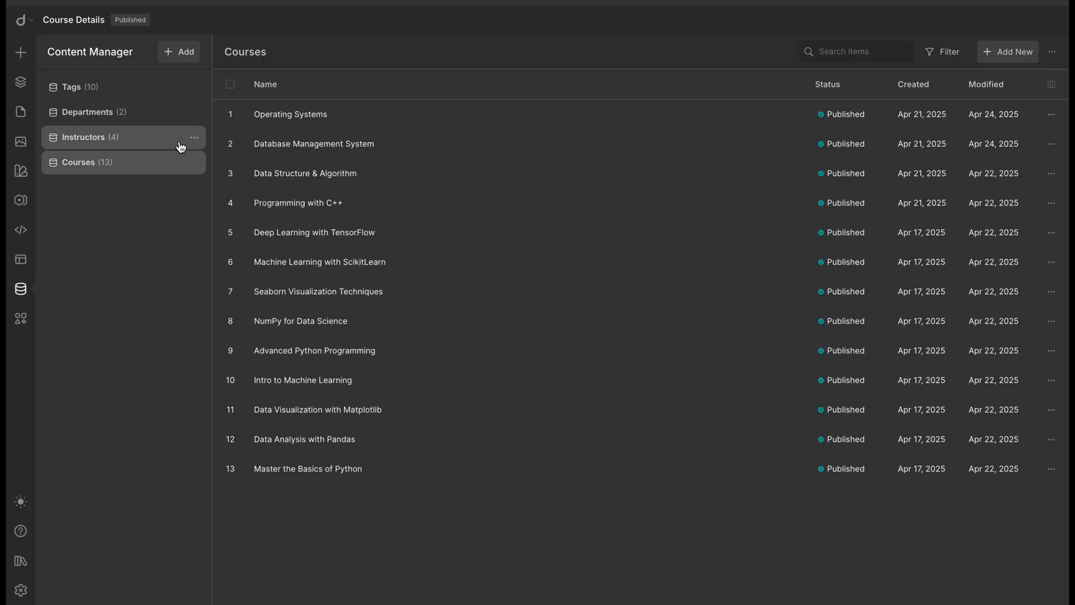
click(315, 143)
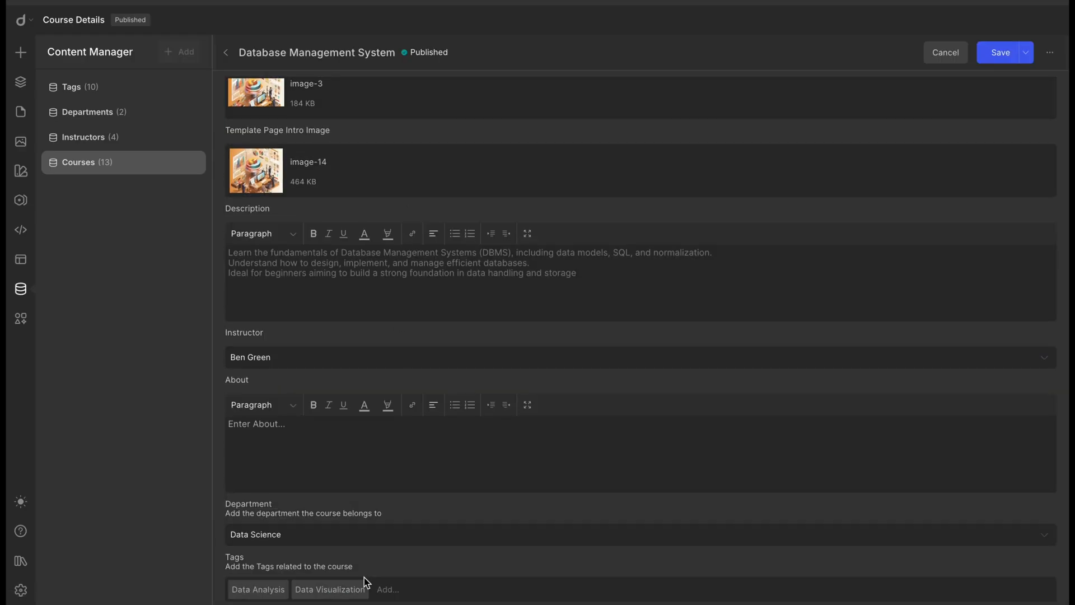
click(638, 534)
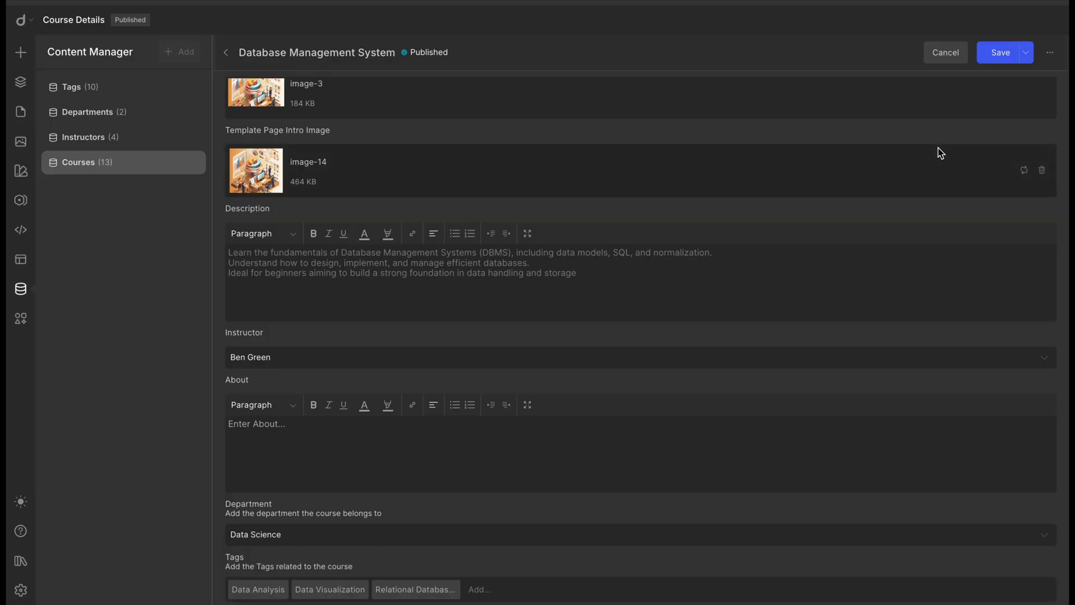
click(999, 52)
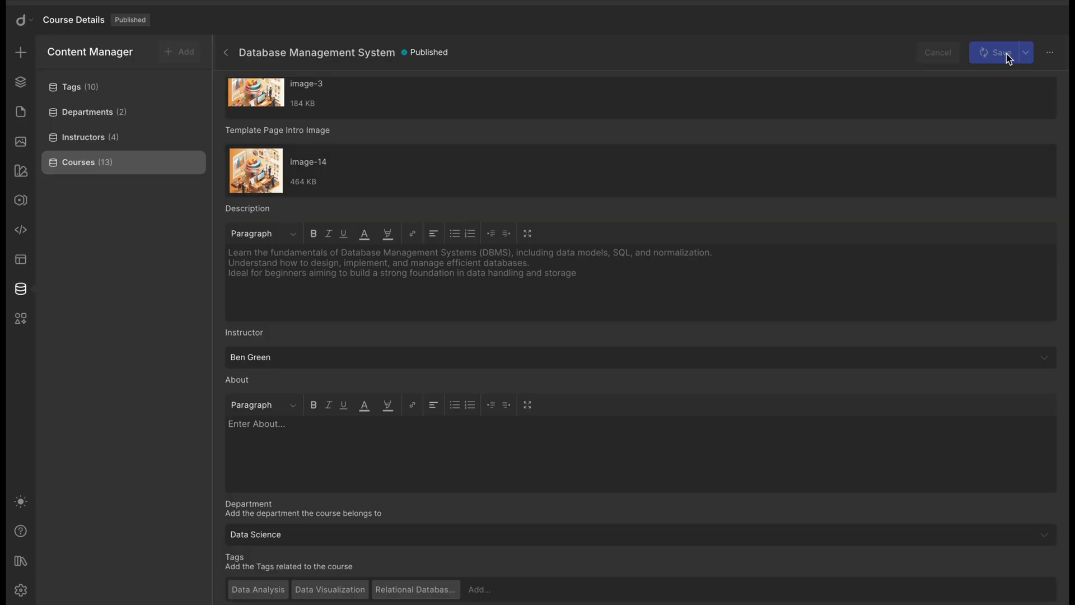
click(1000, 52)
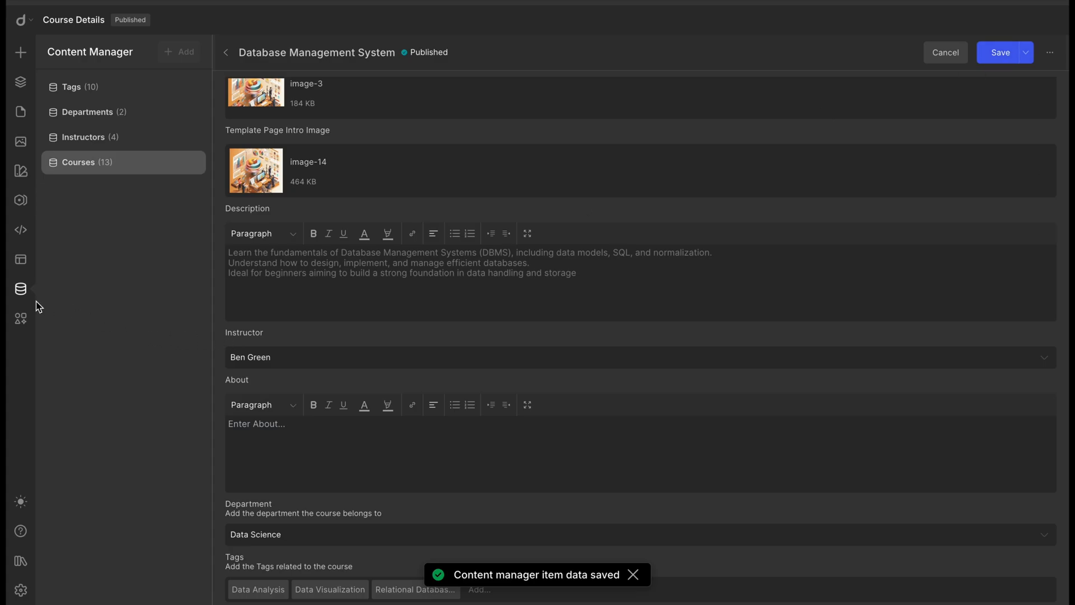
mouse_move(21, 288)
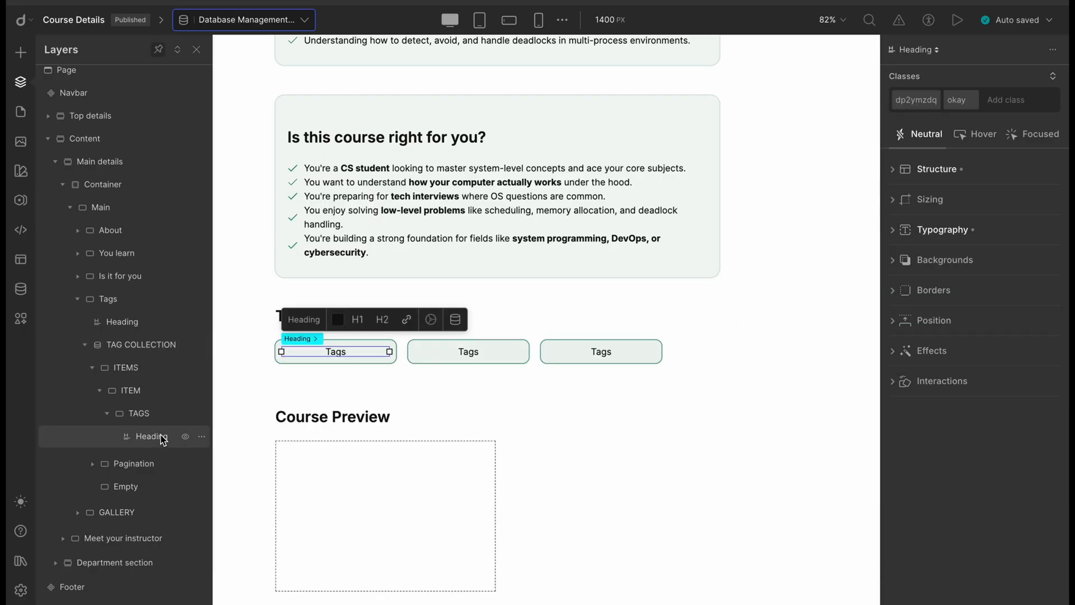
mouse_move(174, 363)
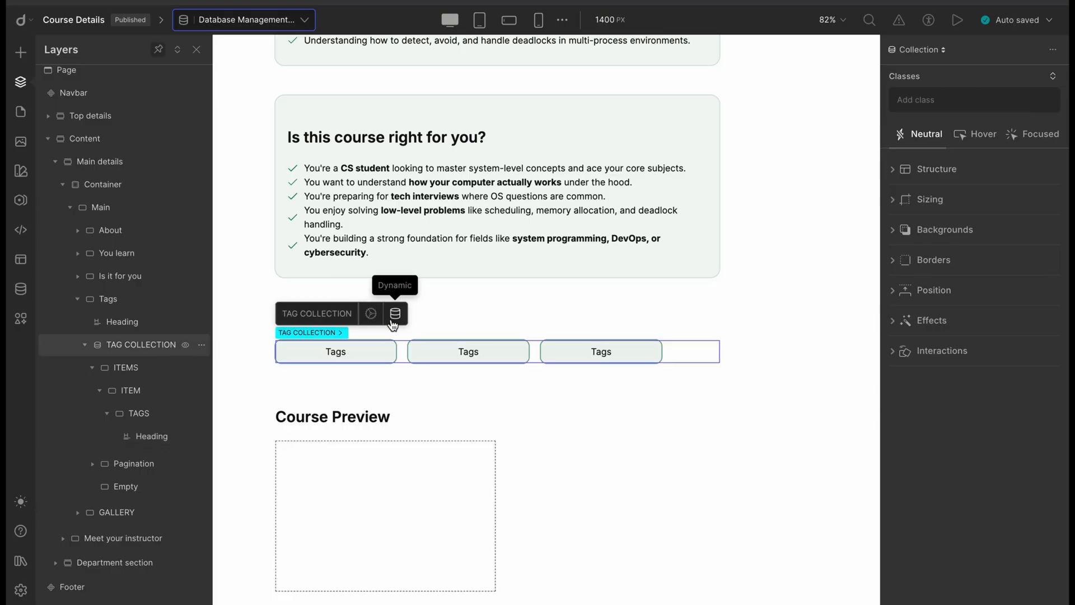
Source the tag list from the Tags multi-reference and open the tag heading's dynamic content settings.
click(394, 314)
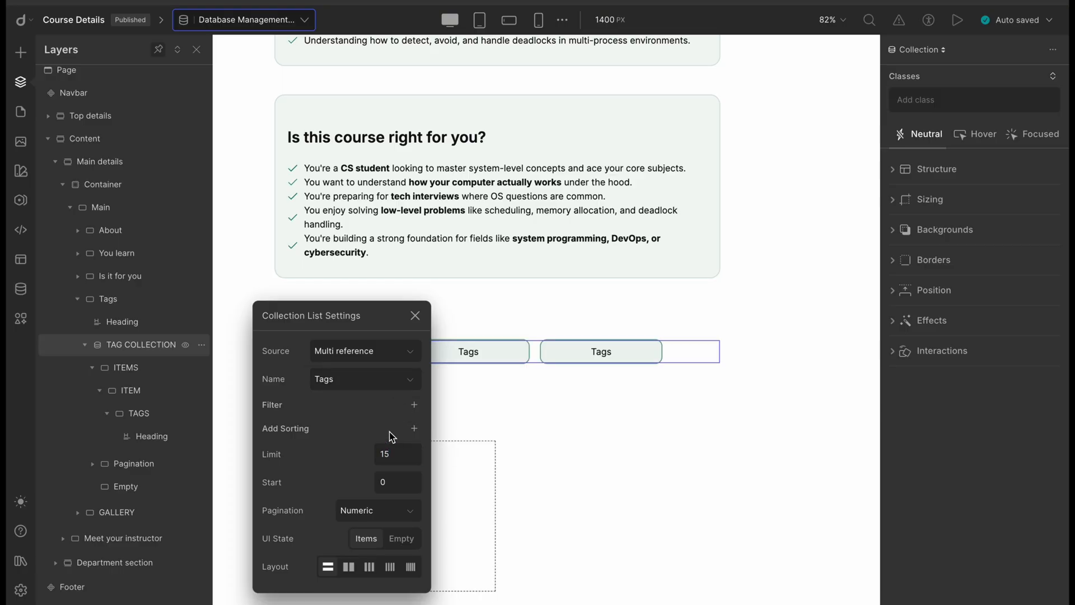
click(152, 436)
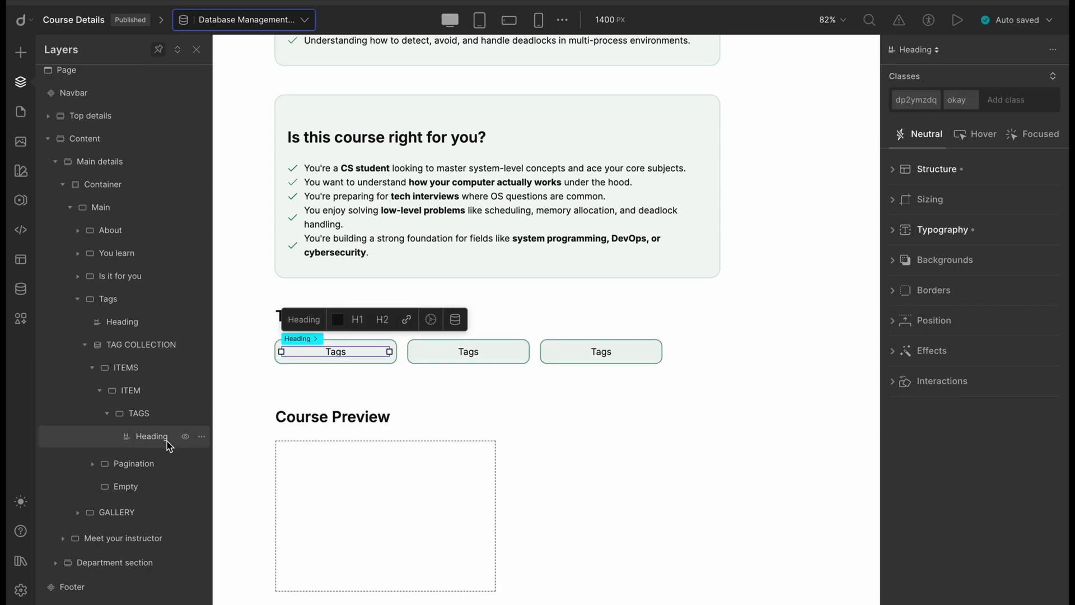
click(455, 319)
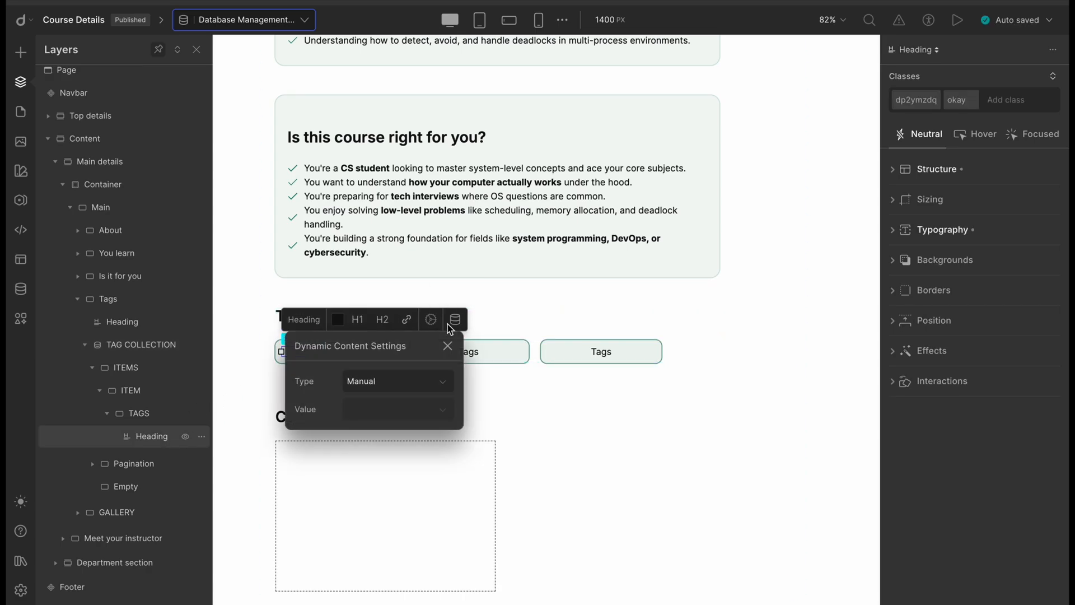
click(396, 380)
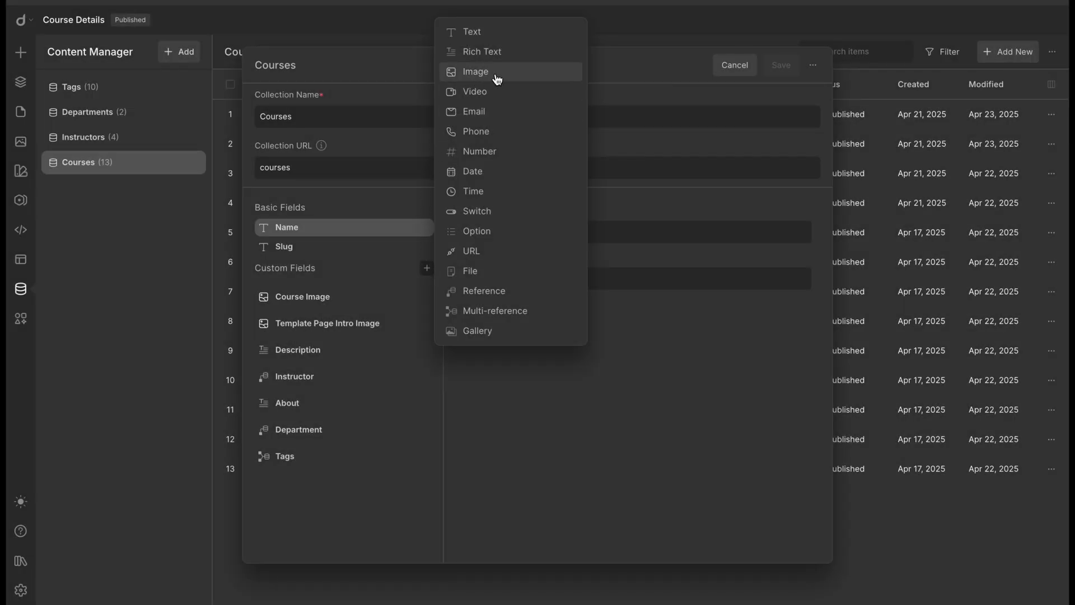
mouse_move(515, 80)
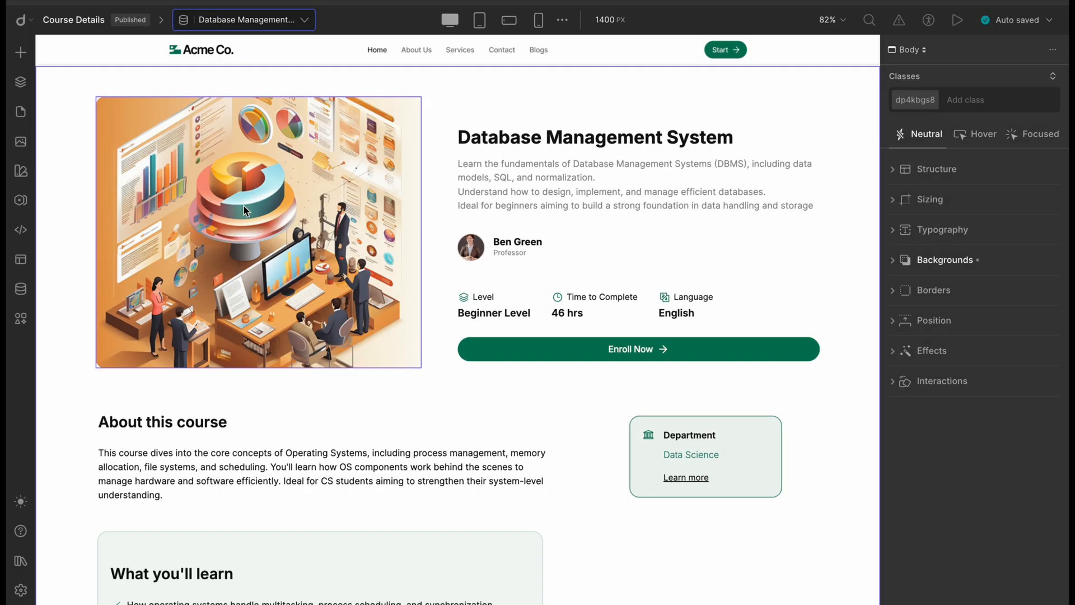
Add a Gallery field with 'Course Preview' help text to Courses and save.
scroll(down, 3)
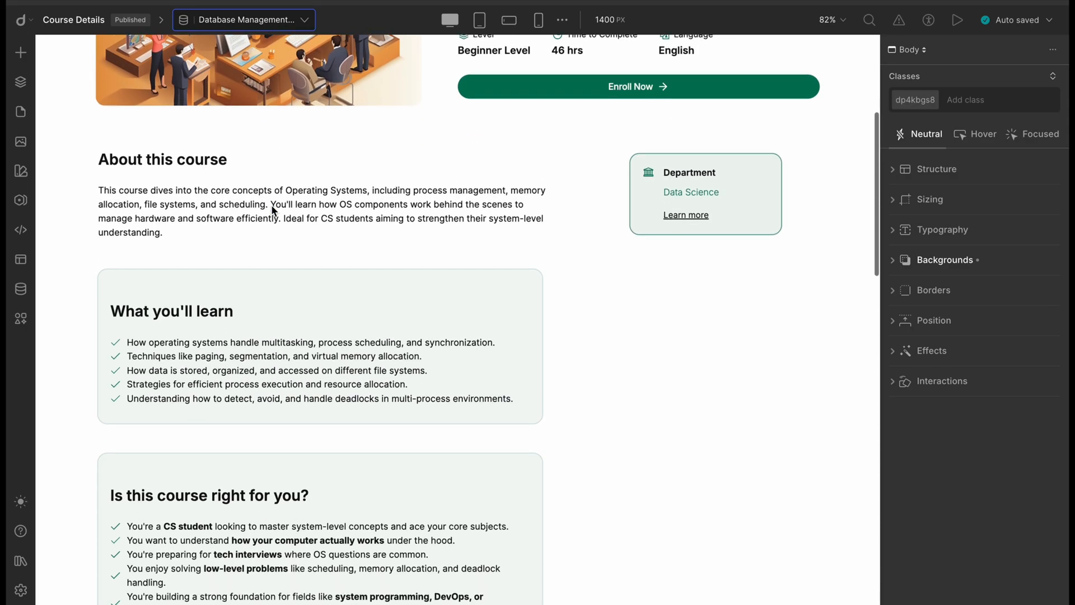
scroll(down, 3)
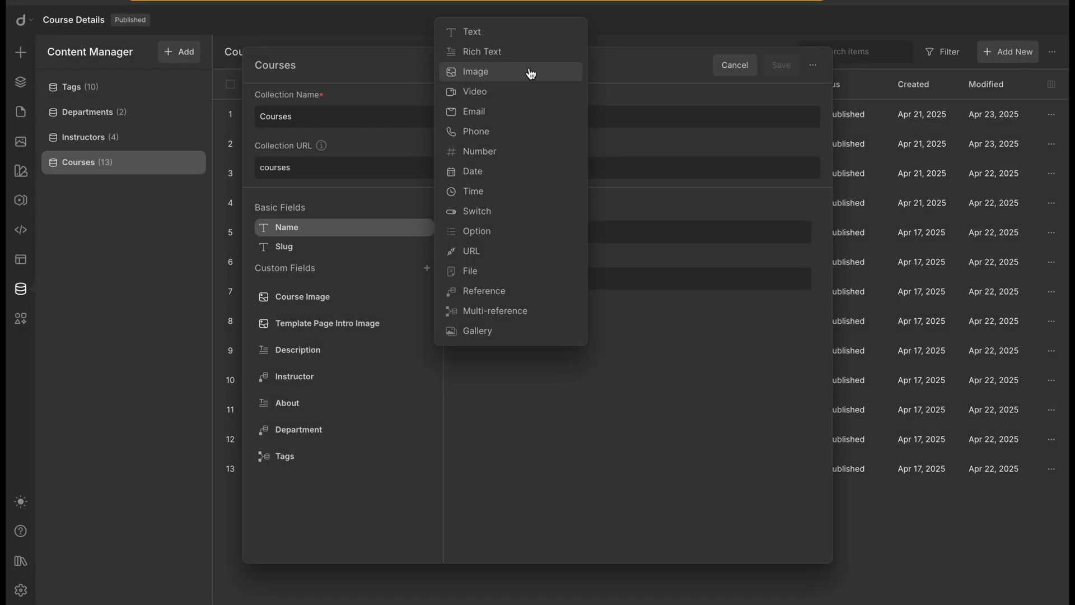
mouse_move(524, 331)
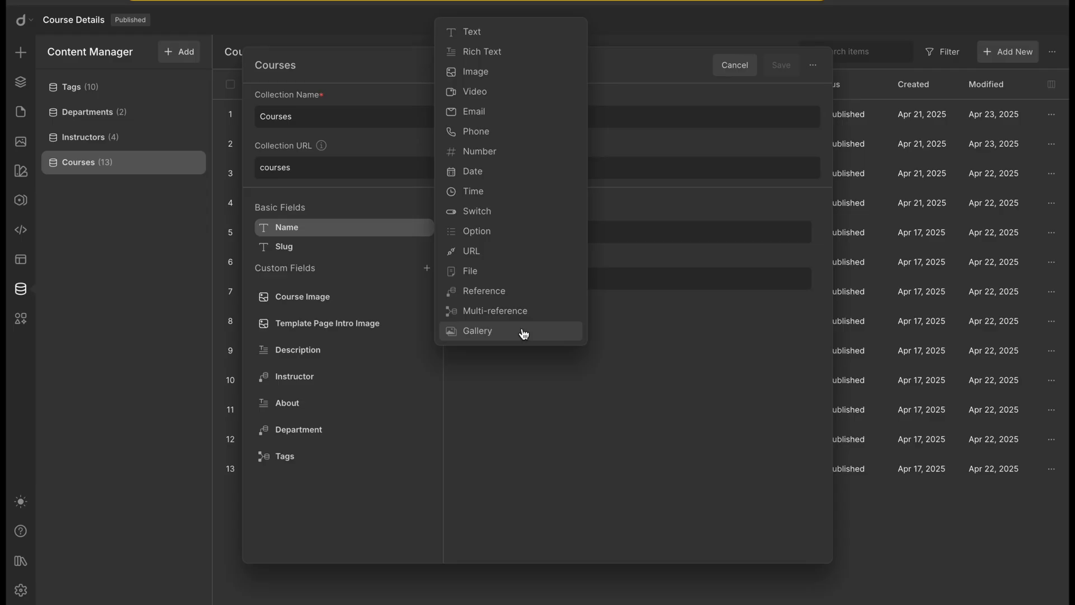
click(476, 330)
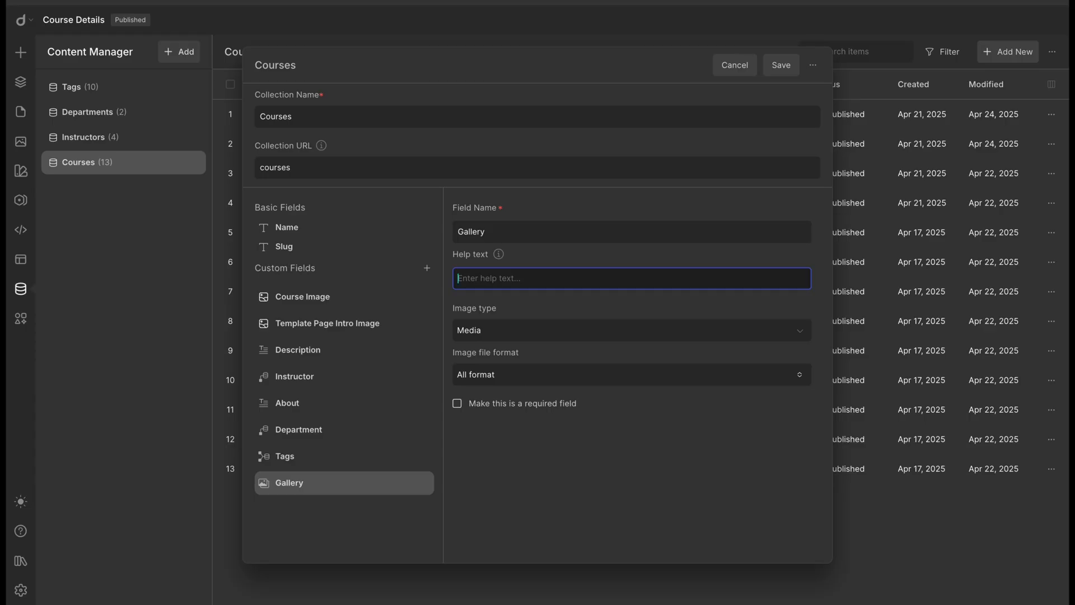
text(Course Preview)
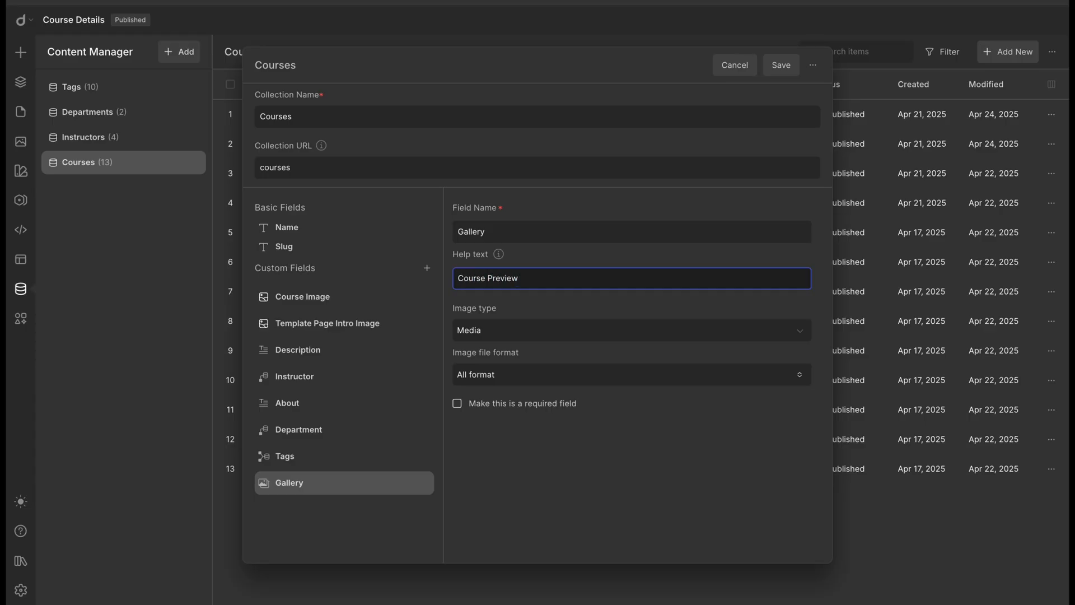
click(630, 330)
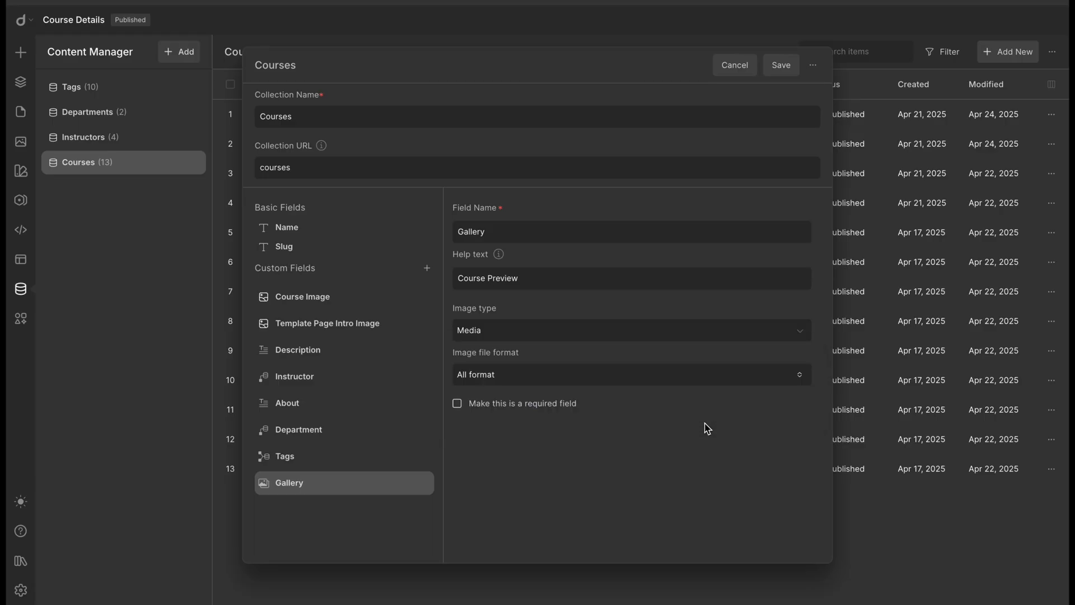
click(781, 64)
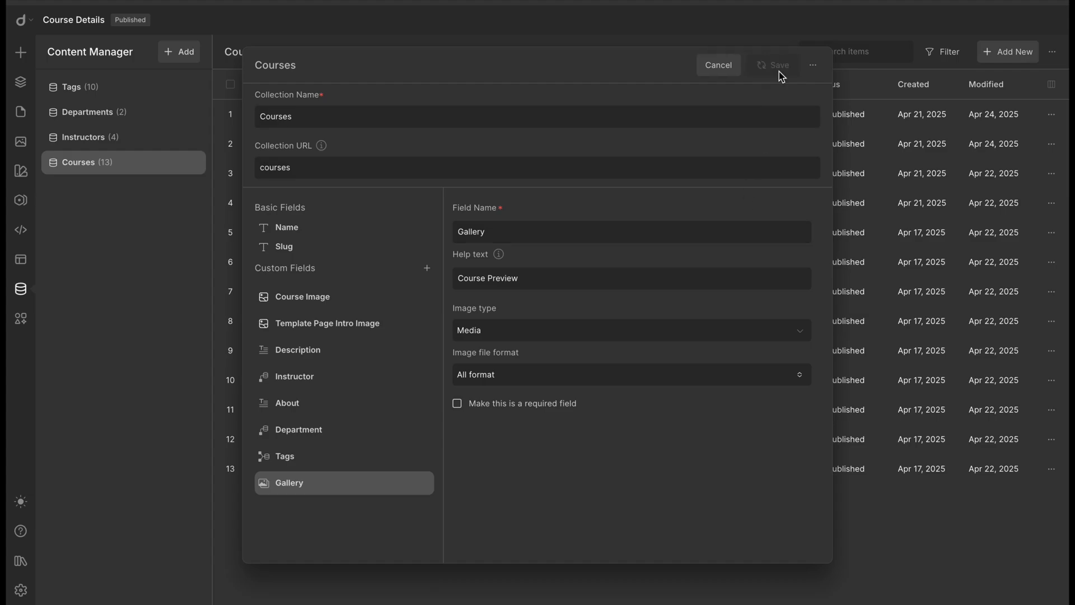
click(773, 65)
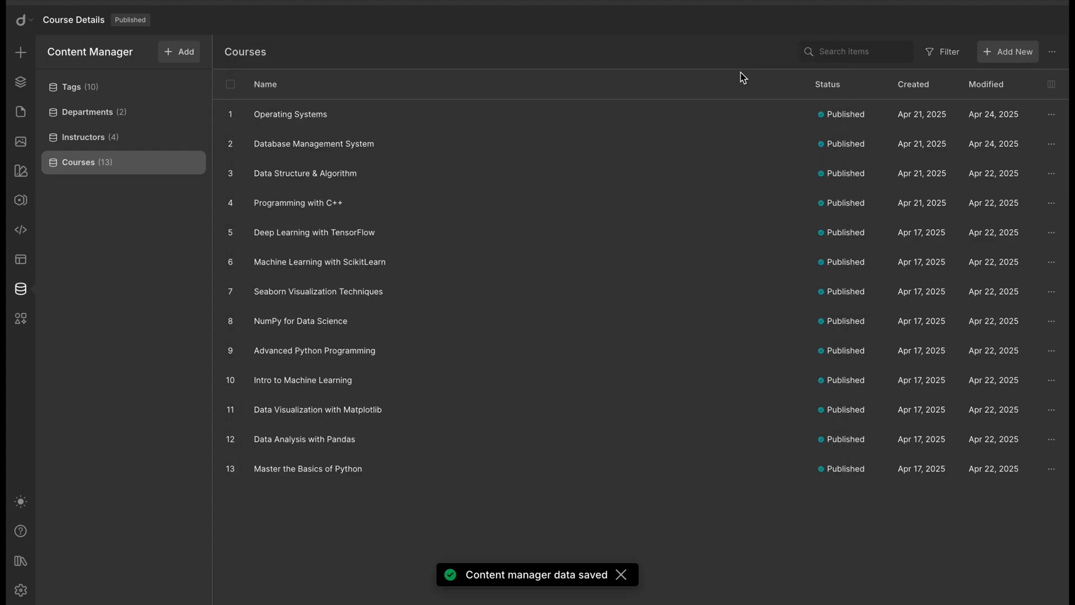
Add four preview images to the Database Management System course gallery and reorder them.
click(314, 143)
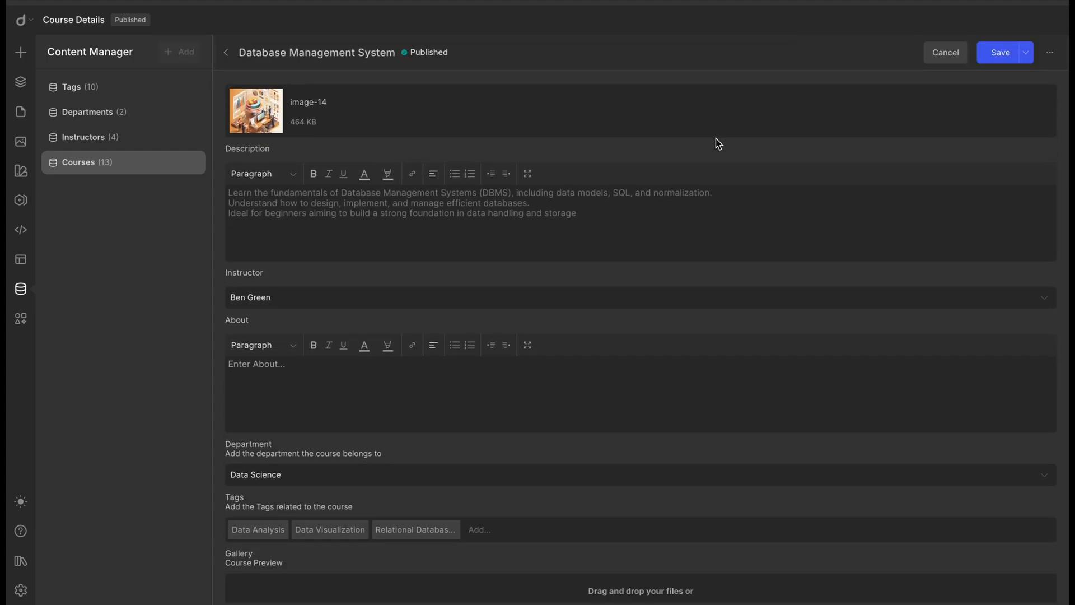
scroll(down, 3)
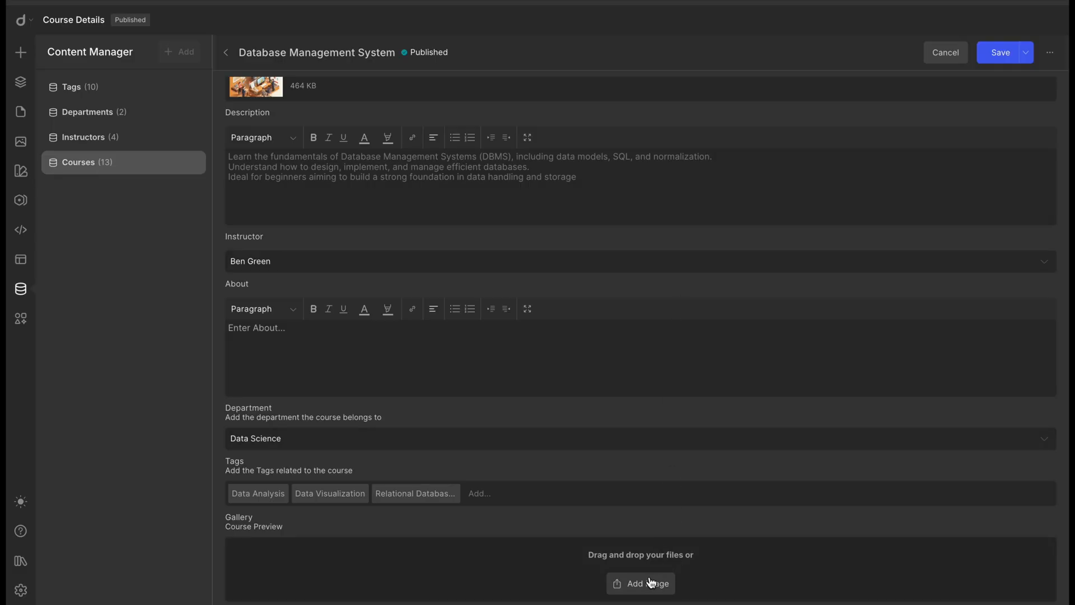
click(641, 584)
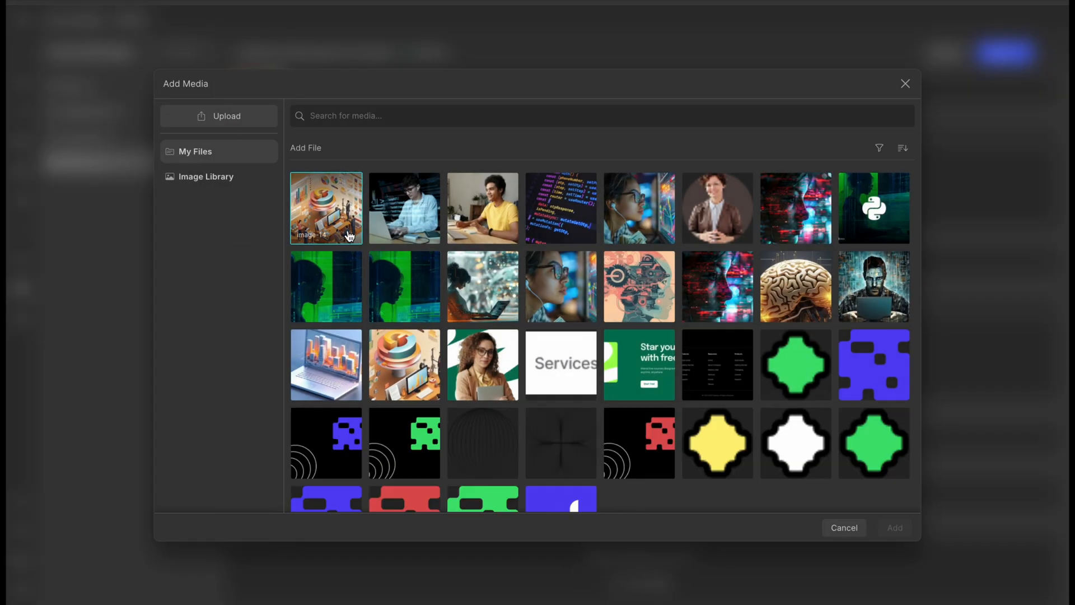
click(561, 208)
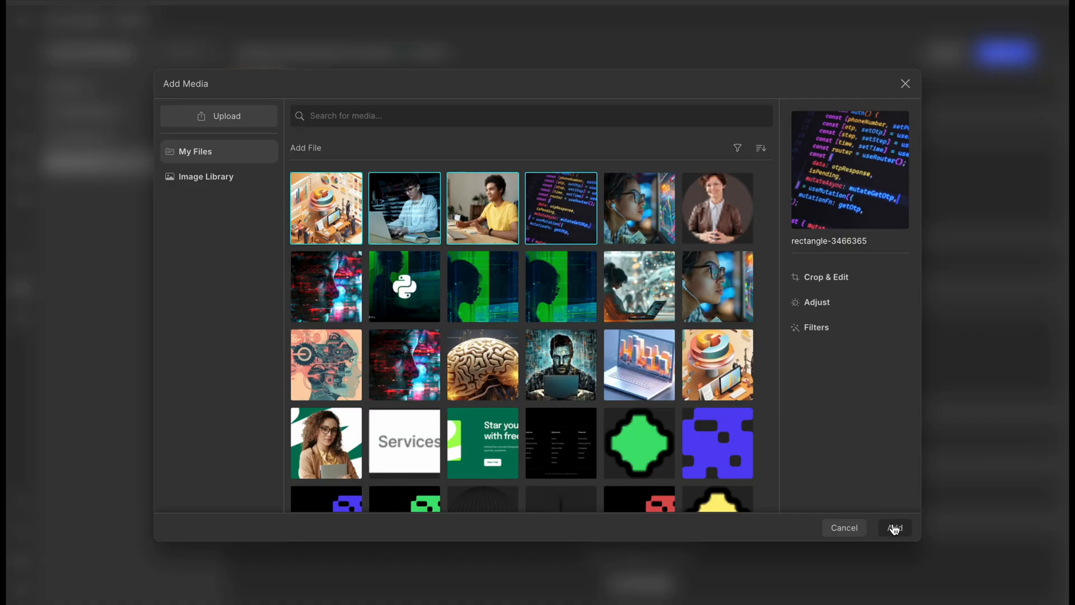
click(894, 528)
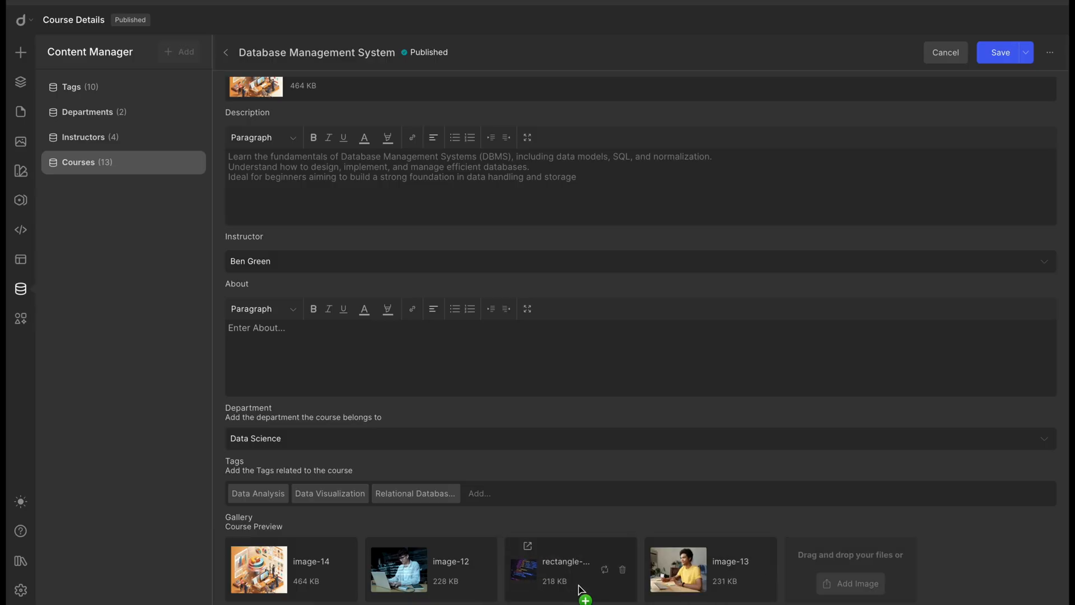
drag(571, 569, 288, 569)
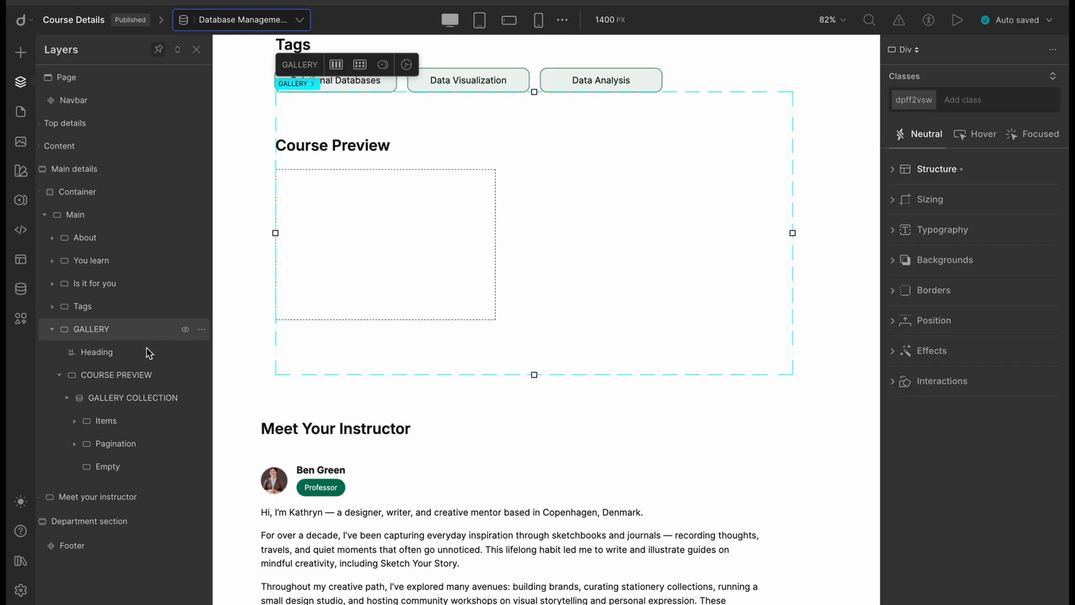
Make the GALLERY COLLECTION list dynamic from the Gallery source, named Gallery, limited to 4.
click(115, 375)
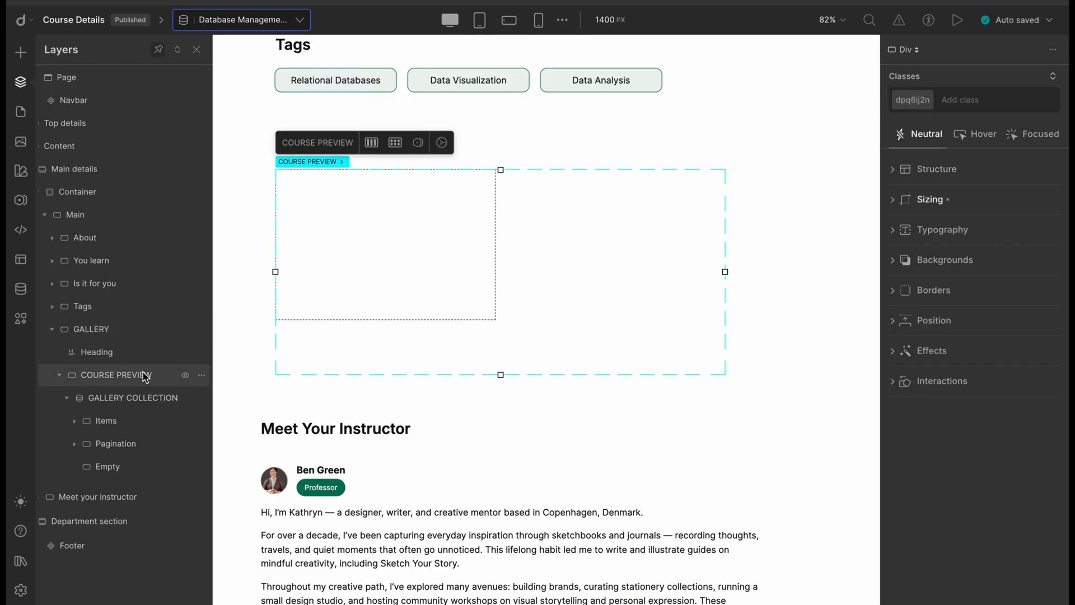
click(132, 398)
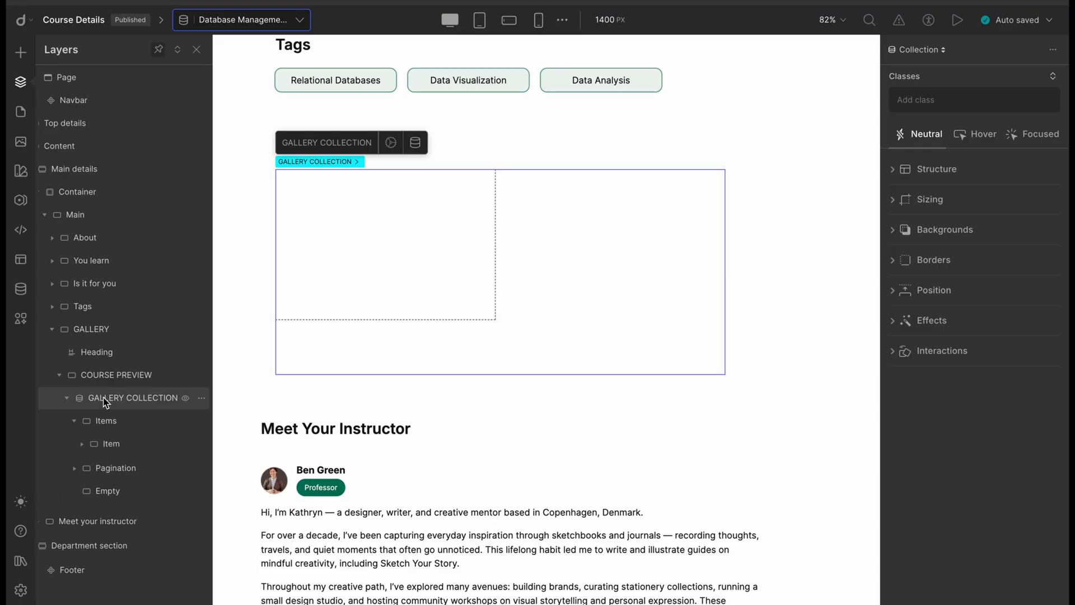
mouse_move(111, 403)
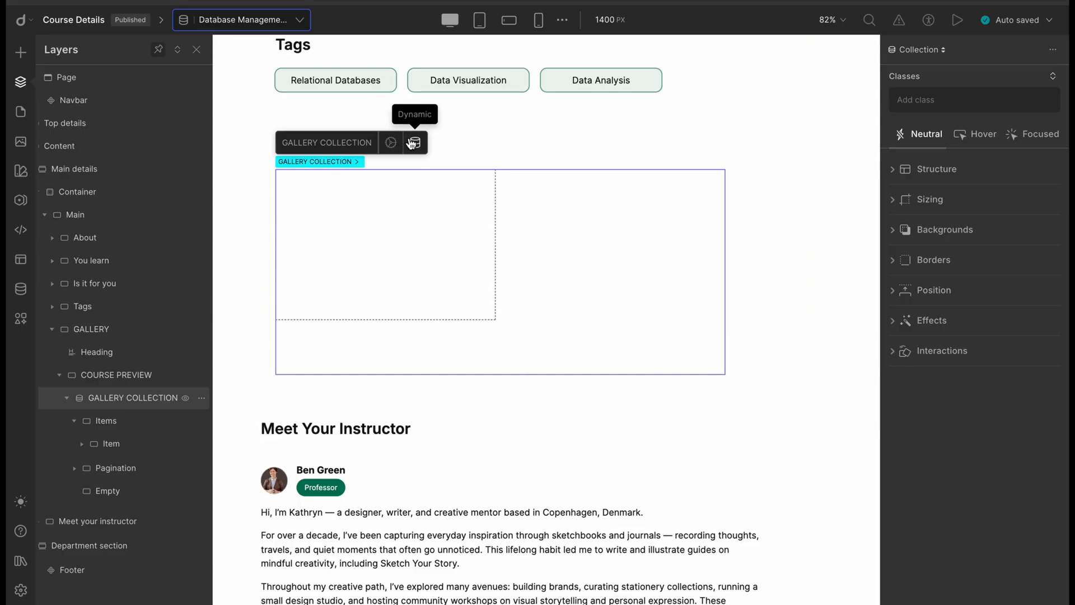
click(414, 143)
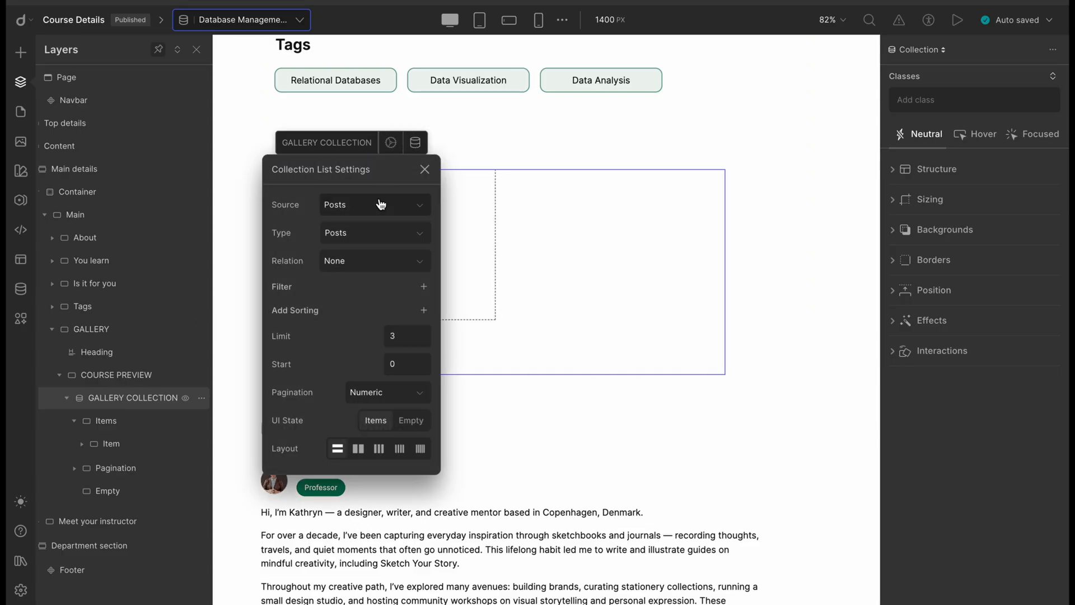
click(374, 204)
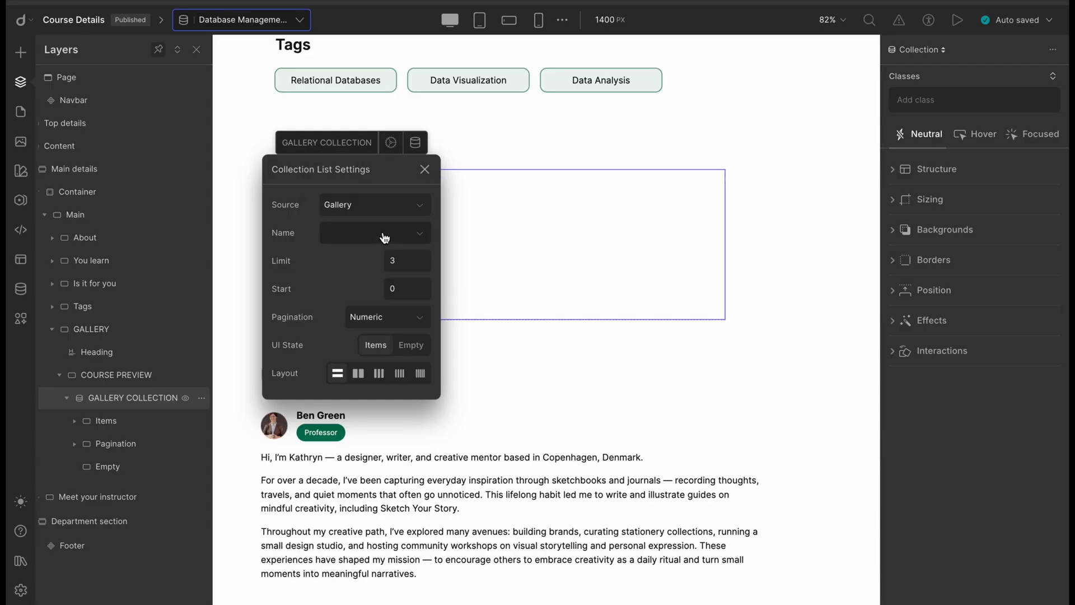
click(373, 232)
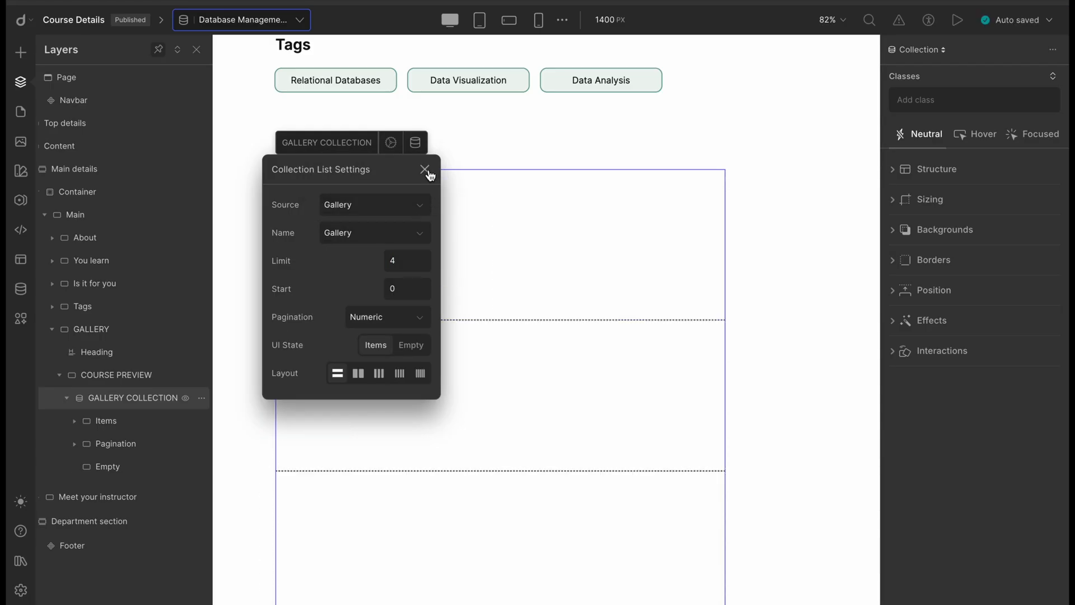
Give the items the 'items' class and bind their image to the Gallery dynamic field.
click(425, 169)
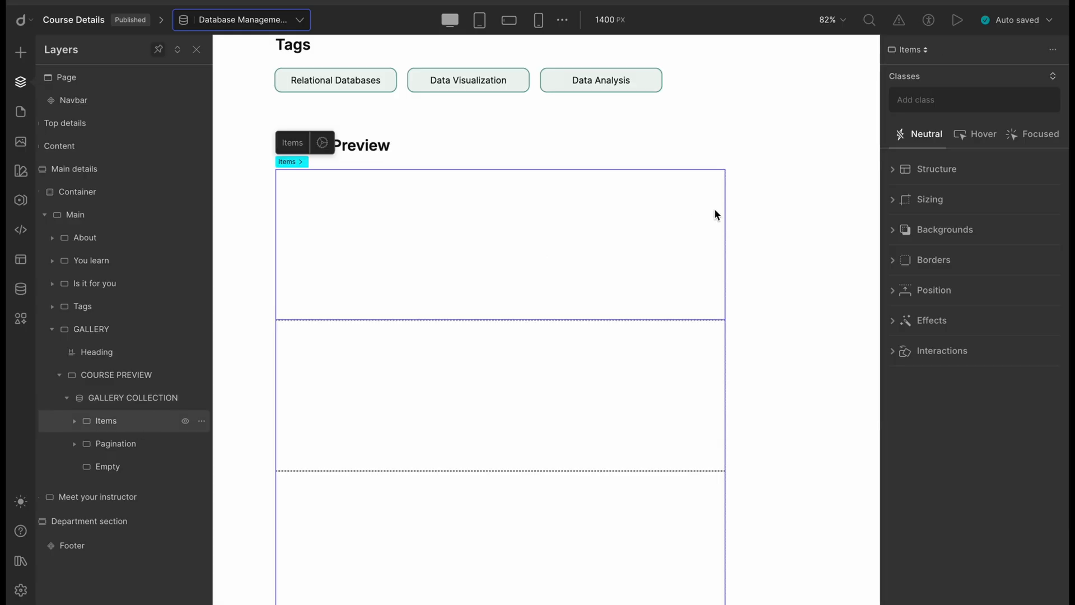
text(items)
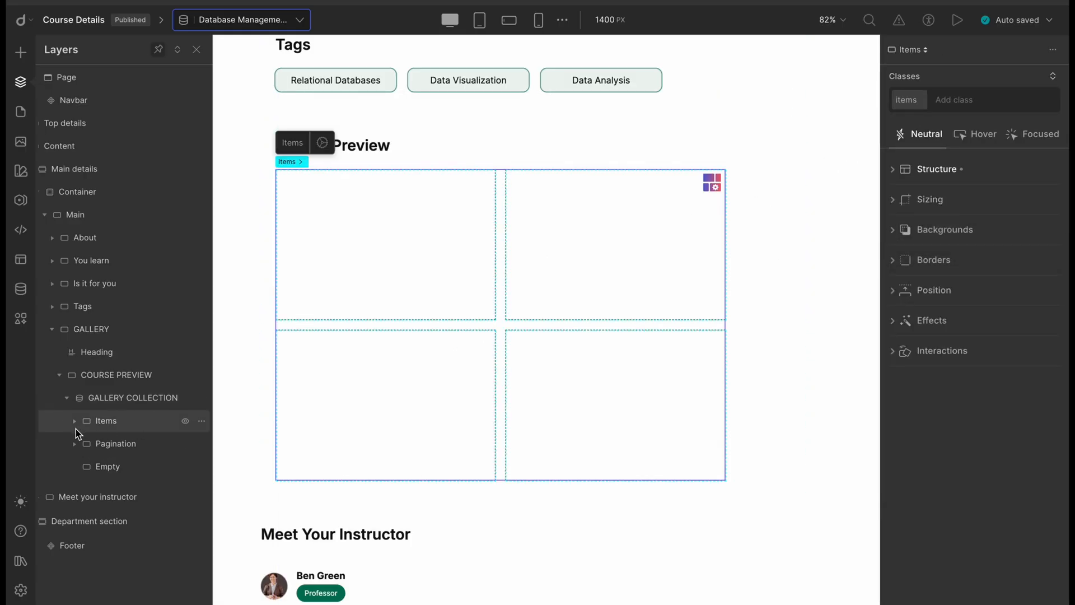
click(105, 421)
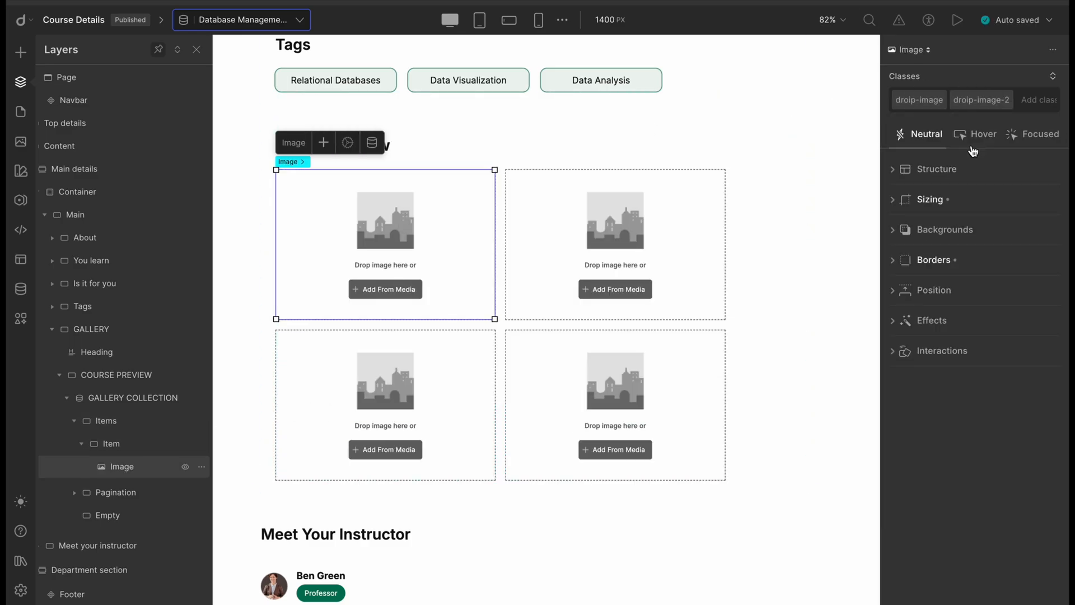
mouse_move(431, 249)
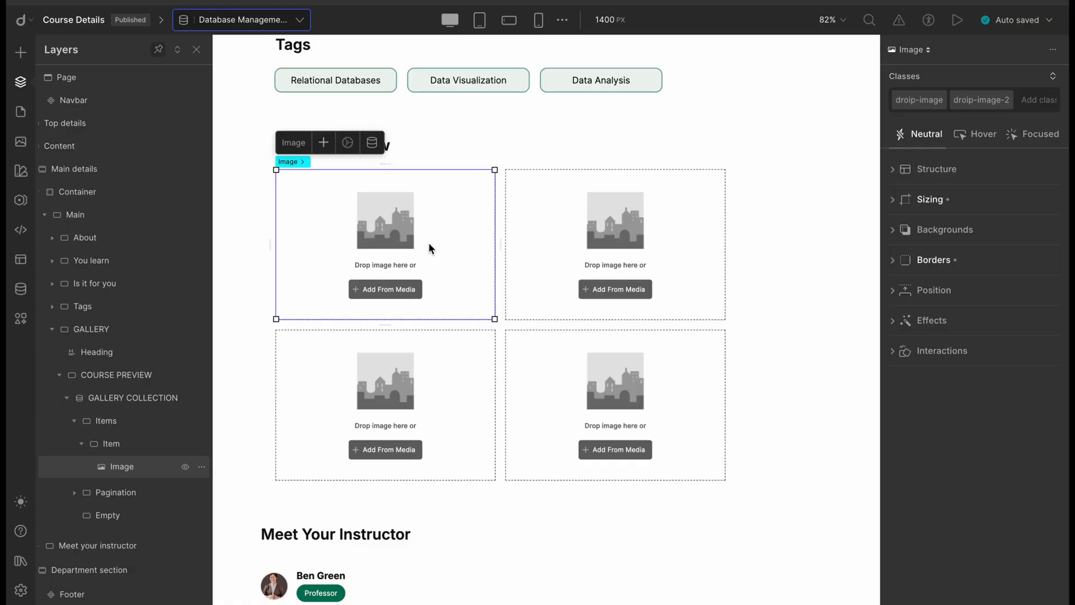
click(372, 141)
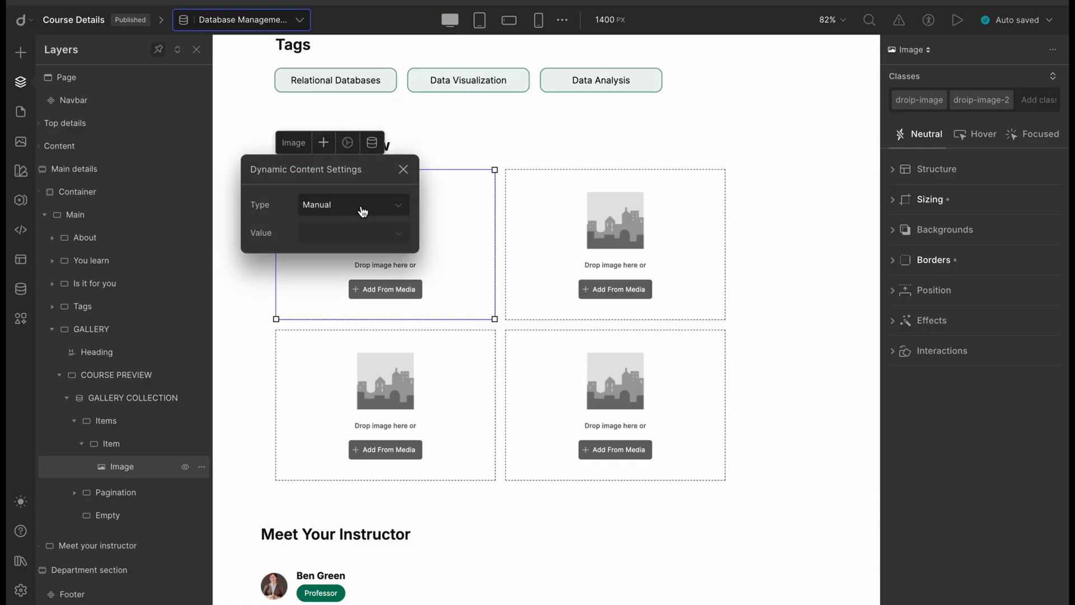
click(352, 204)
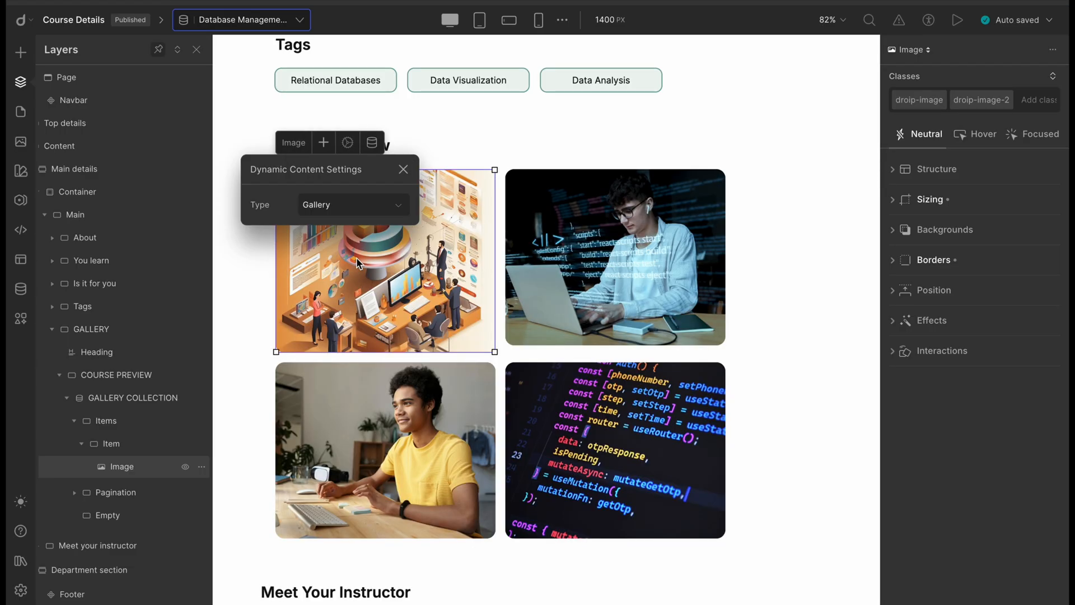
mouse_move(385, 192)
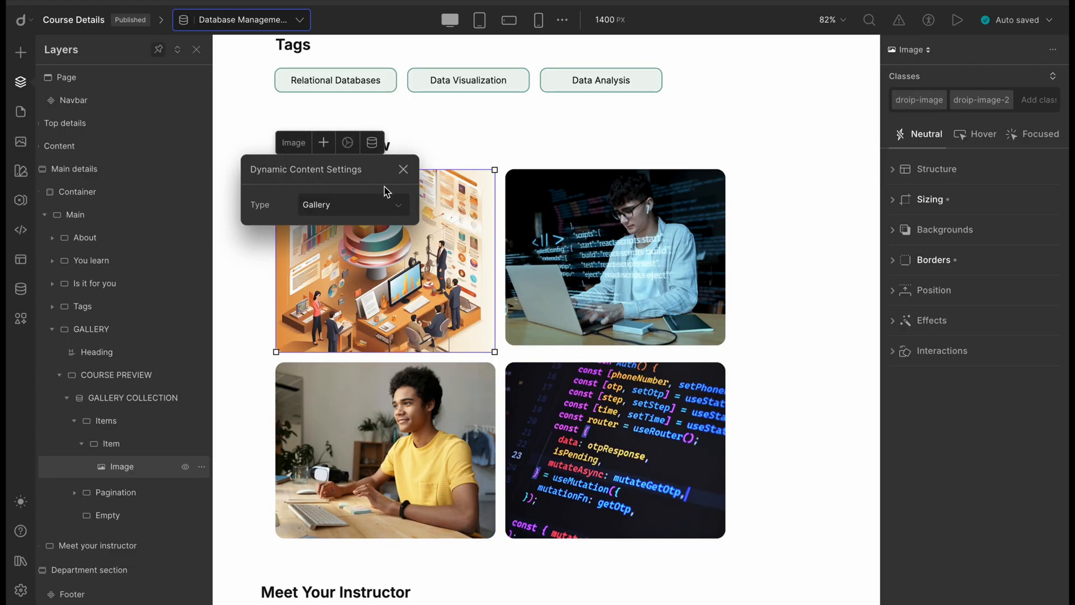
click(404, 170)
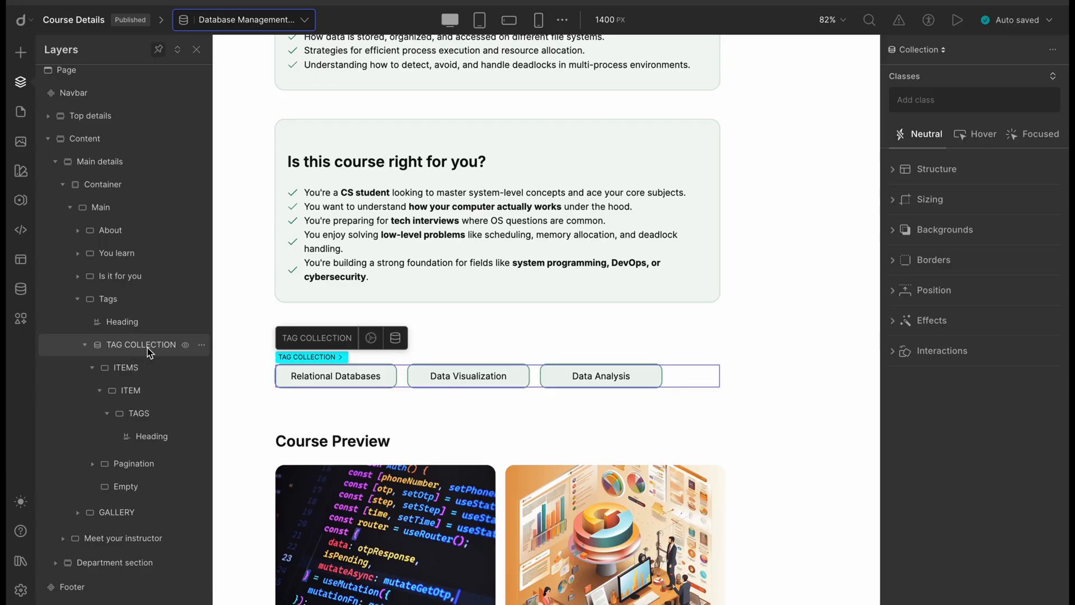
mouse_move(395, 337)
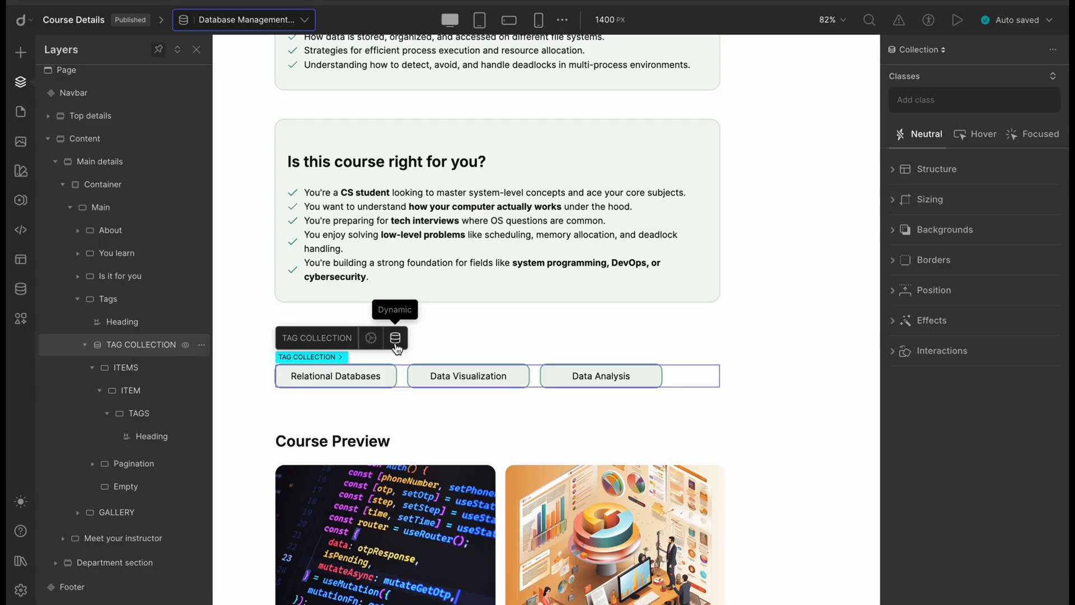
click(395, 337)
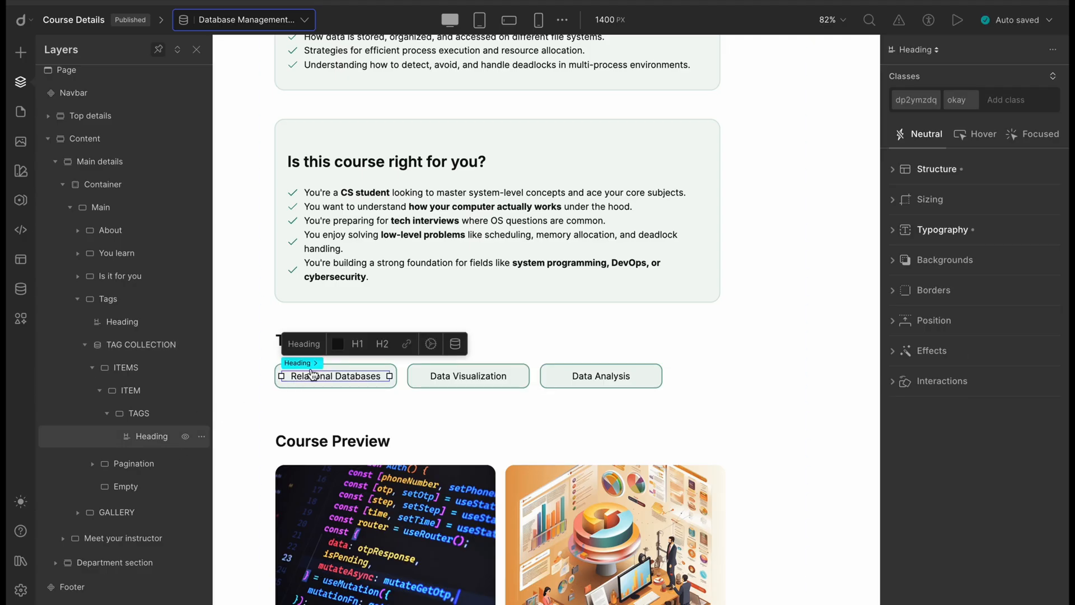
click(454, 343)
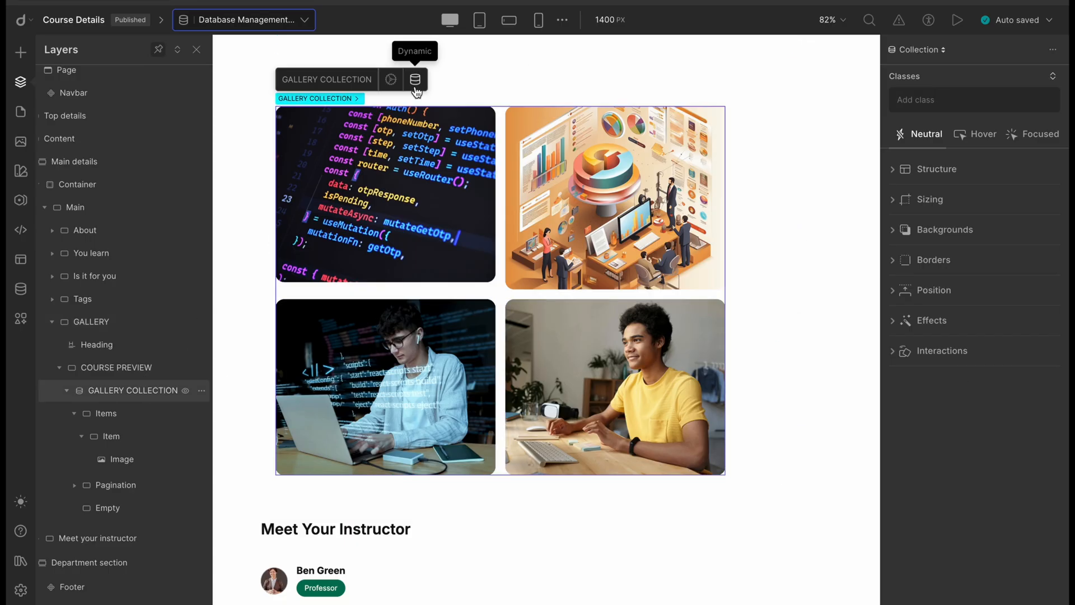
mouse_move(150, 485)
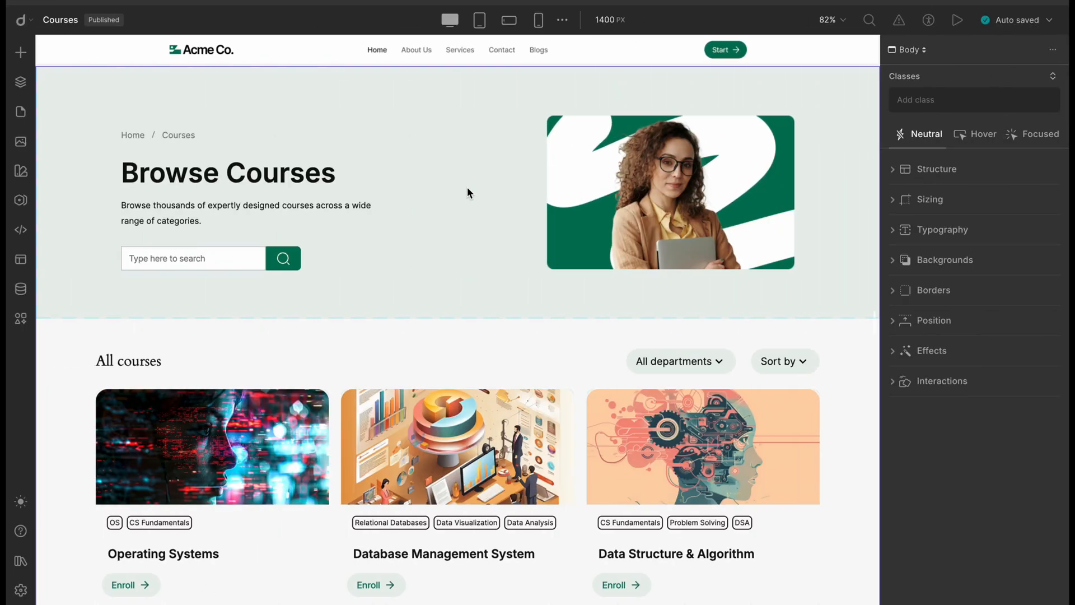
Browse the Courses page cards and view the COURSES and TAGS collections in Layers.
scroll(down, 3)
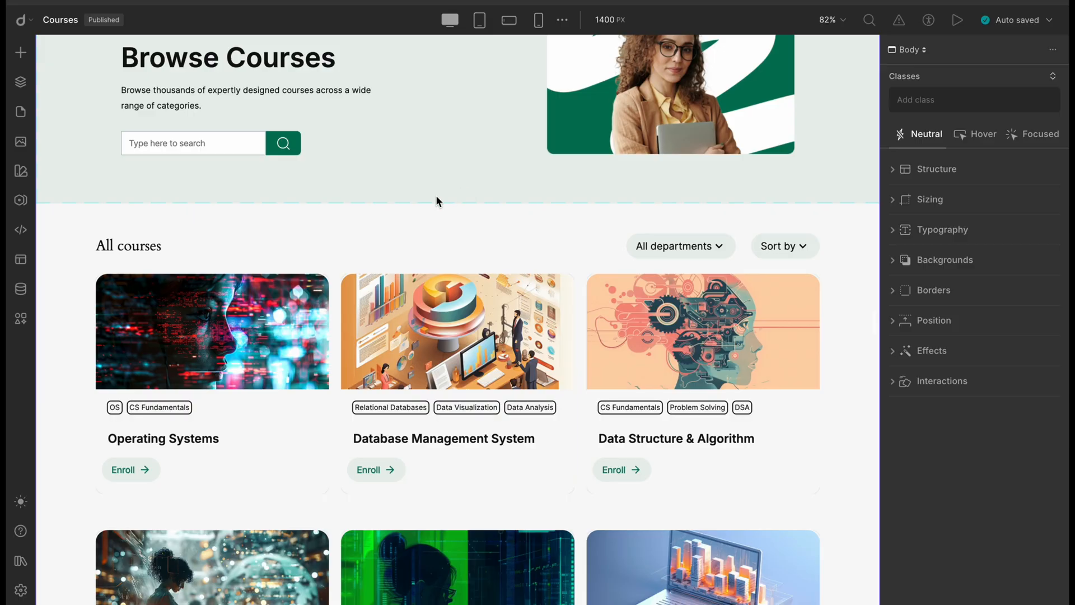
click(457, 331)
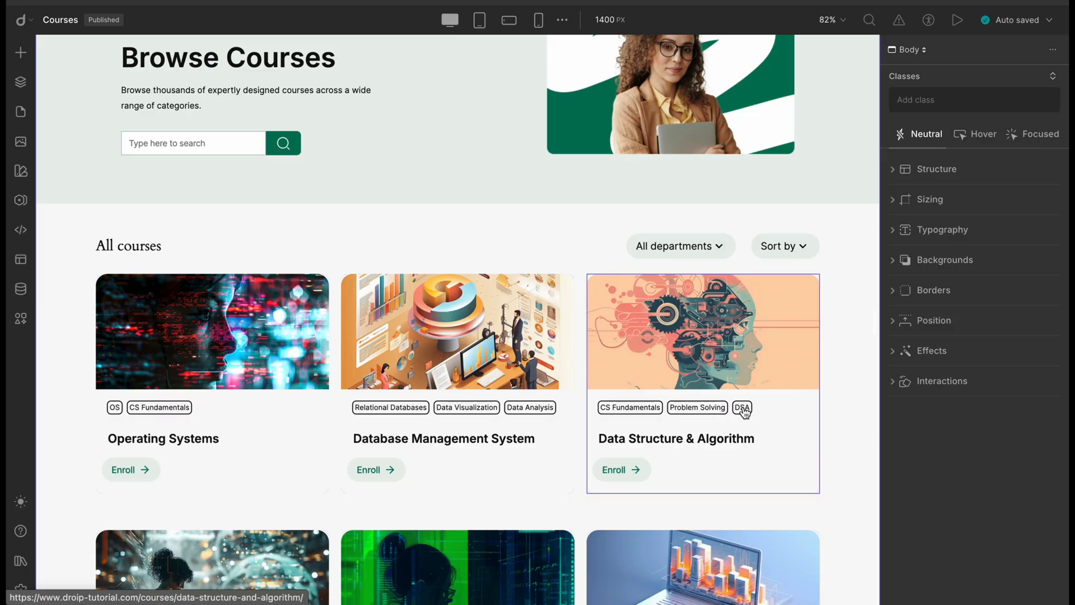
scroll(down, 3)
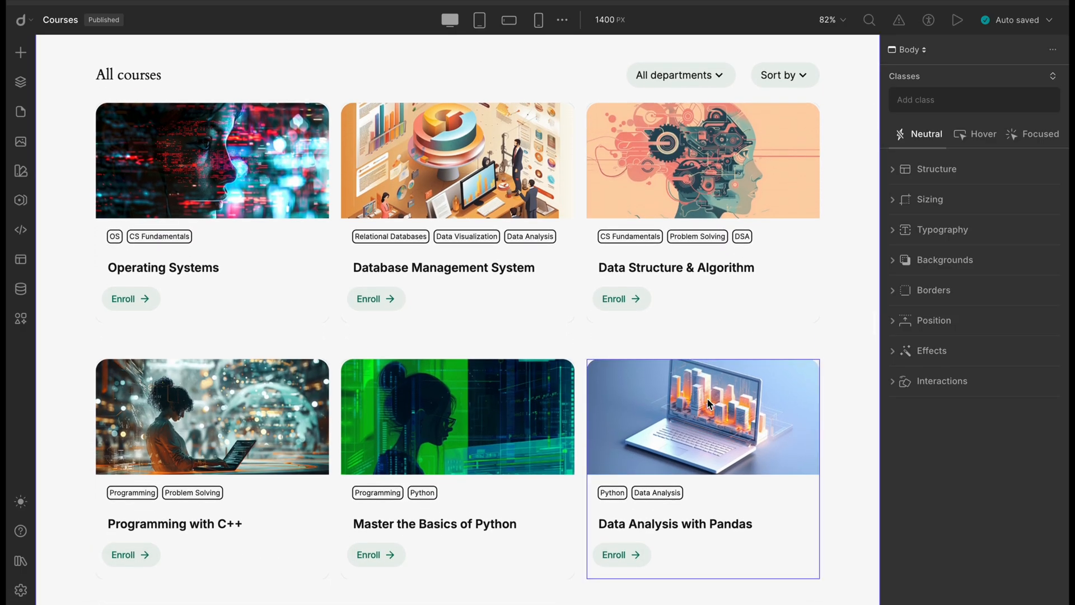
click(21, 82)
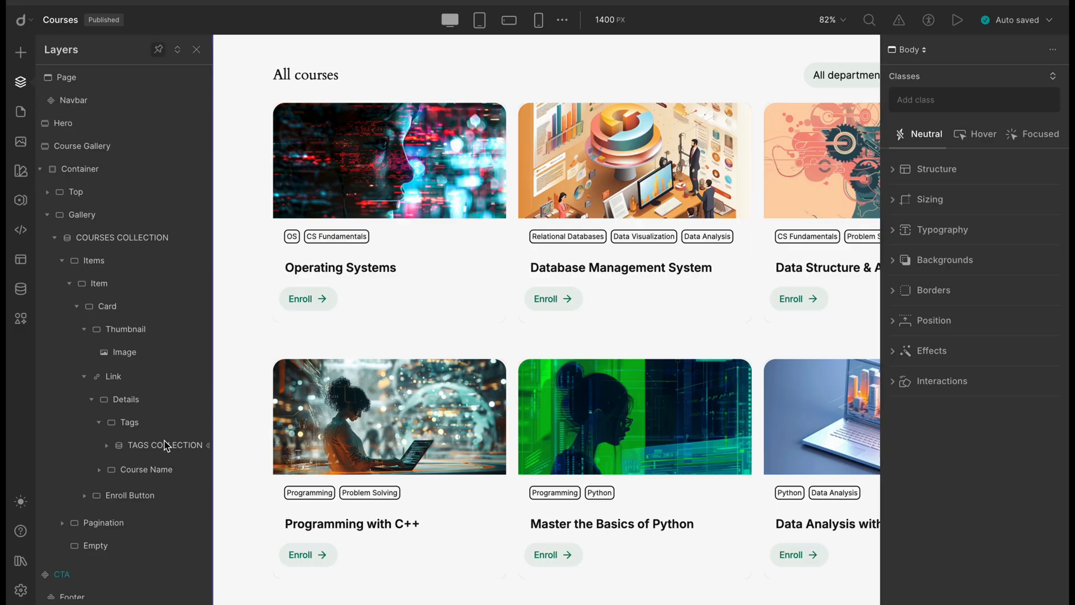
mouse_move(165, 449)
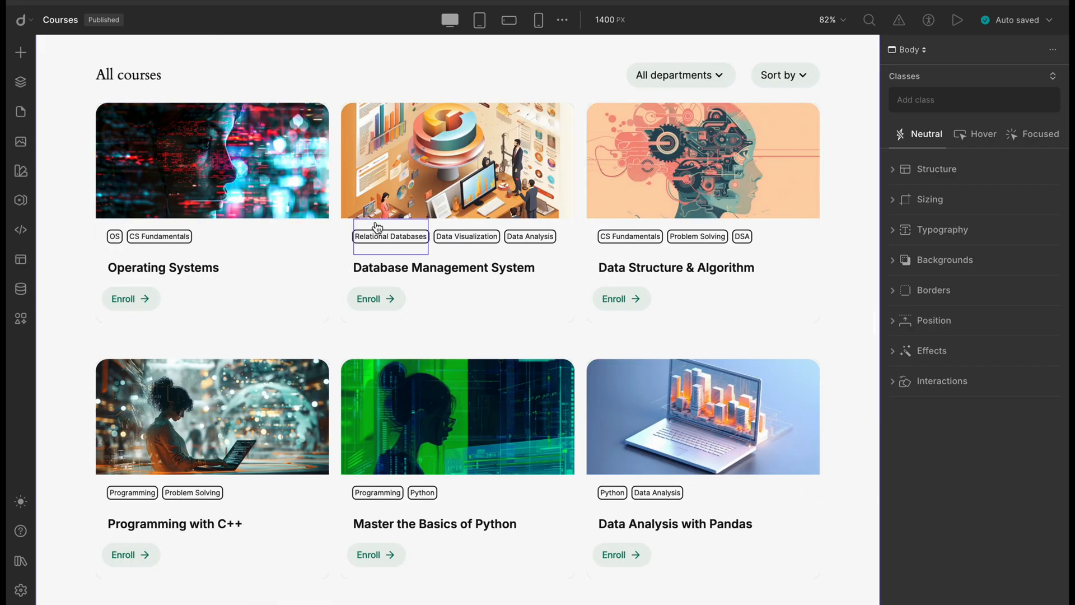
scroll(down, 3)
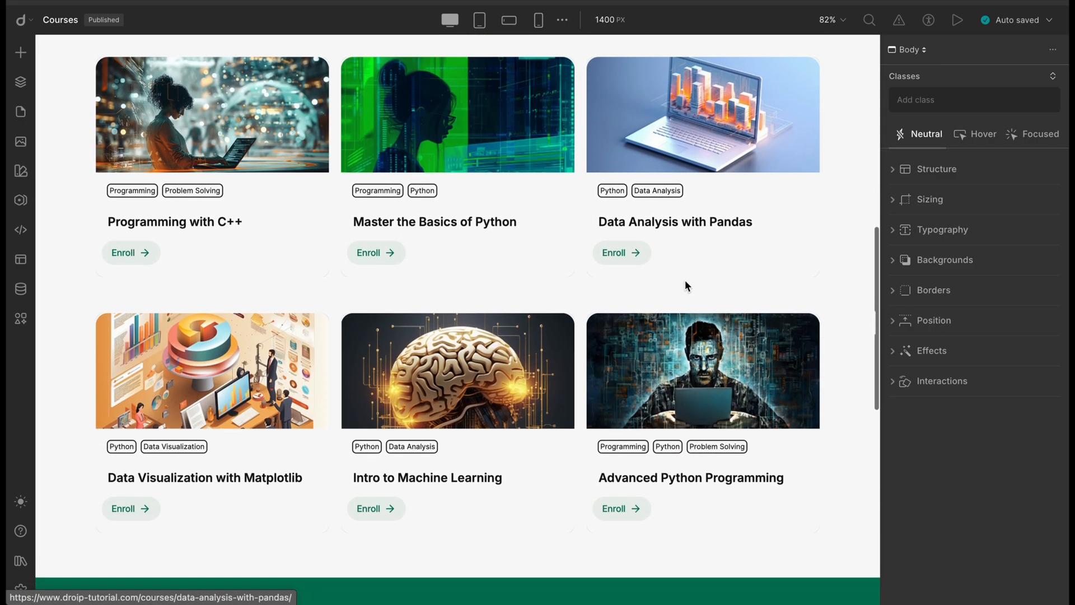